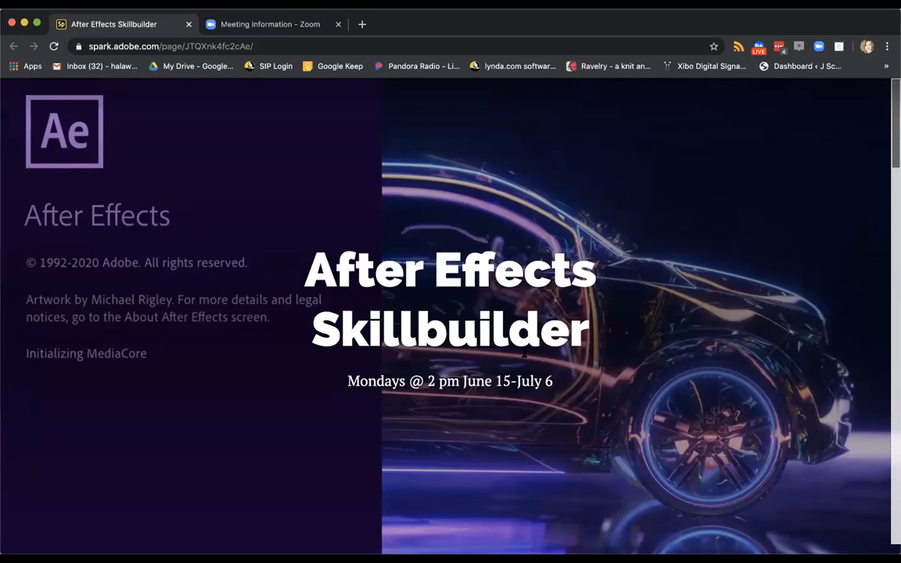
Step: Scroll past Meeting Information to the Session 1: Animating a logo notes and keyframing video
scroll("down", 3)
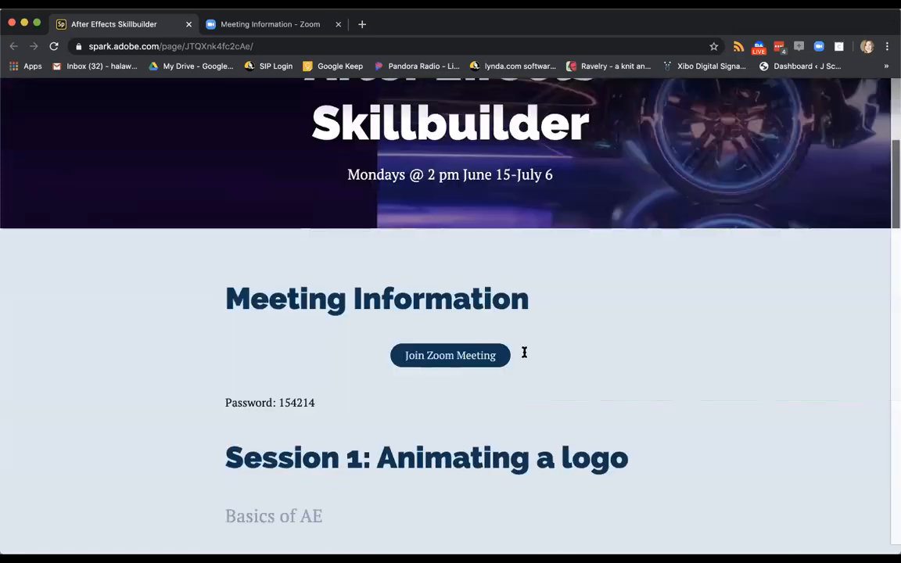
scroll("down", 3)
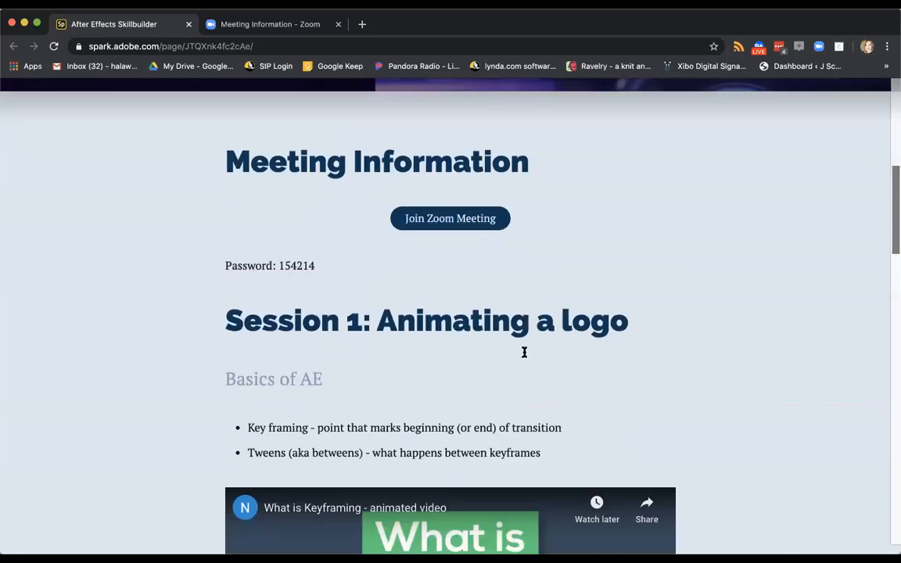
scroll("down", 3)
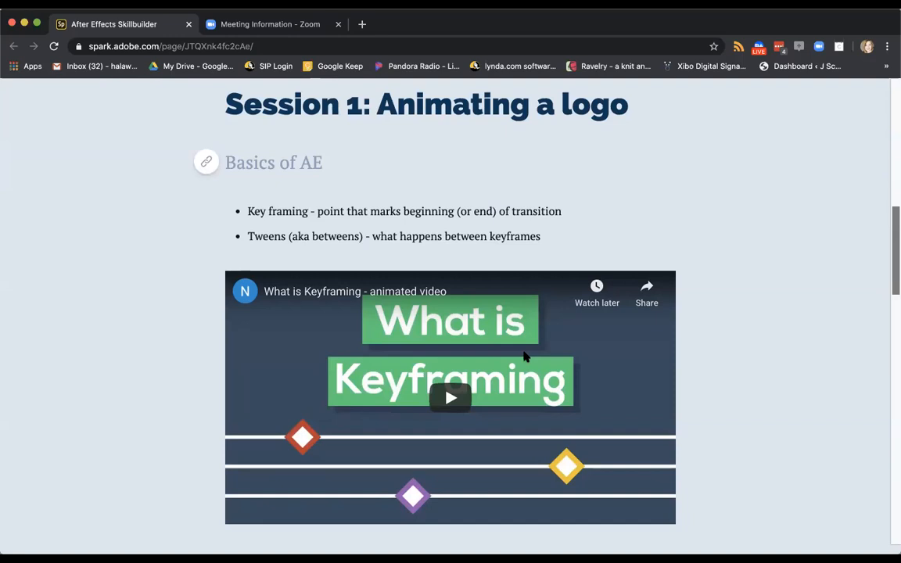
scroll("down", 3)
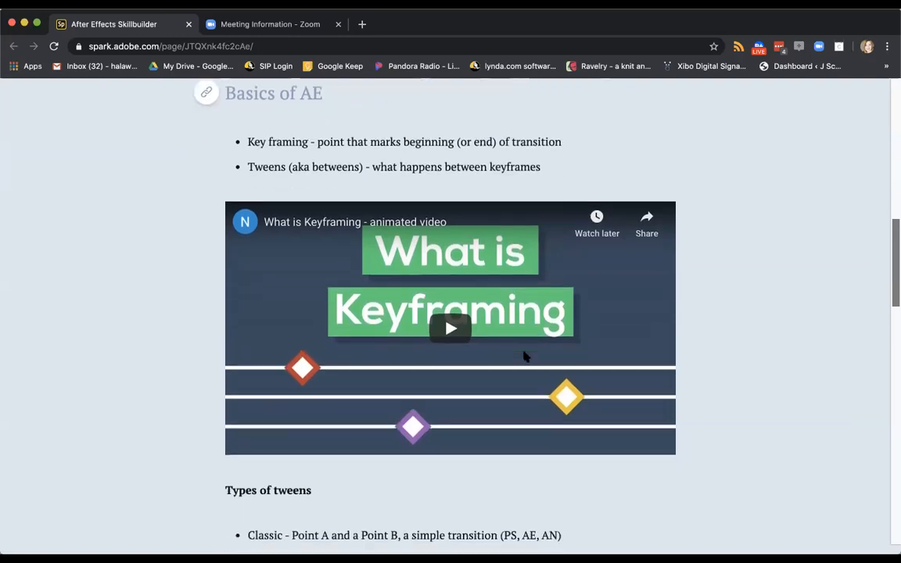
scroll("down", 3)
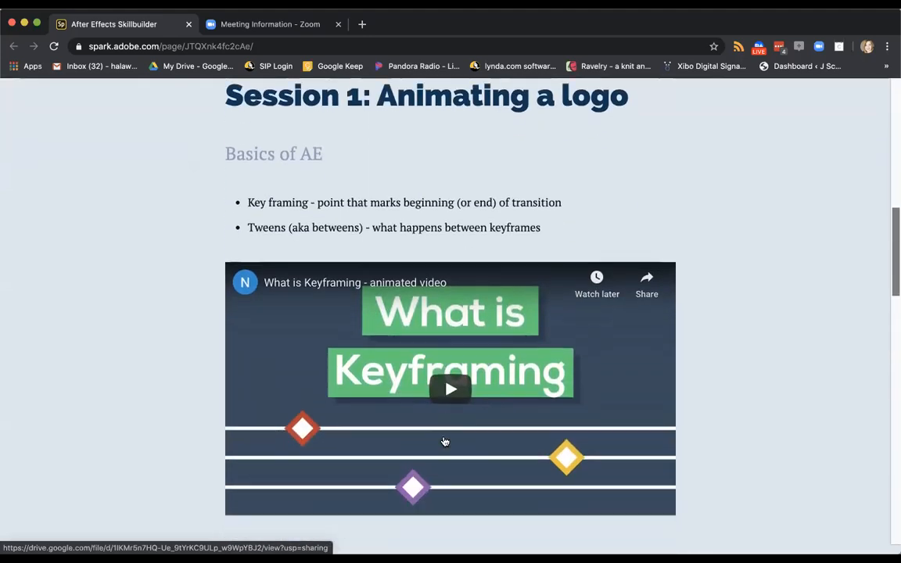
scroll("down", 3)
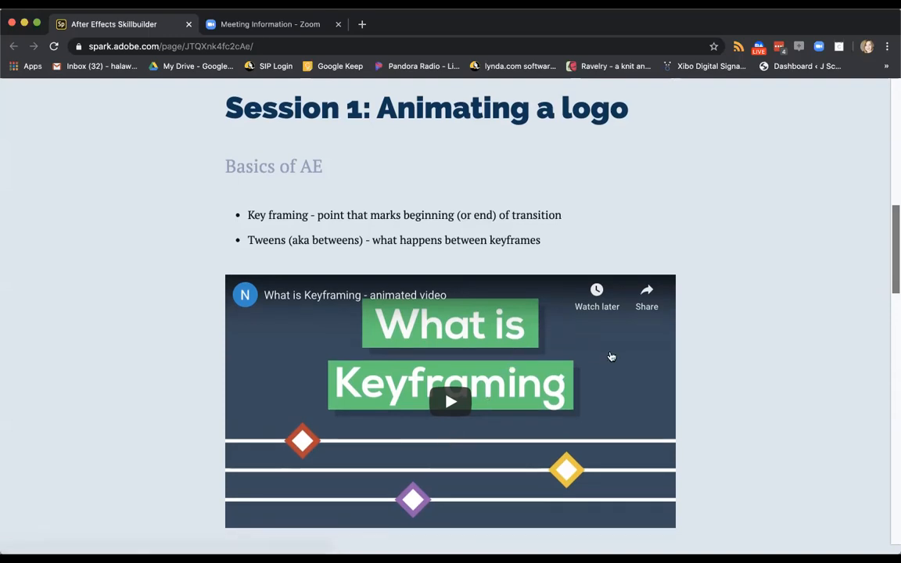
Step: Scroll to the Types of tweens bullets and the Animating with Tweens video
scroll("down", 3)
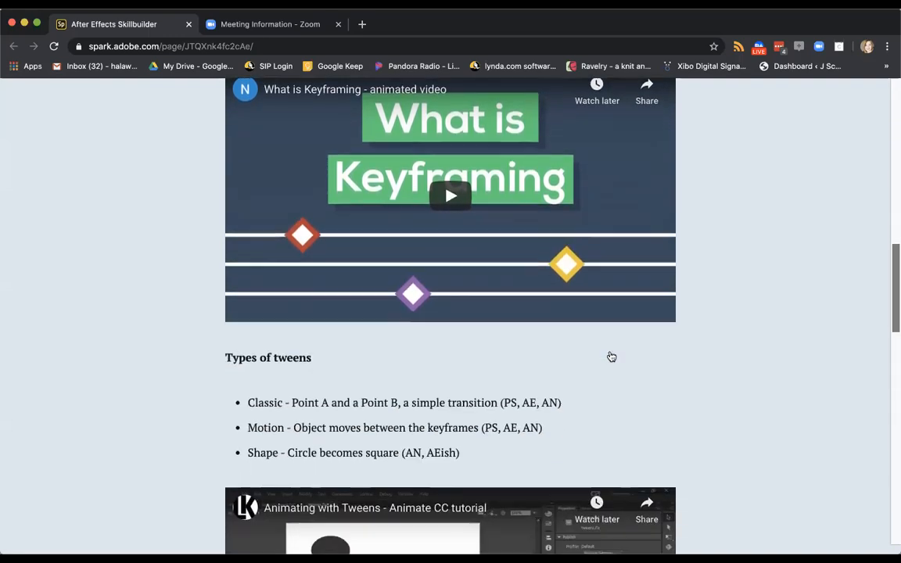
scroll("down", 3)
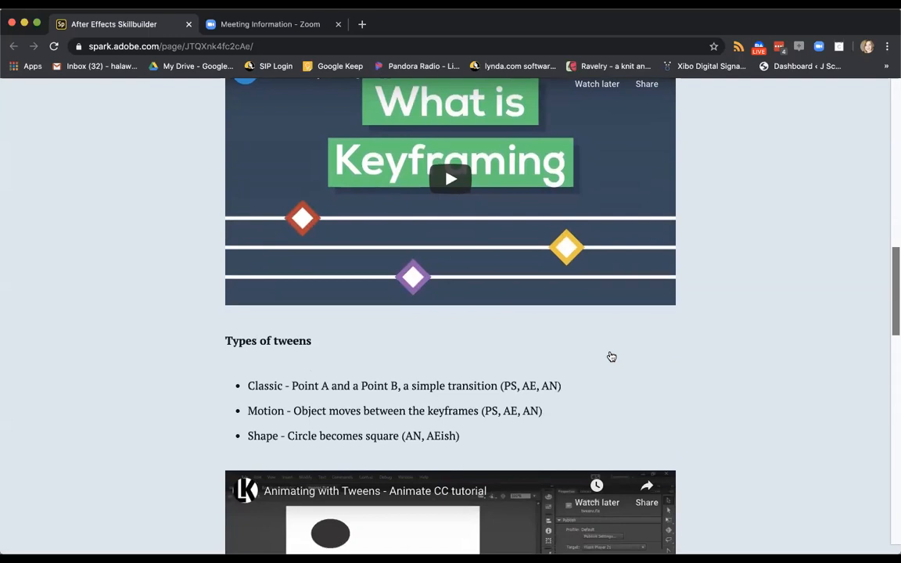
scroll("down", 3)
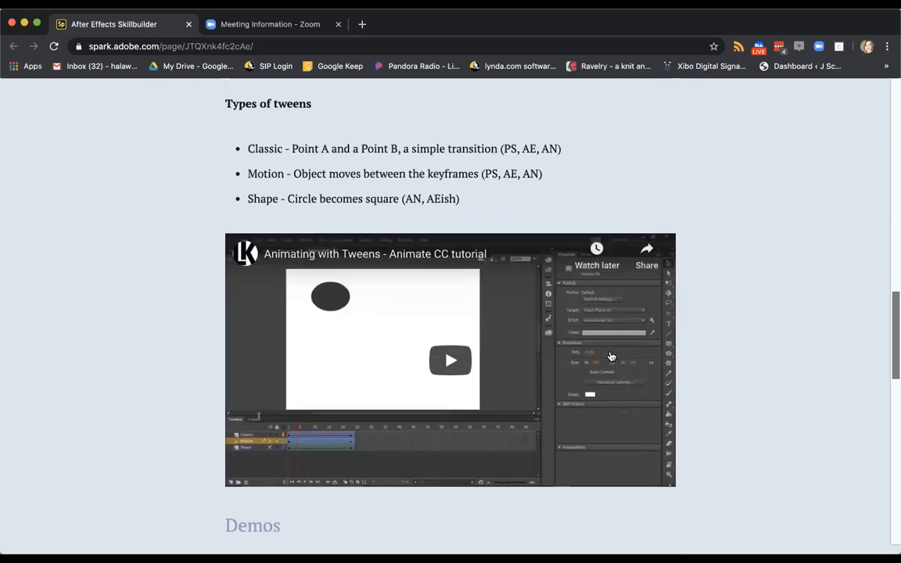
scroll("down", 3)
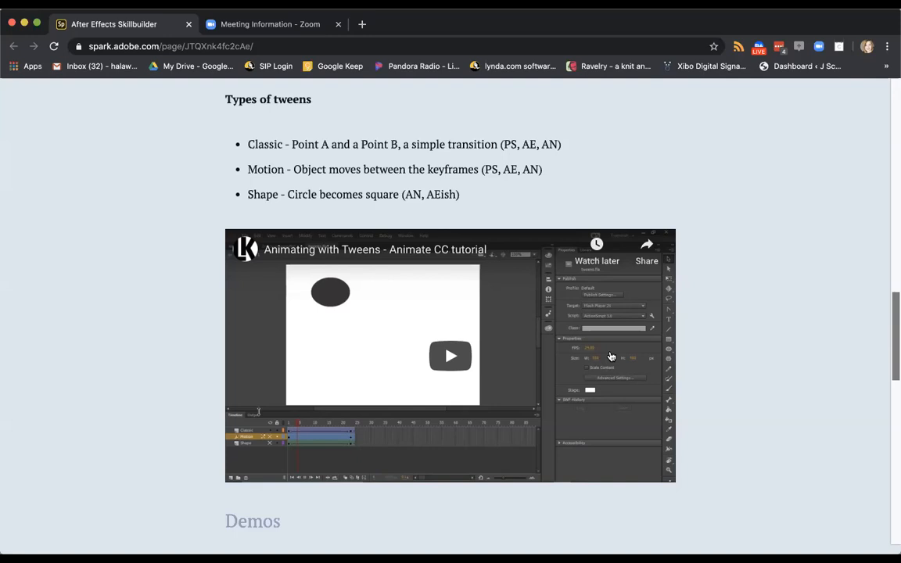
scroll("down", 3)
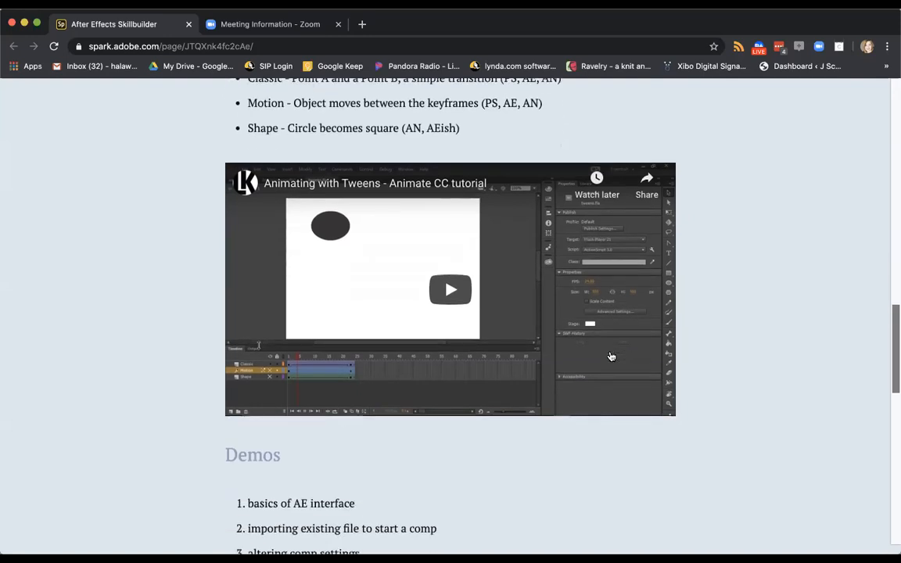
Step: Scroll to the seven-item Demos list, the Download practice files button and the Project Brief
scroll("down", 3)
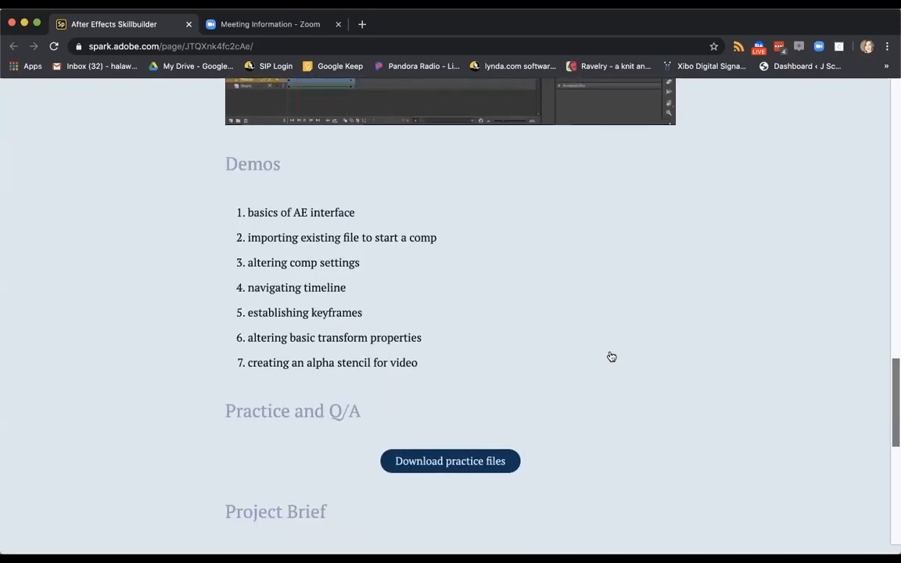
scroll("down", 3)
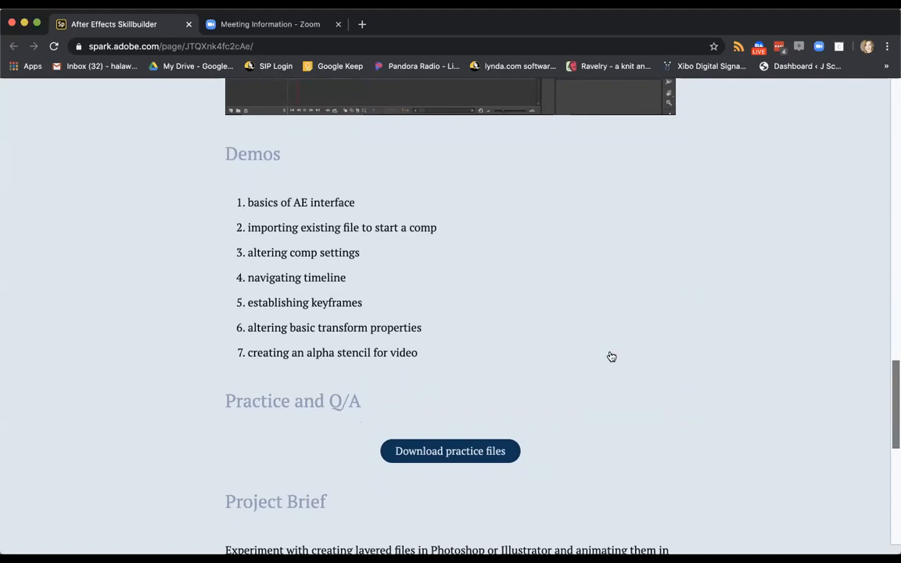
mouse_move(451, 410)
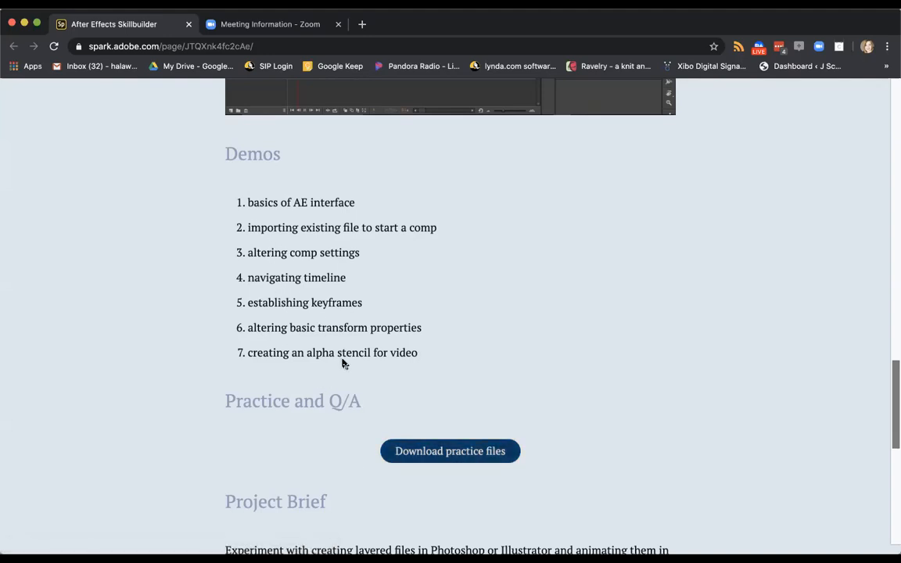
mouse_move(560, 482)
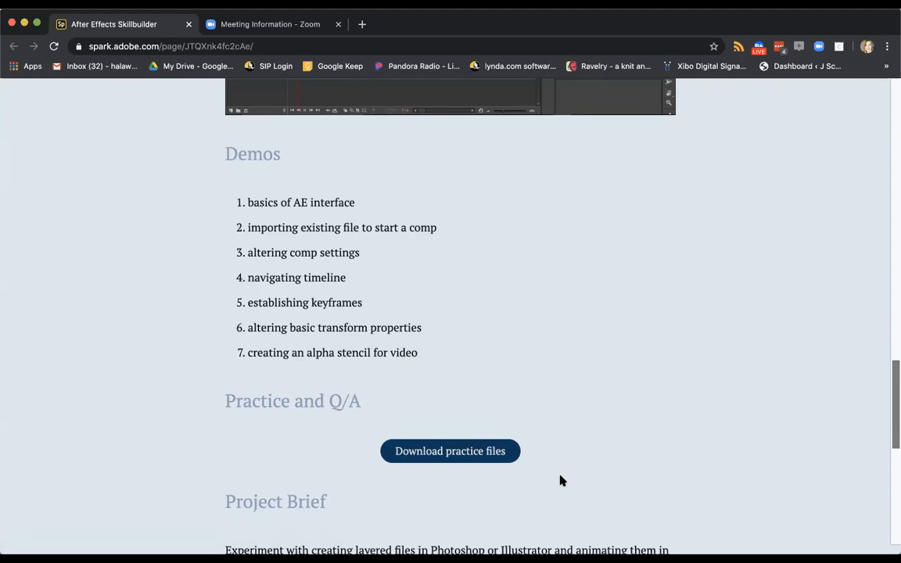
scroll("down", 3)
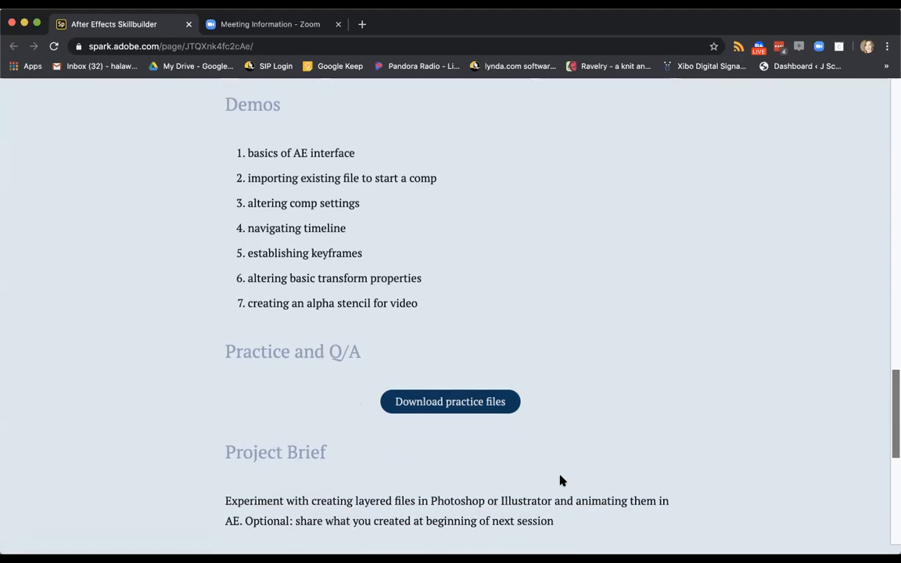
scroll("down", 3)
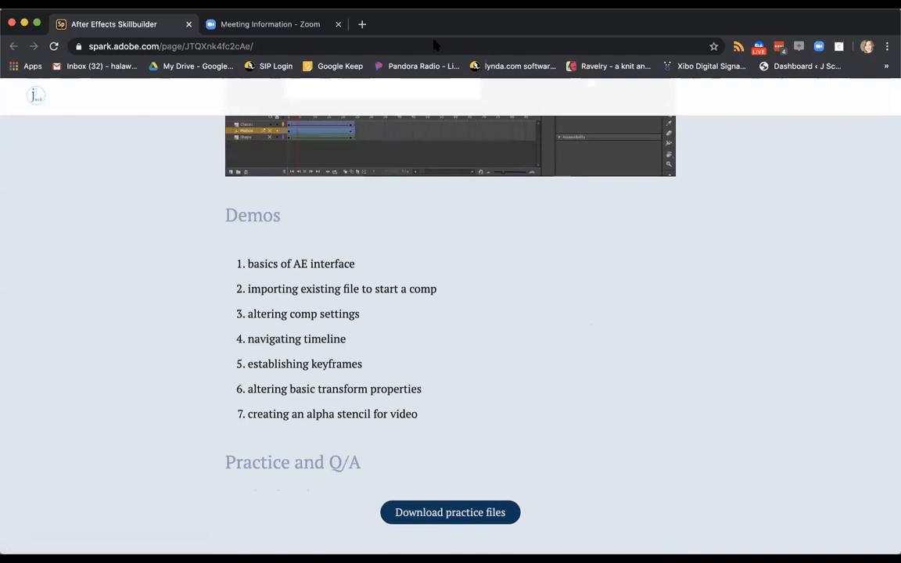
mouse_move(670, 259)
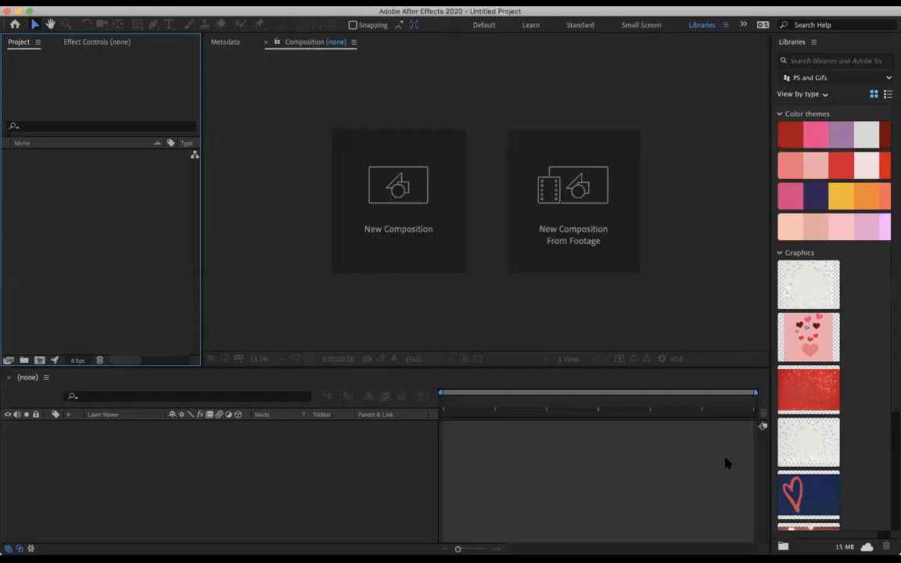
mouse_move(573, 200)
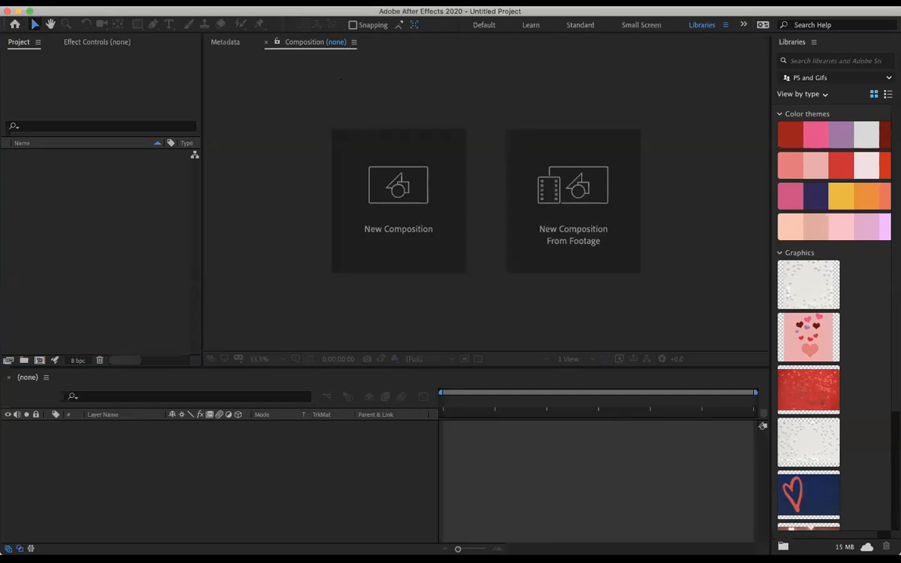
mouse_move(525, 410)
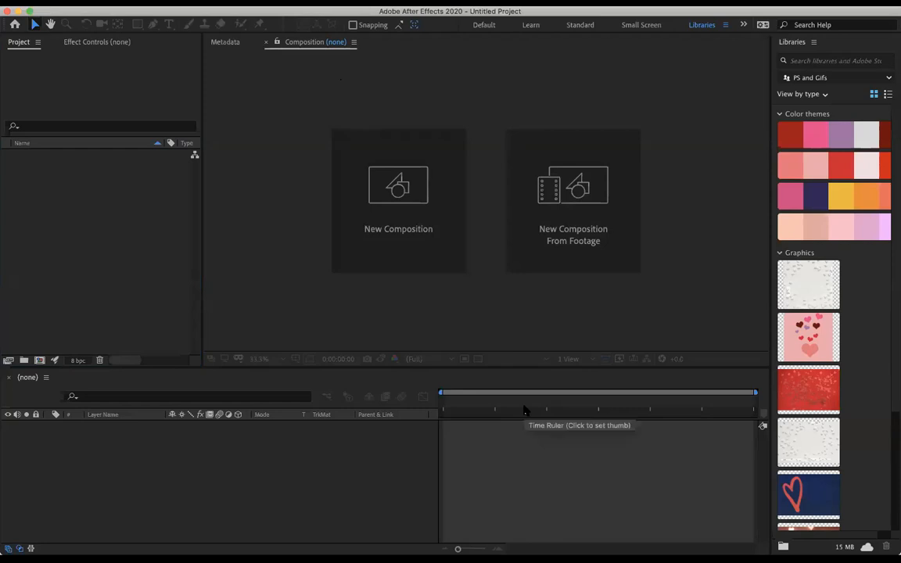
mouse_move(473, 178)
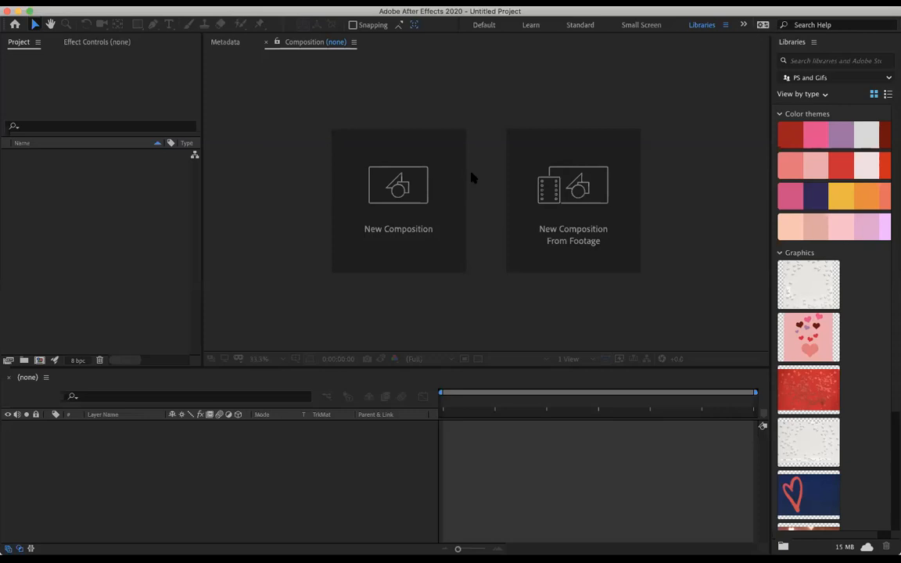
mouse_move(601, 13)
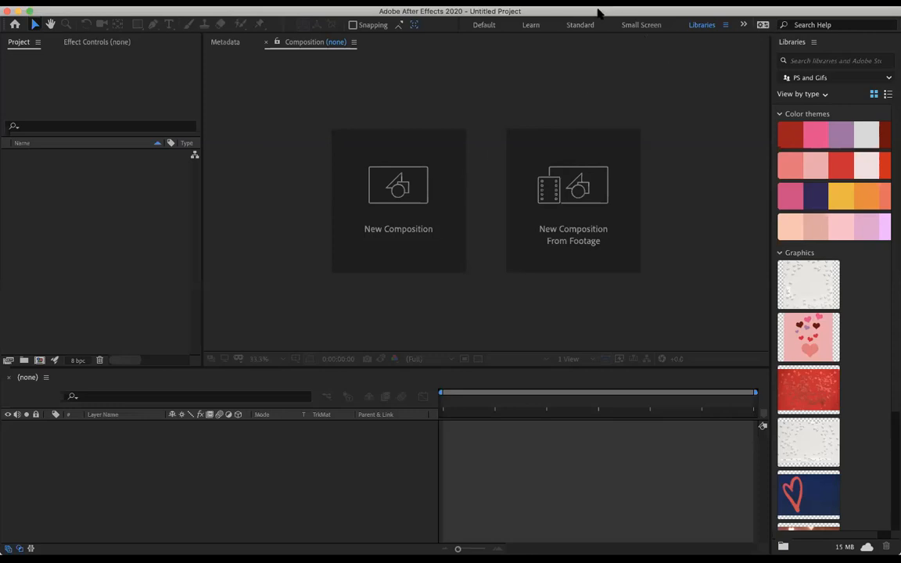
mouse_move(477, 28)
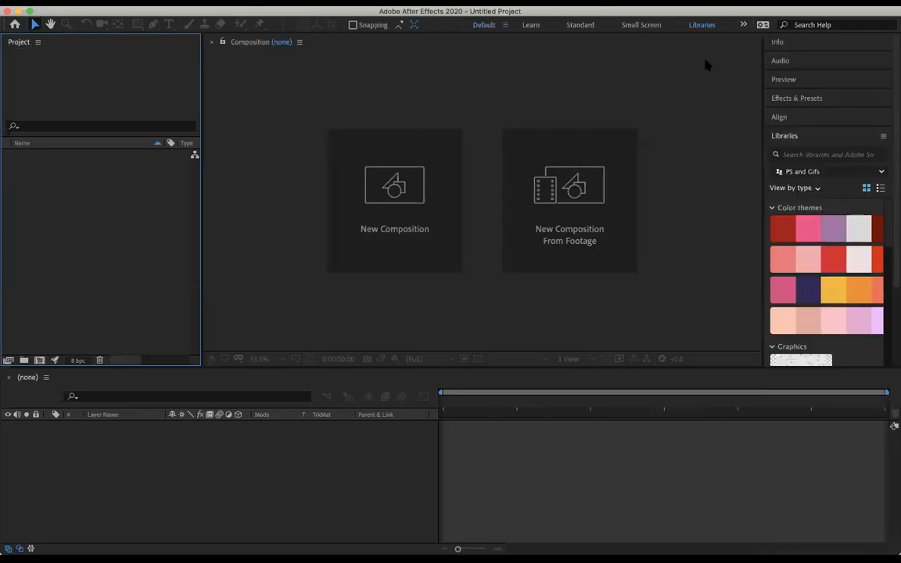
mouse_move(391, 507)
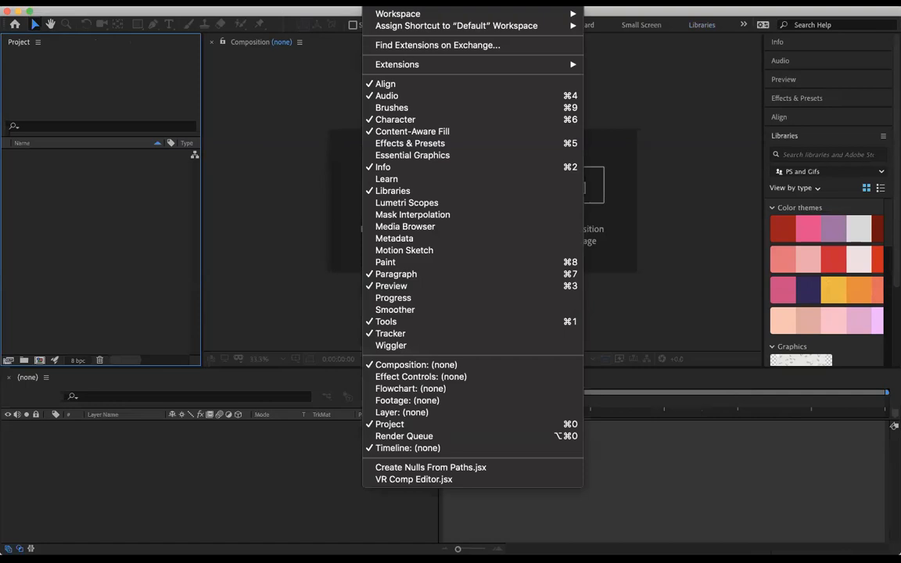
mouse_move(398, 12)
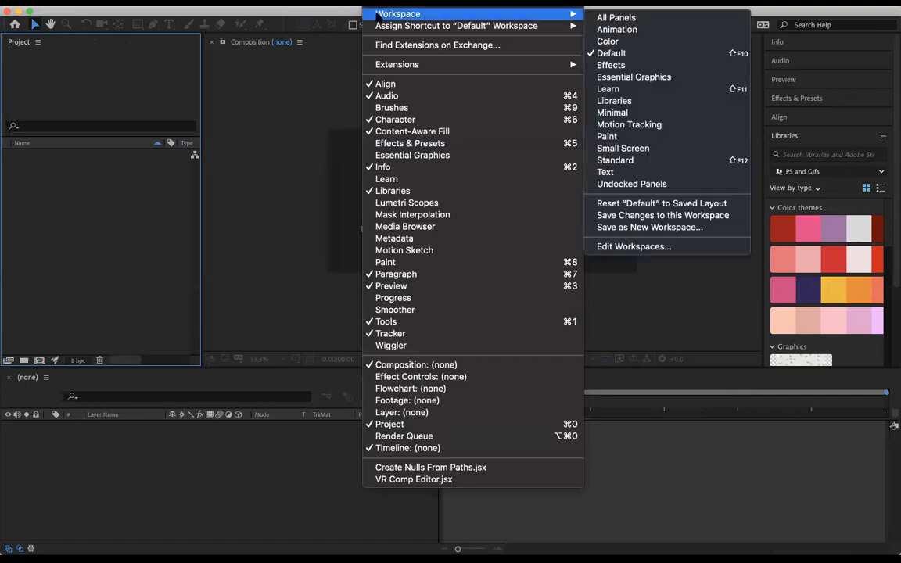
mouse_move(611, 53)
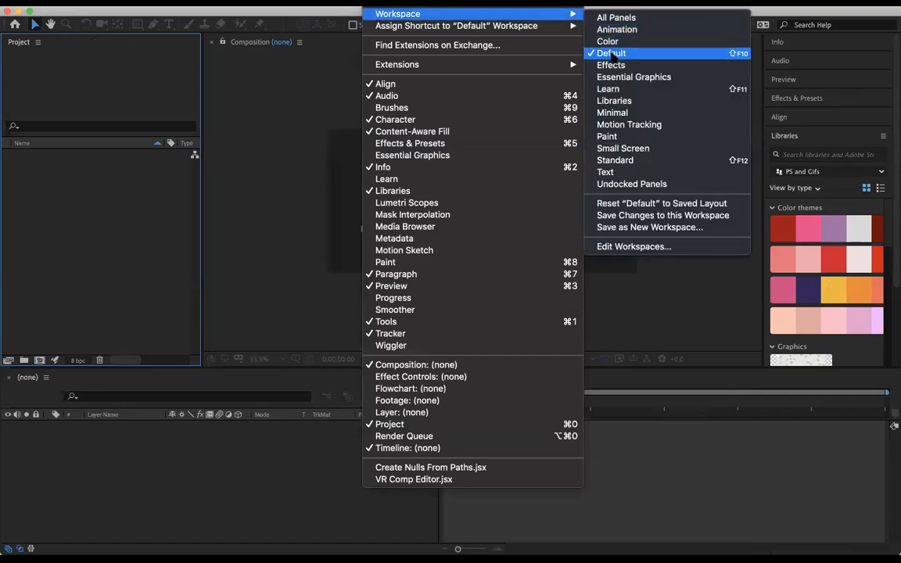
left_click(612, 53)
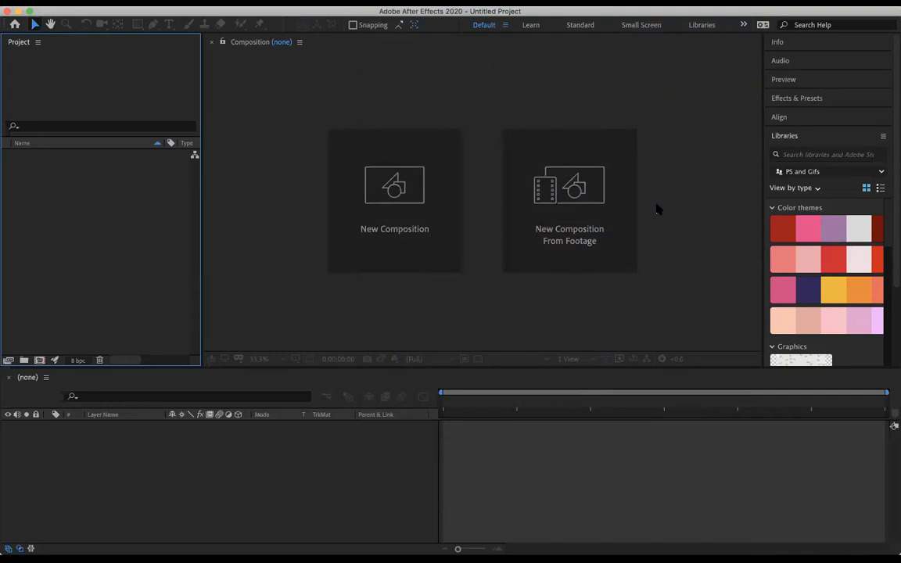
mouse_move(745, 324)
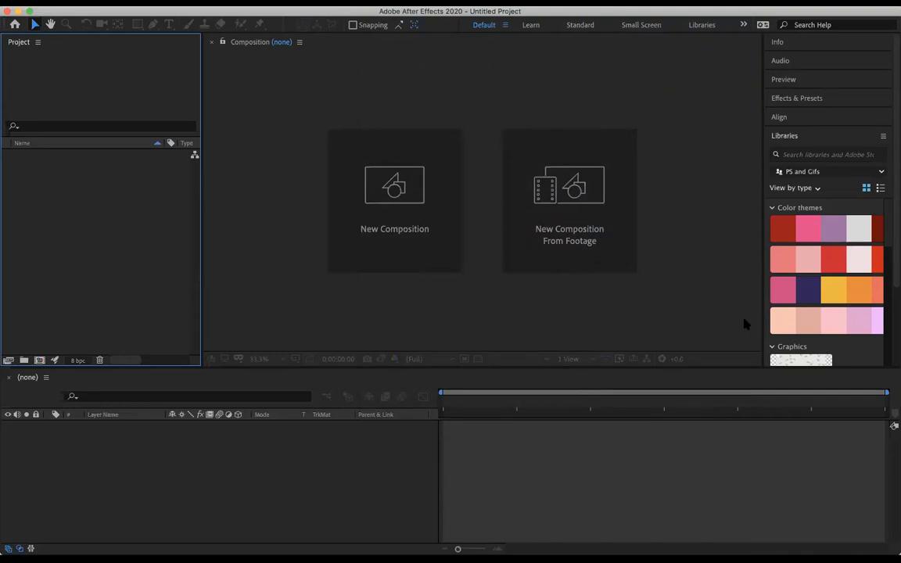
mouse_move(807, 274)
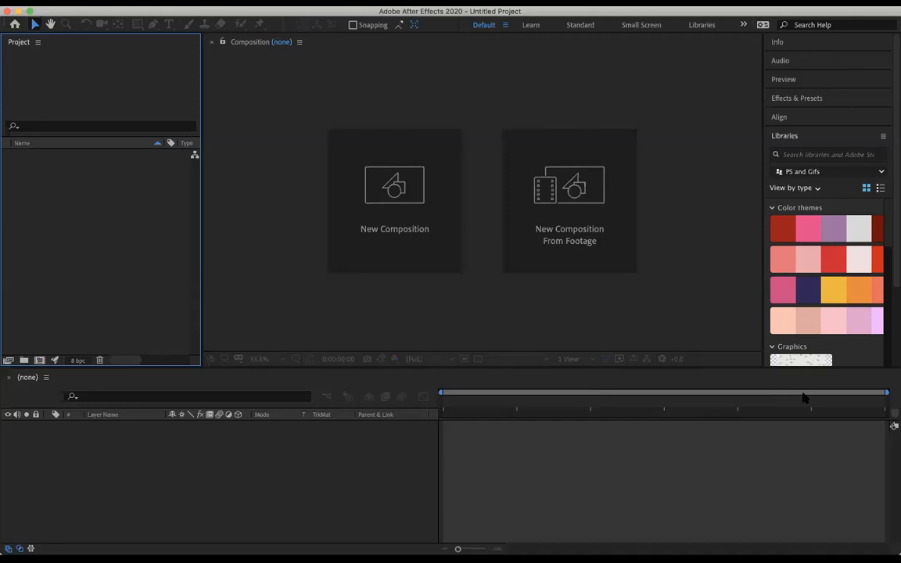
mouse_move(61, 225)
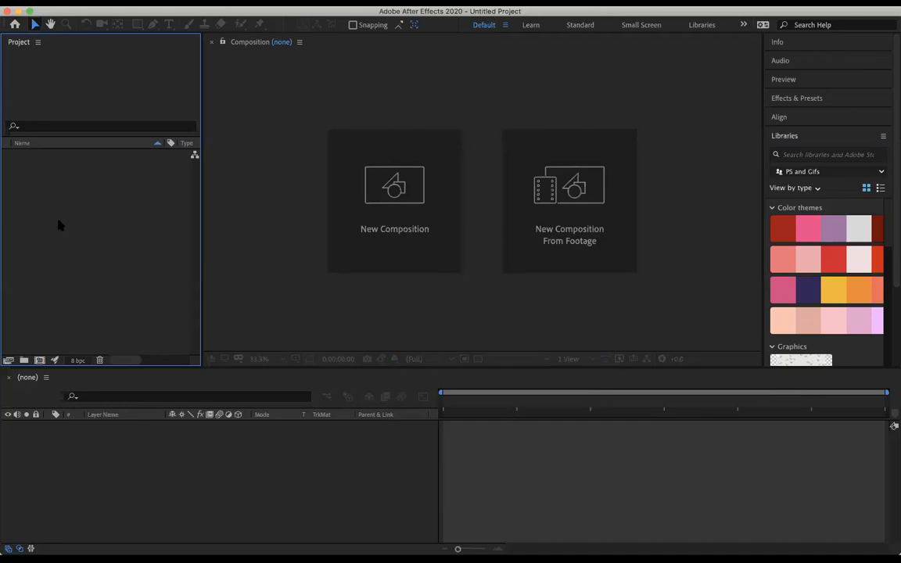
mouse_move(87, 197)
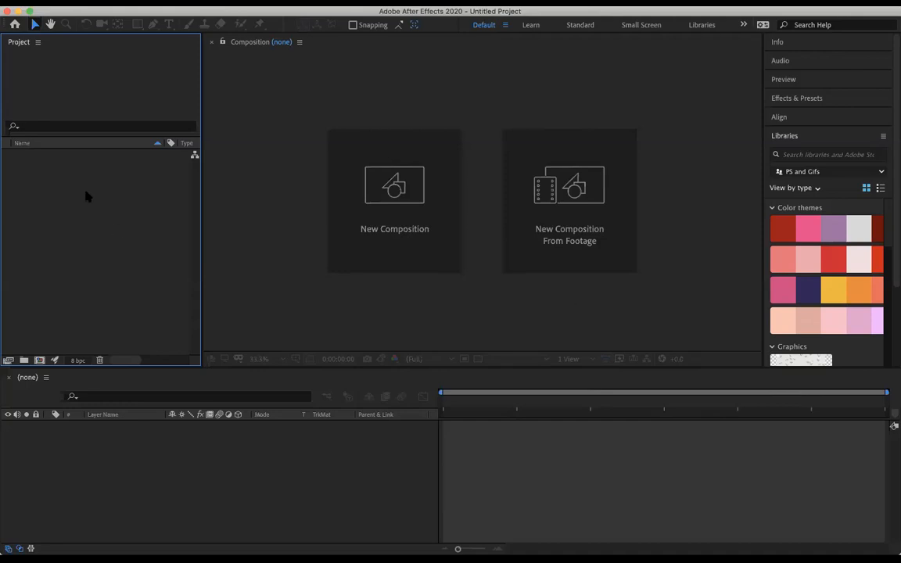
mouse_move(222, 238)
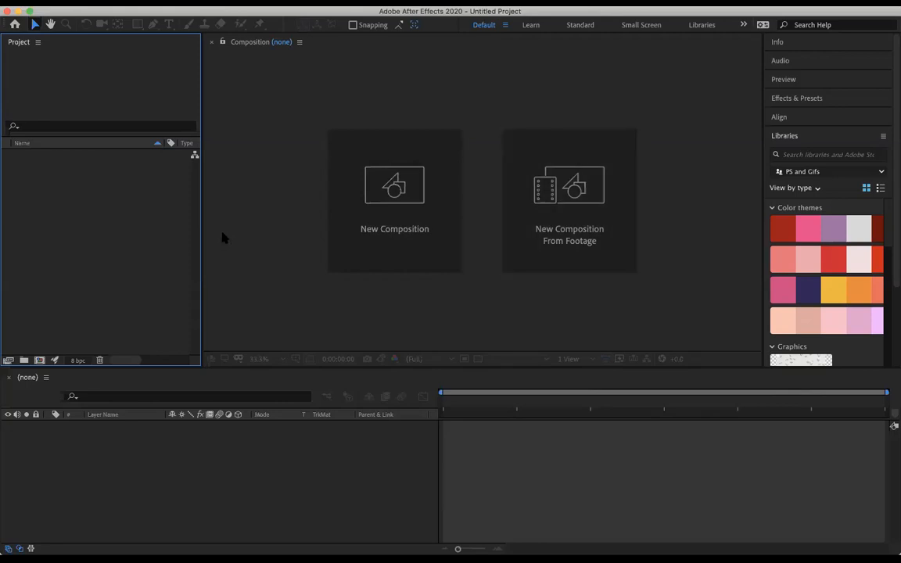
mouse_move(166, 523)
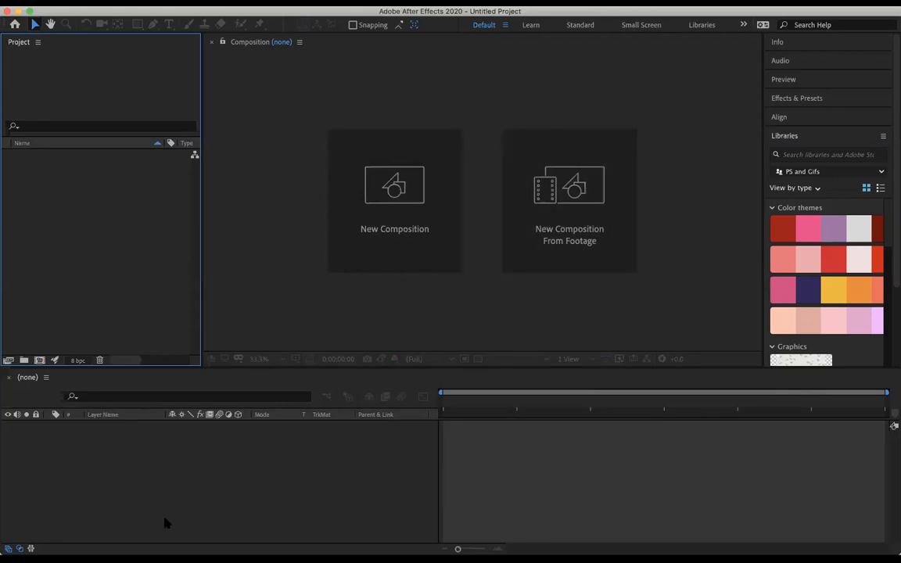
mouse_move(661, 462)
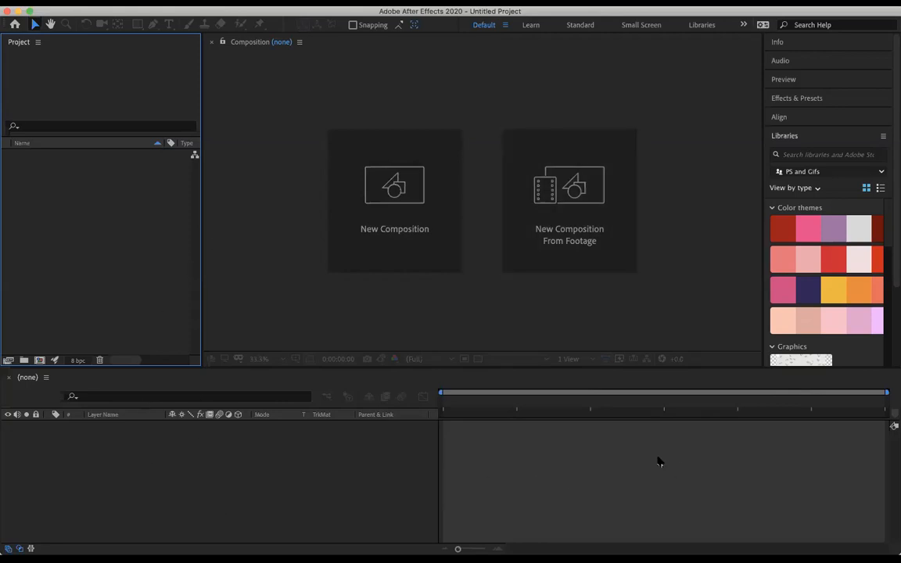
mouse_move(648, 457)
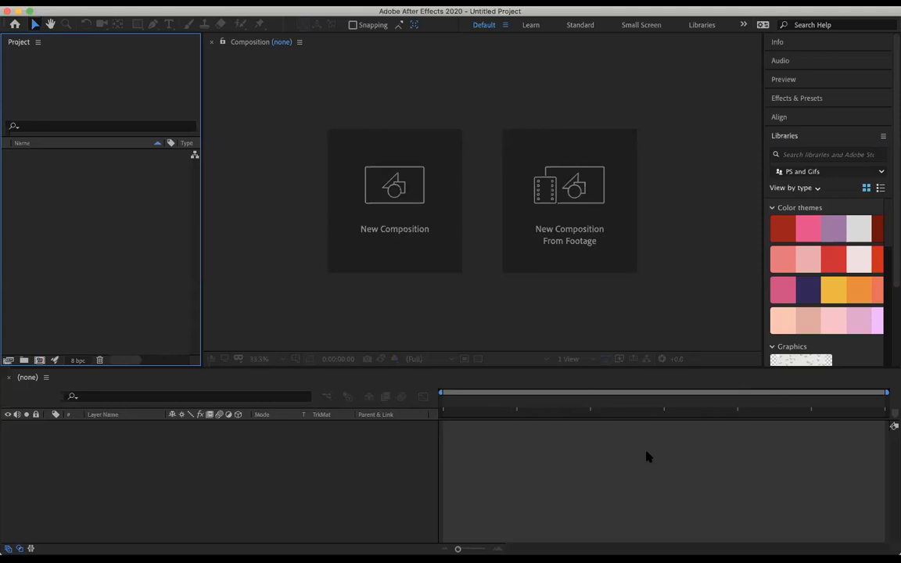
mouse_move(607, 300)
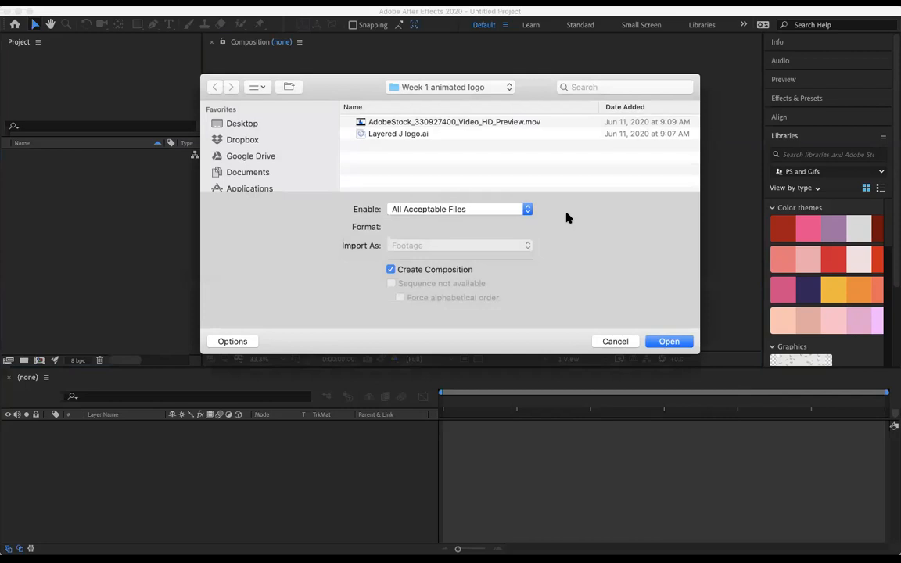
Step: Select Layered J logo.ai in the Week 1 animated logo folder instead of the AdobeStock ink video
left_click(451, 88)
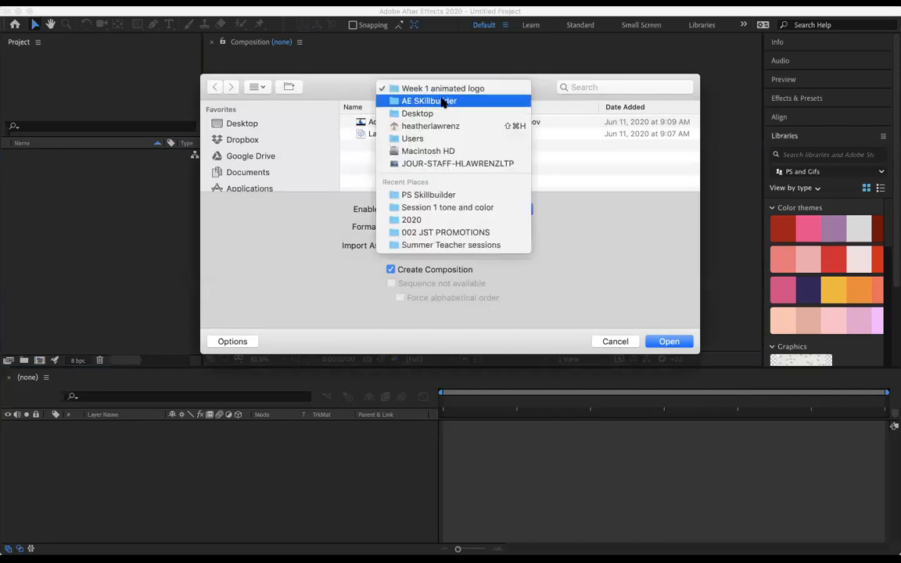
left_click(442, 87)
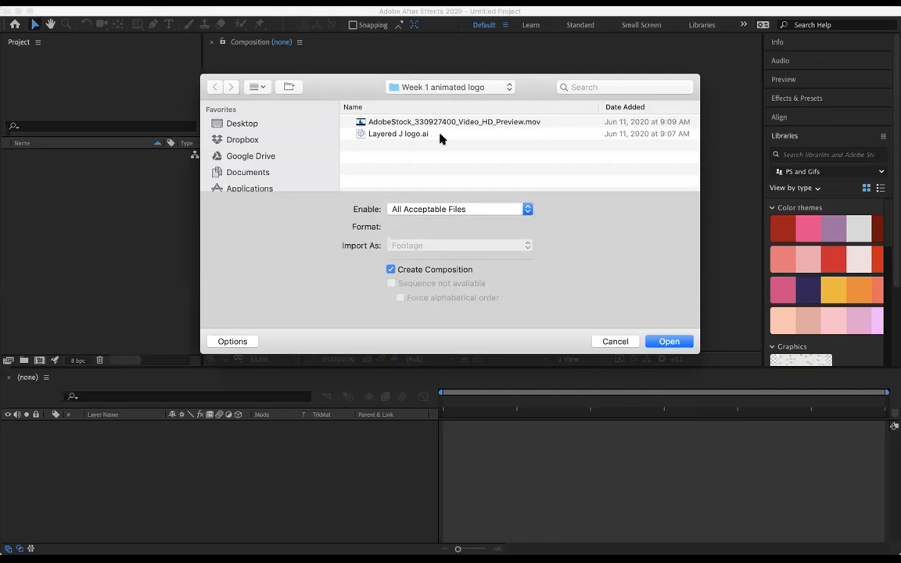
left_click(454, 122)
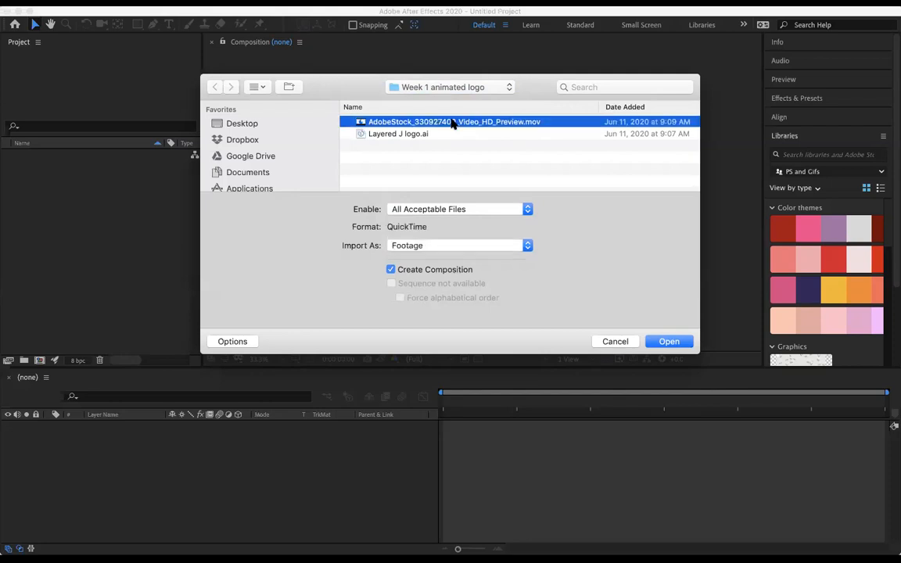
left_click(397, 134)
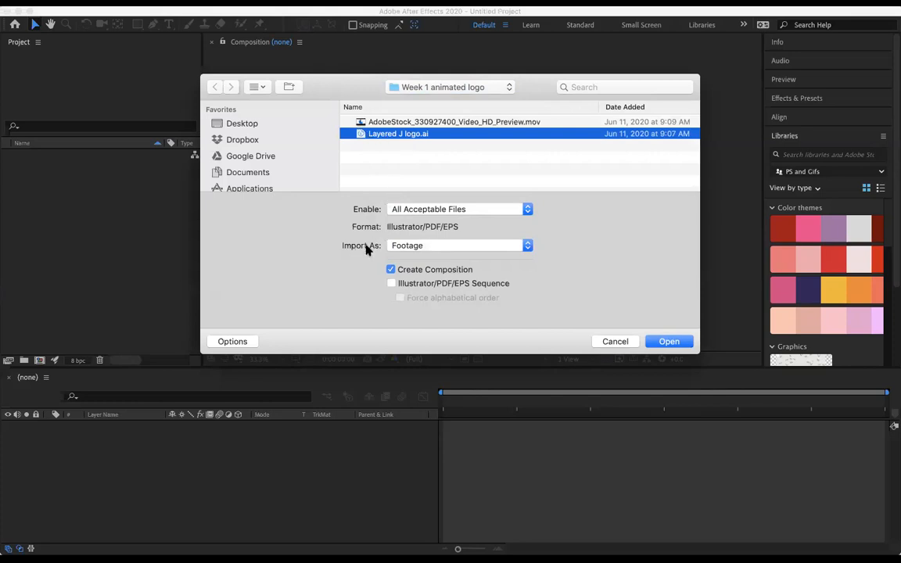
Step: Import it as Composition - Retain Layer Sizes and confirm the import
left_click(460, 244)
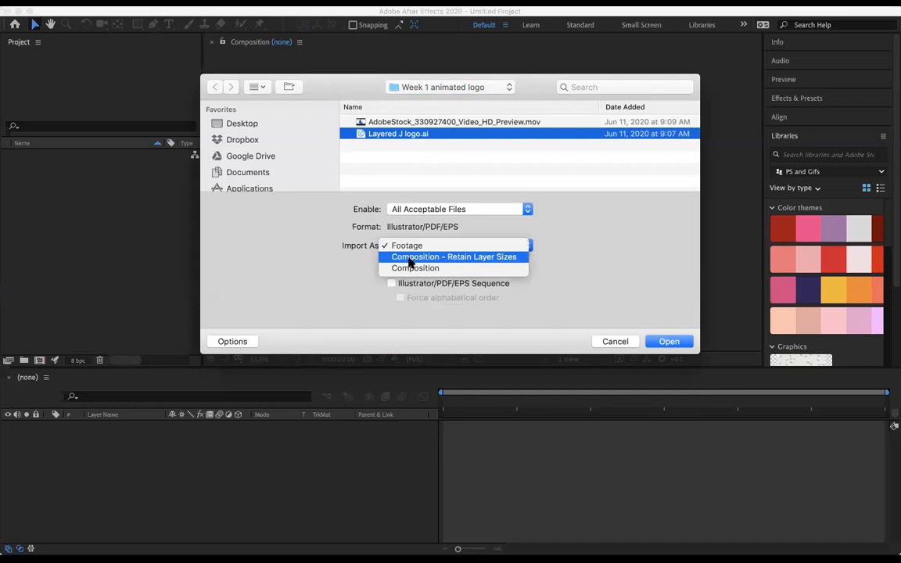
left_click(454, 256)
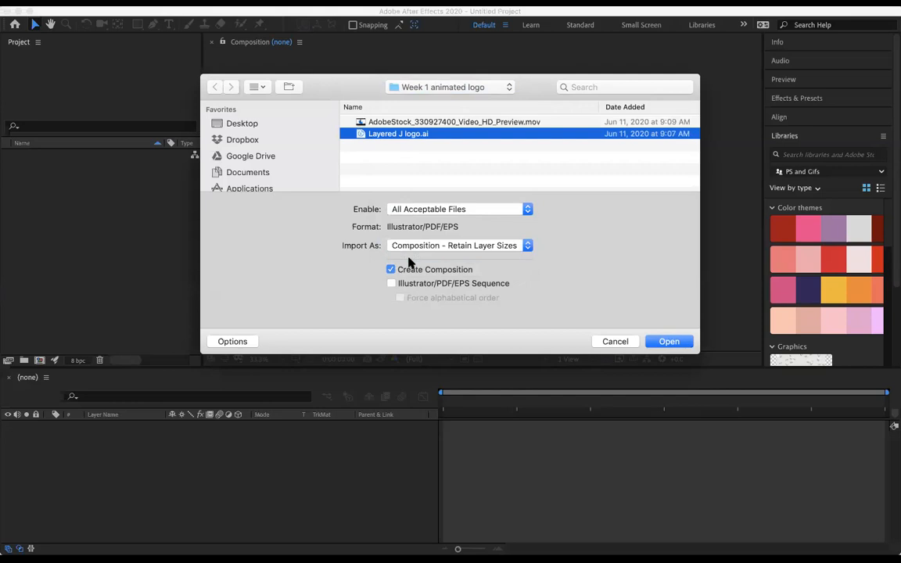
mouse_move(502, 249)
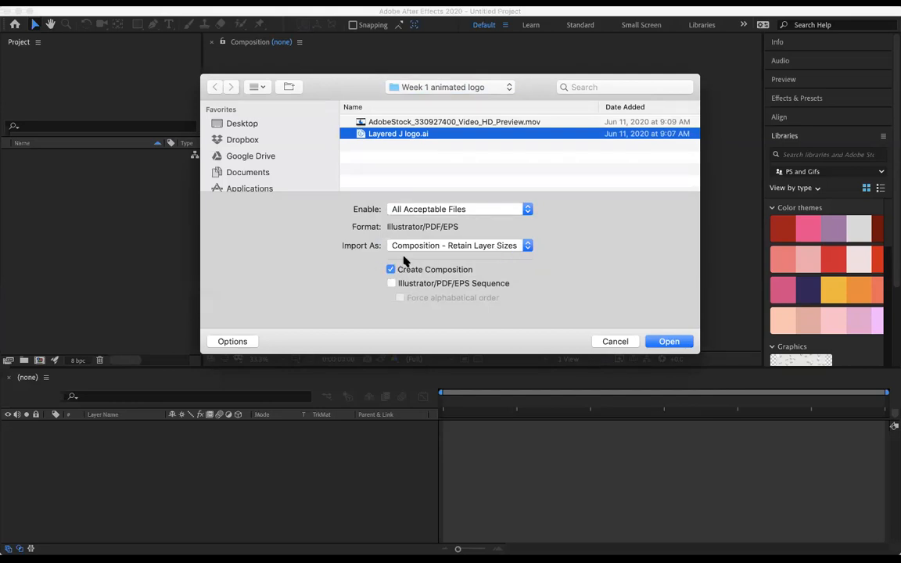
left_click(670, 341)
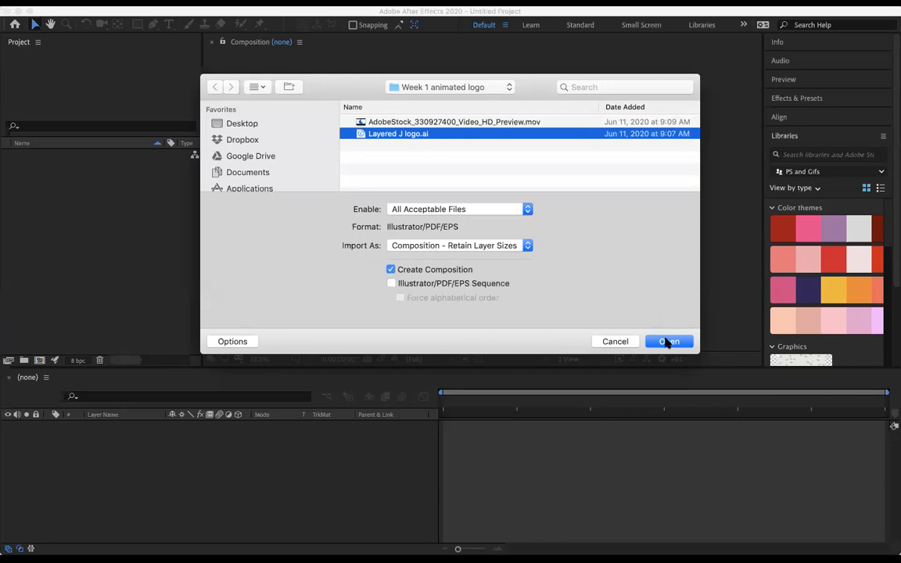
left_click(670, 341)
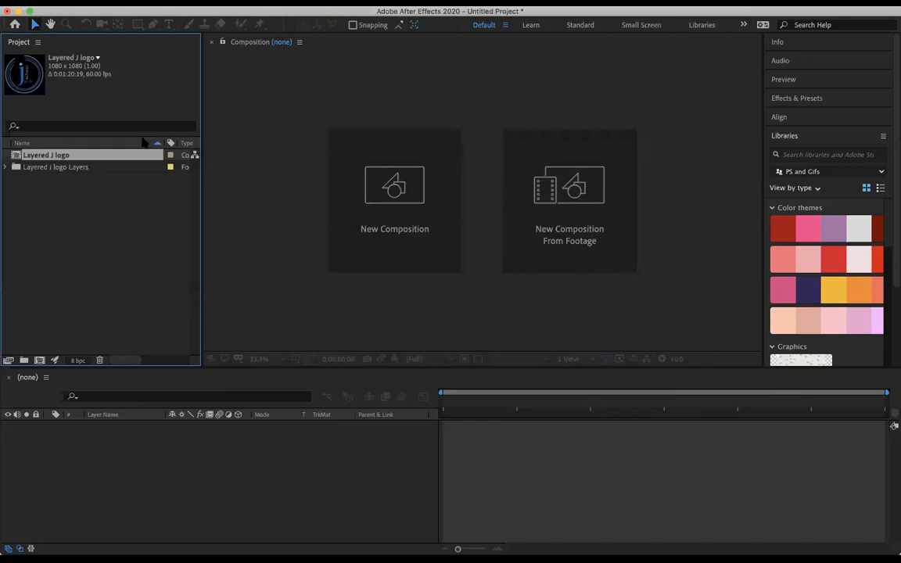
mouse_move(16, 156)
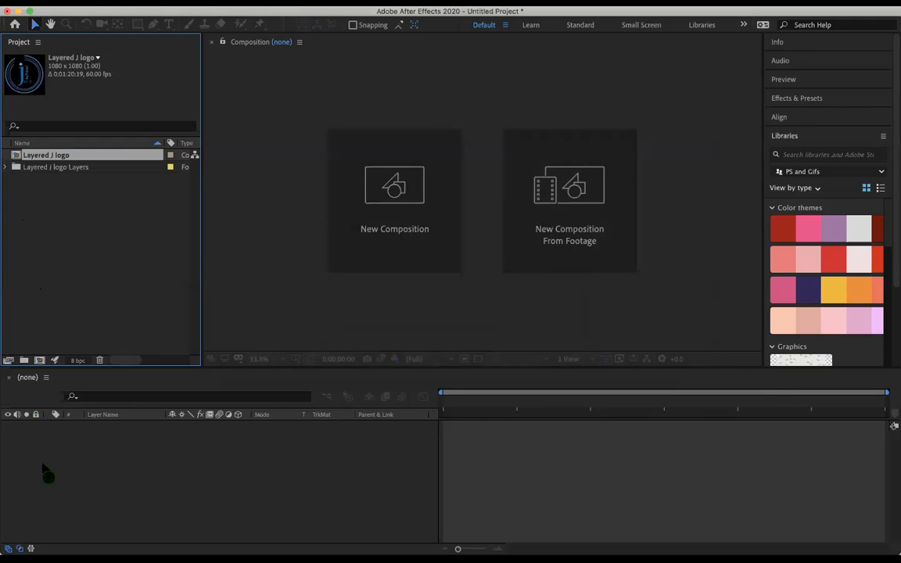
mouse_move(48, 446)
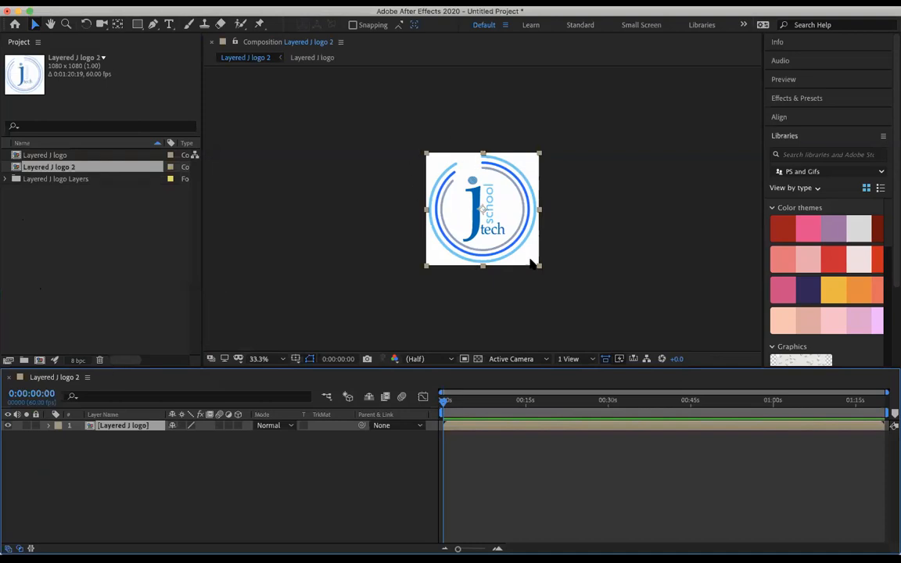
mouse_move(441, 156)
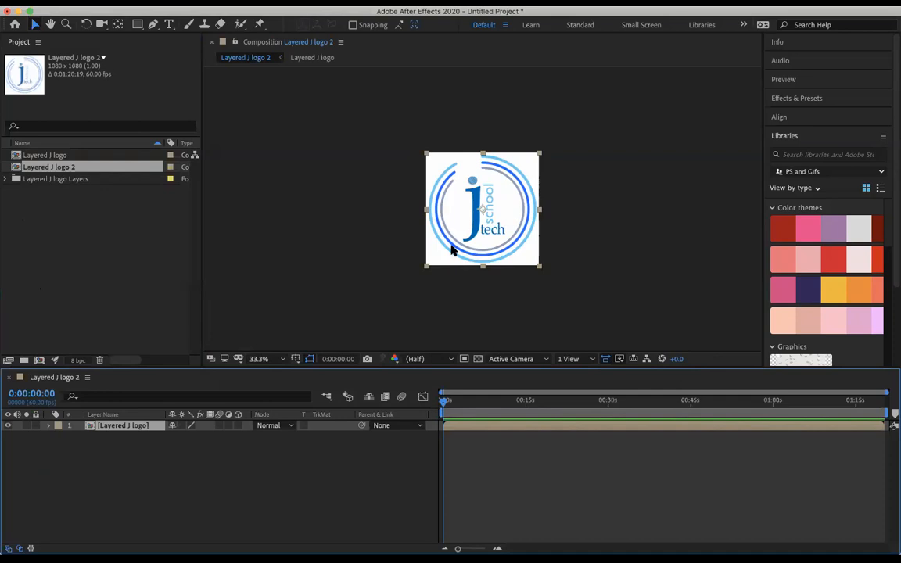
mouse_move(452, 249)
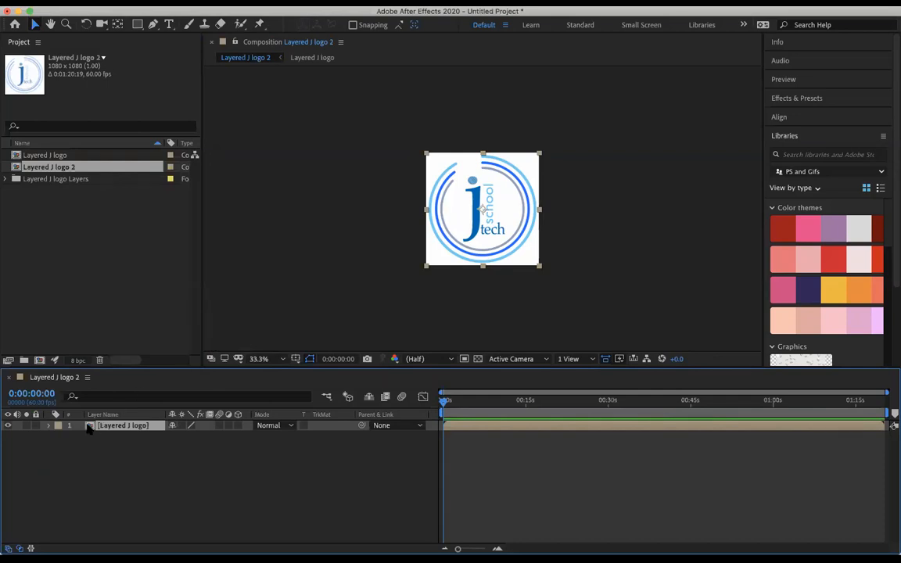
Step: Open the Layered J logo composition to reveal its seven layers from tech to sky
double_click(45, 155)
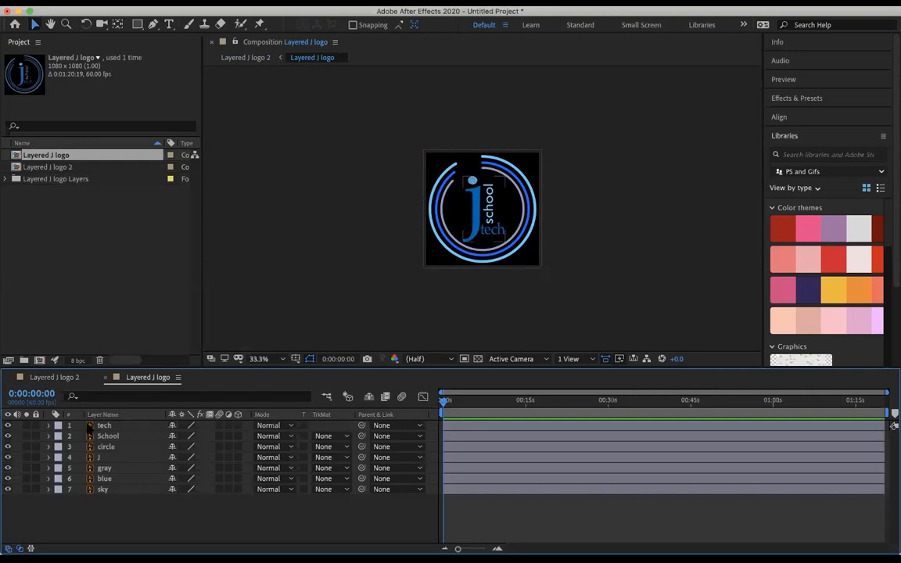
mouse_move(103, 460)
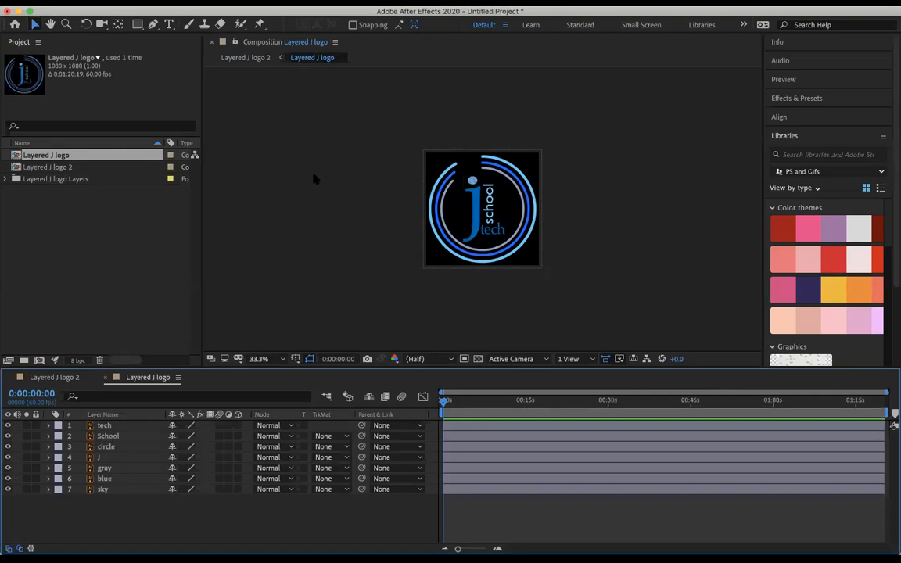
mouse_move(421, 252)
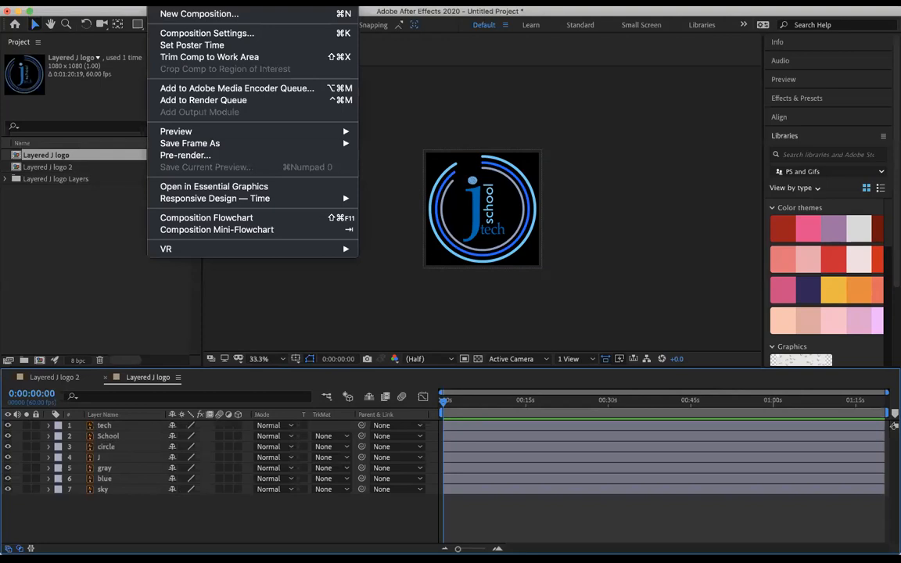
Step: Set the composition duration to 20 seconds with a pale near-white background colour and apply
left_click(207, 33)
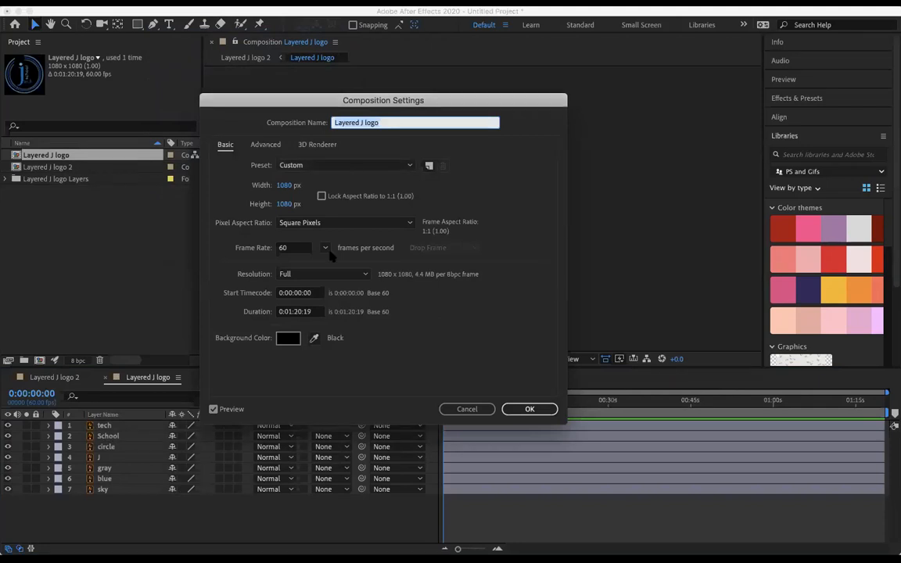
mouse_move(319, 293)
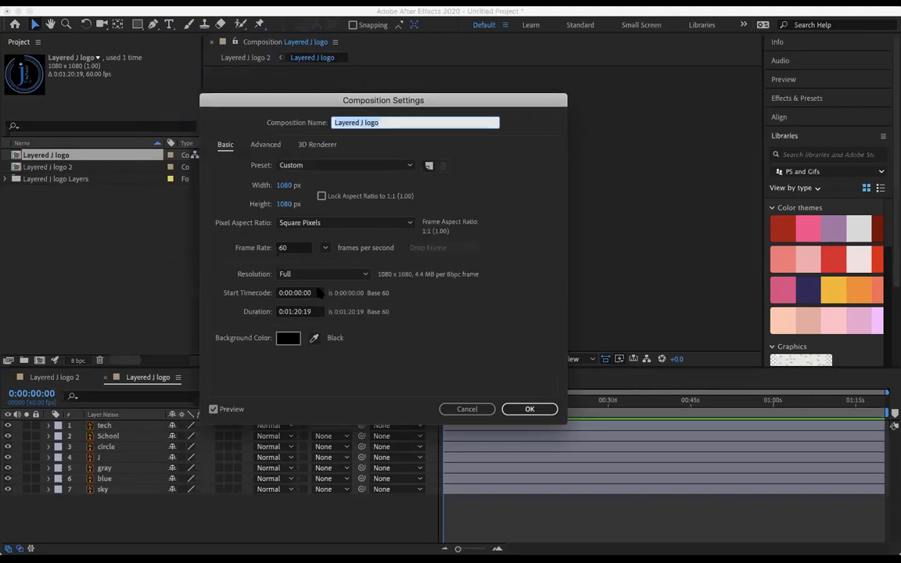
mouse_move(247, 311)
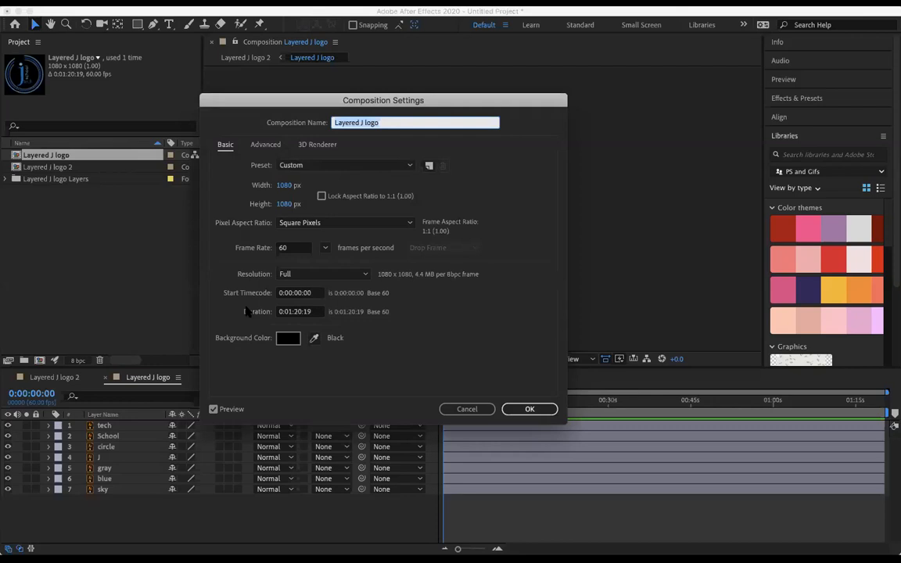
left_click(298, 311)
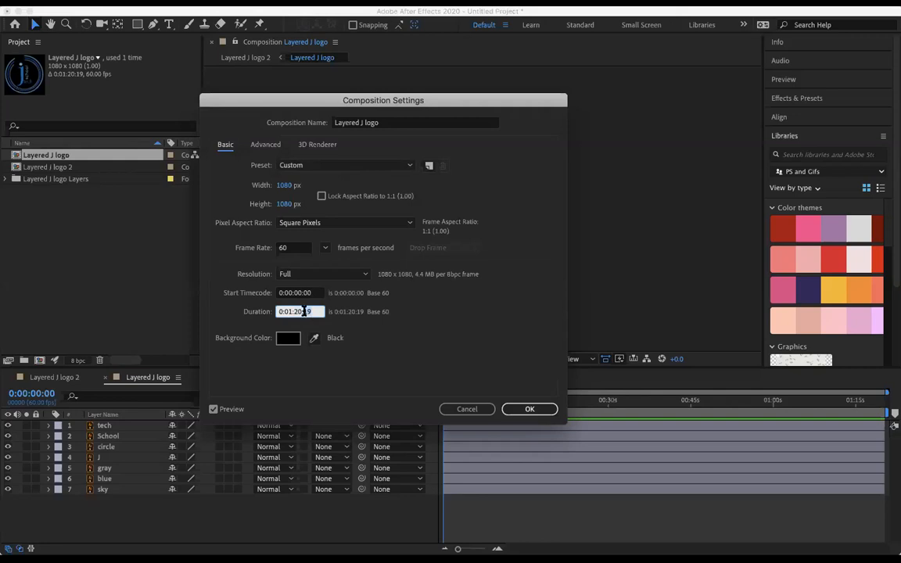
type("0:01:20:00")
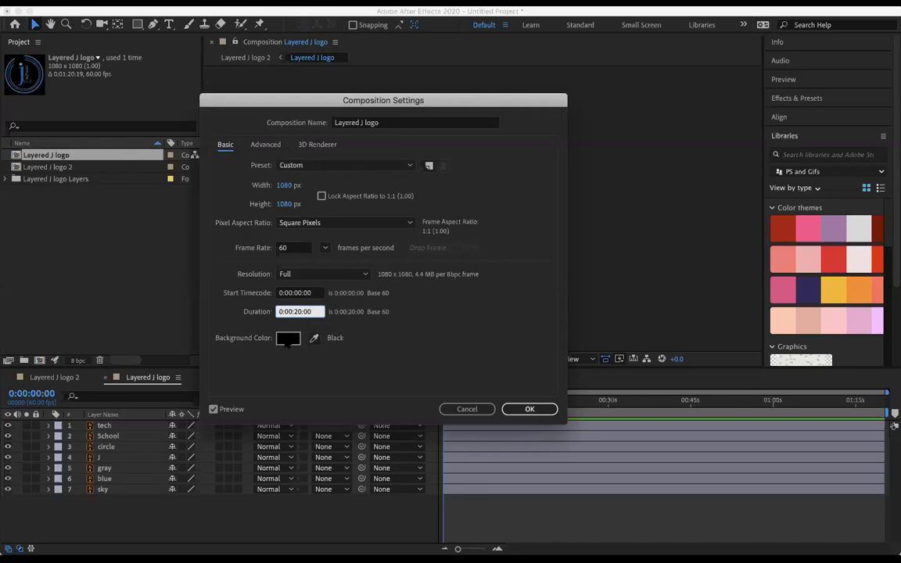
left_click(288, 338)
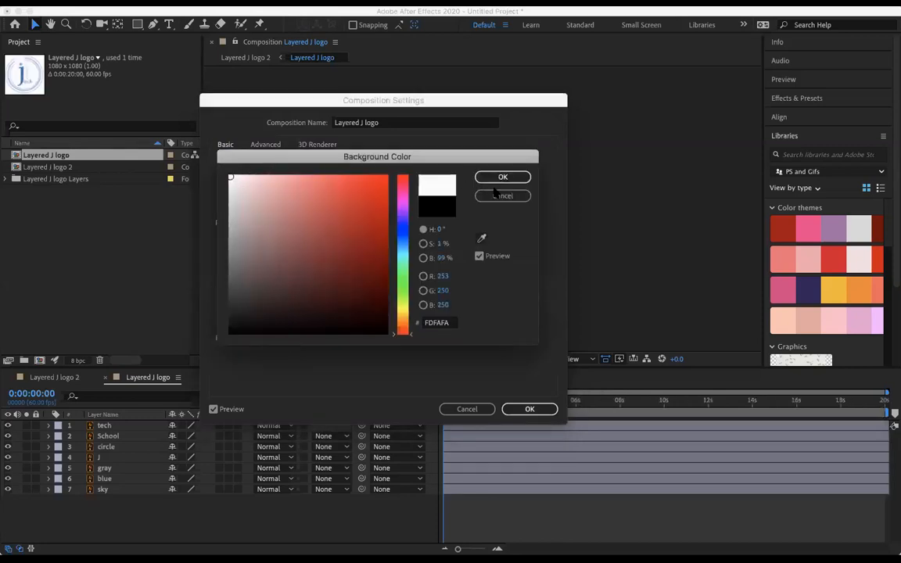
left_click(504, 176)
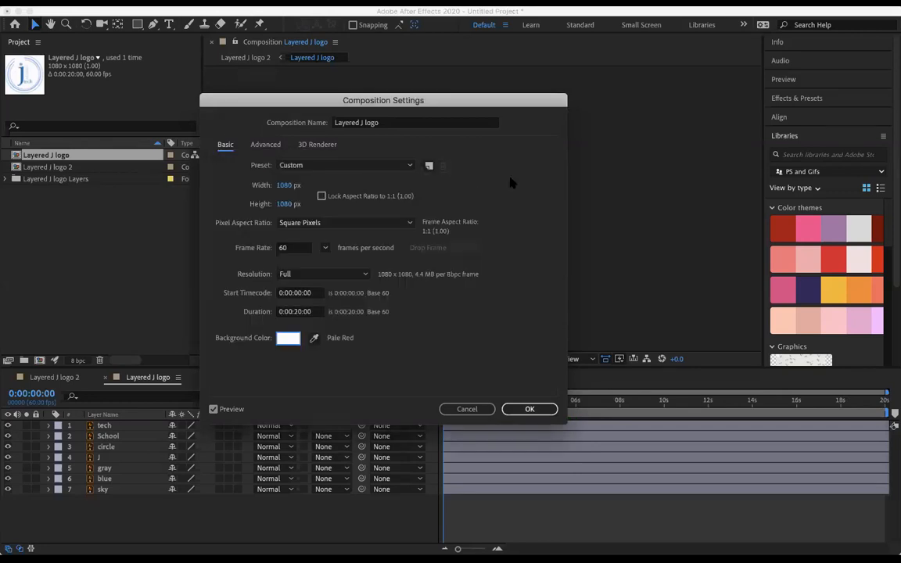
mouse_move(352, 283)
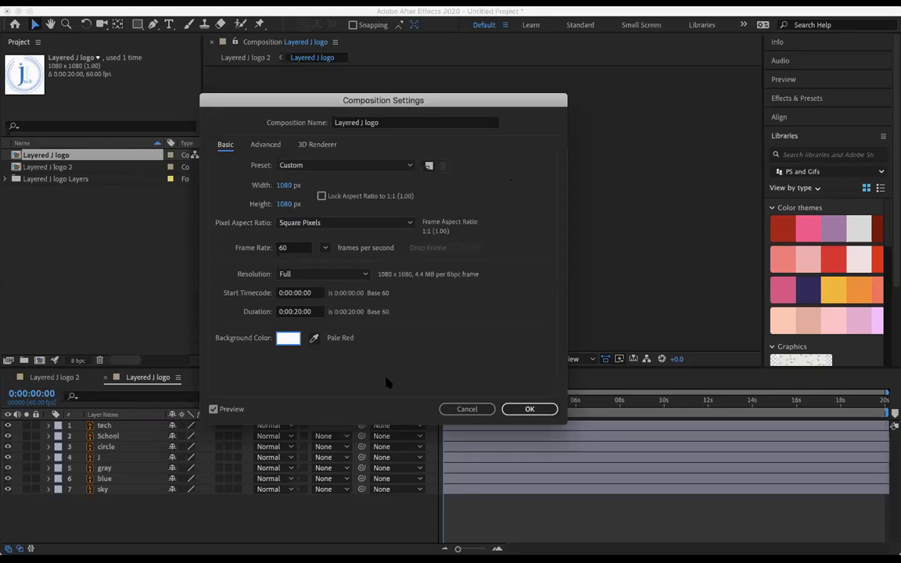
left_click(529, 409)
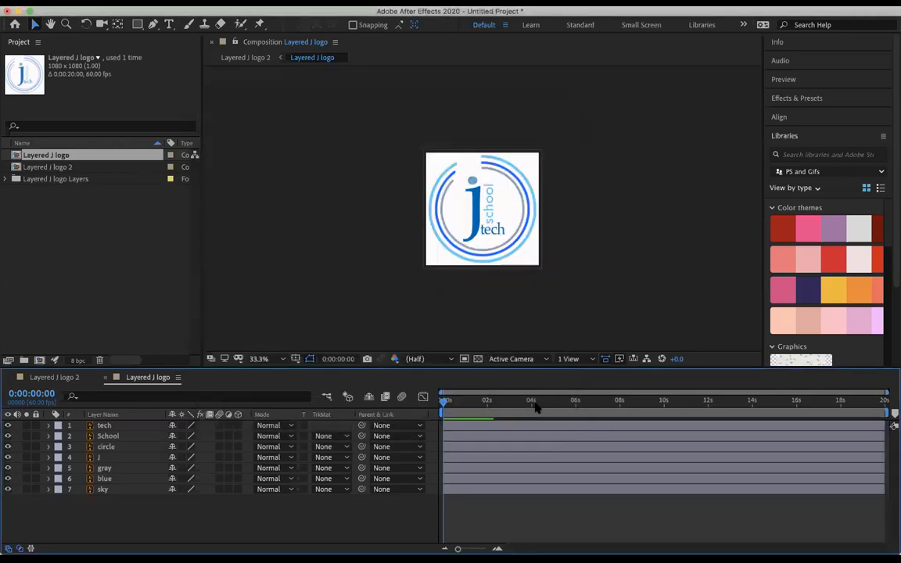
mouse_move(535, 406)
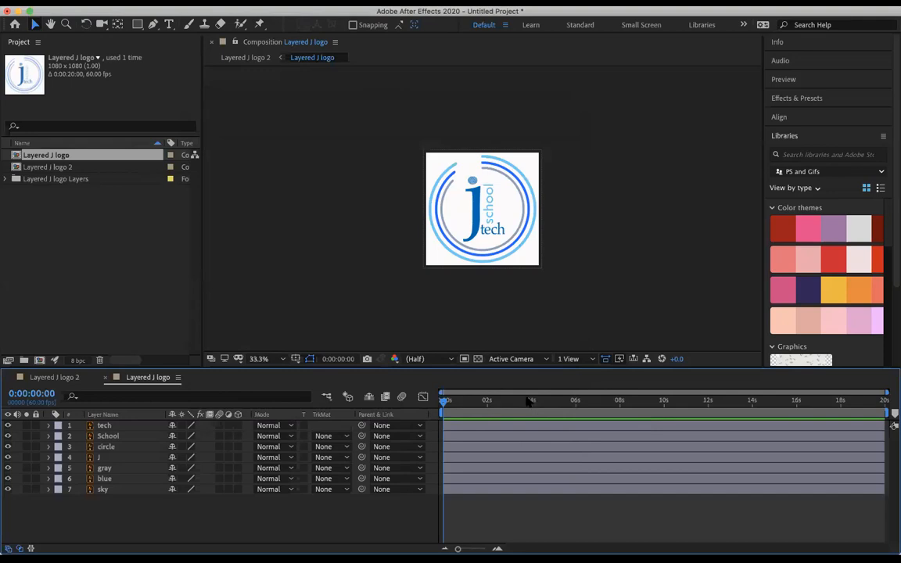
mouse_move(479, 359)
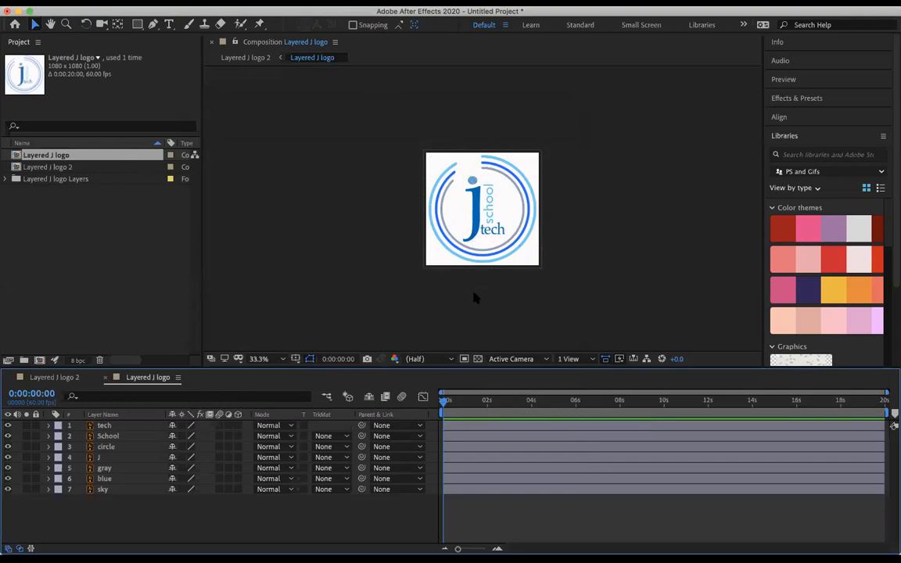
mouse_move(478, 356)
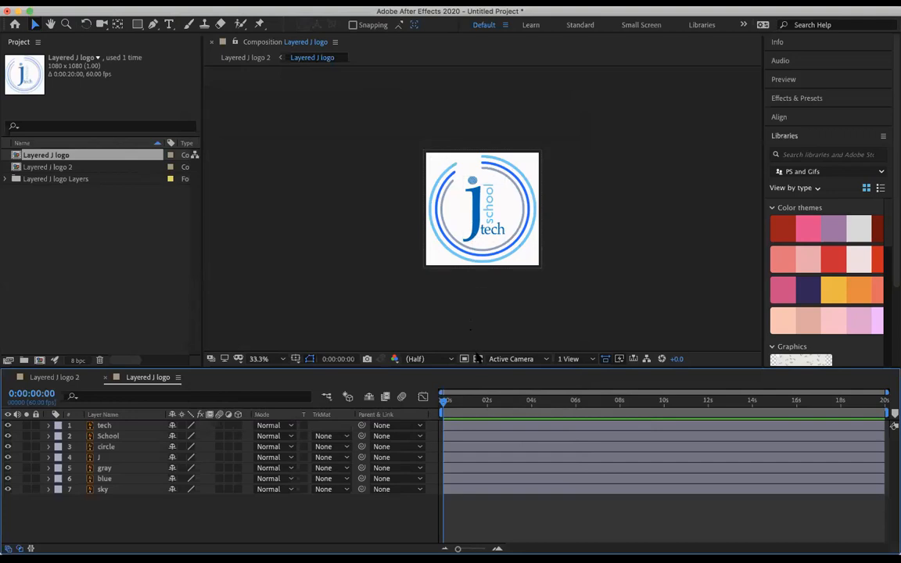
mouse_move(479, 358)
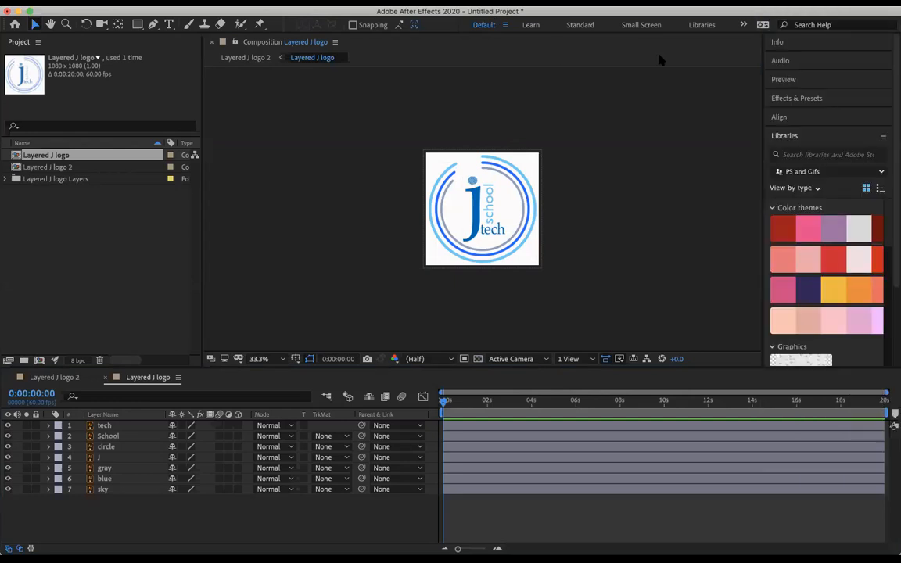
mouse_move(536, 391)
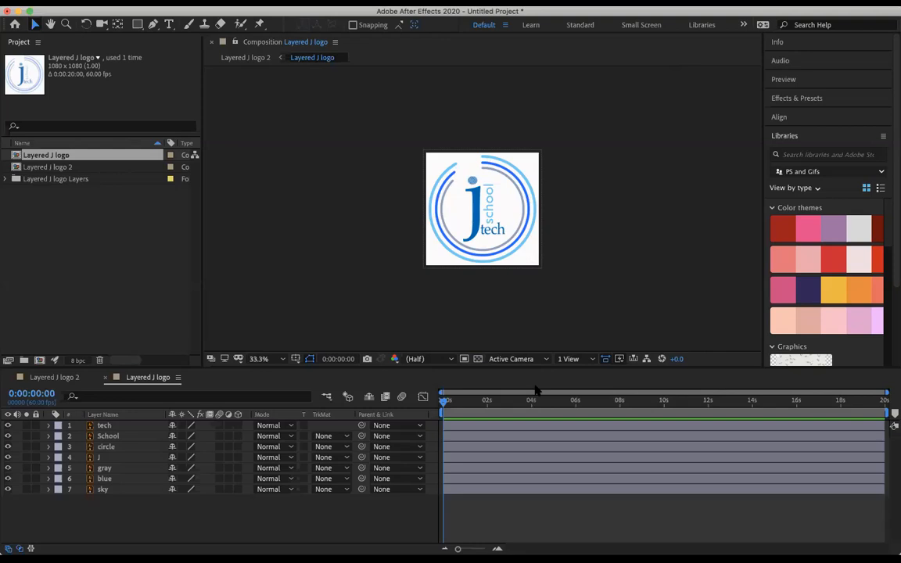
mouse_move(558, 222)
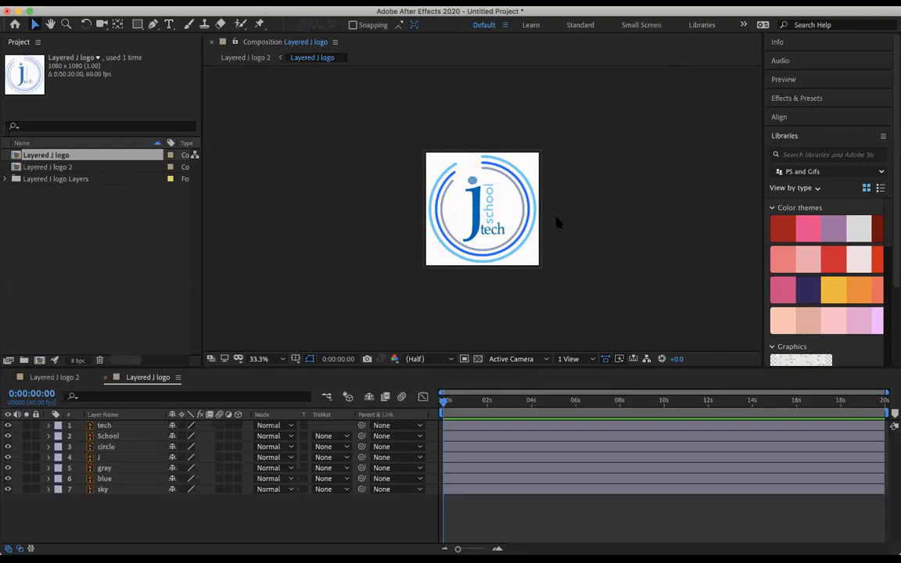
Step: Try the viewer magnification at 100%, then settle on 50%
left_click(259, 358)
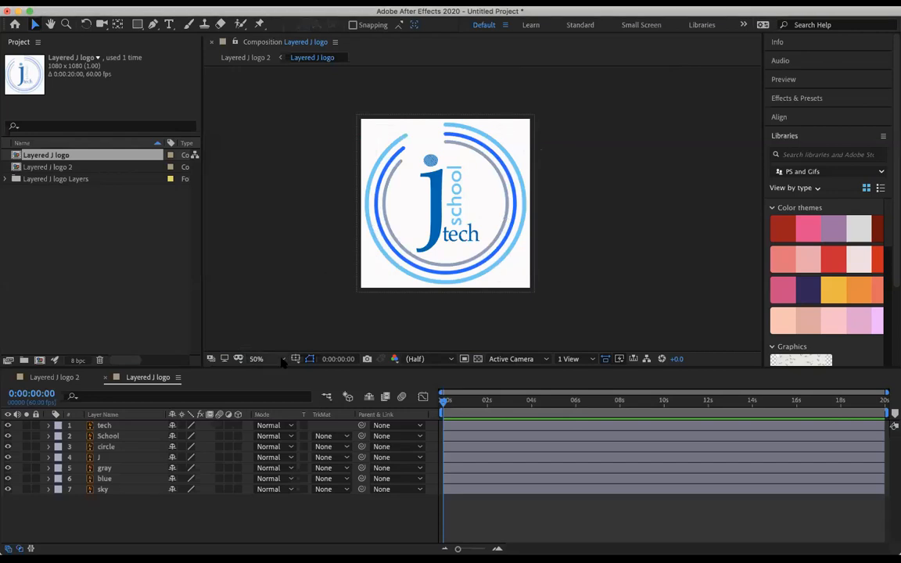
left_click(256, 358)
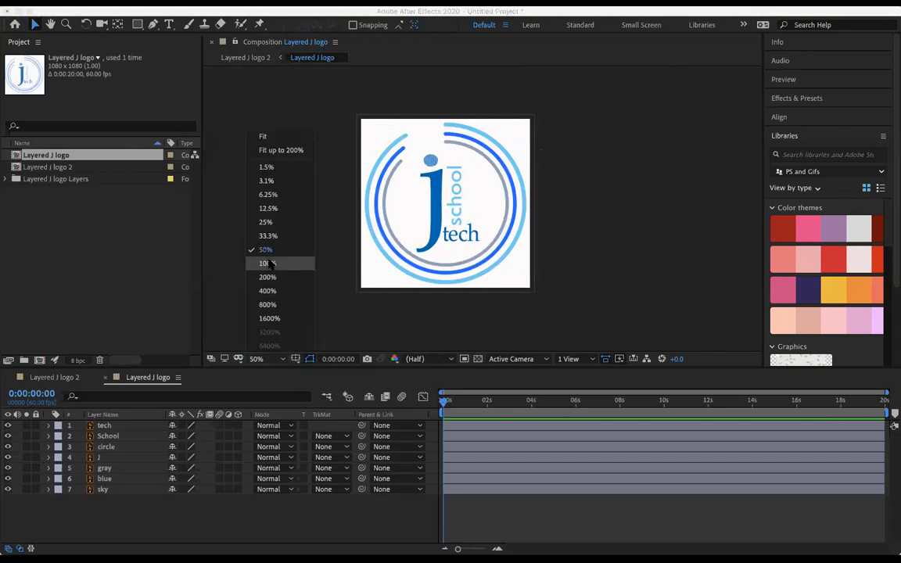
left_click(266, 262)
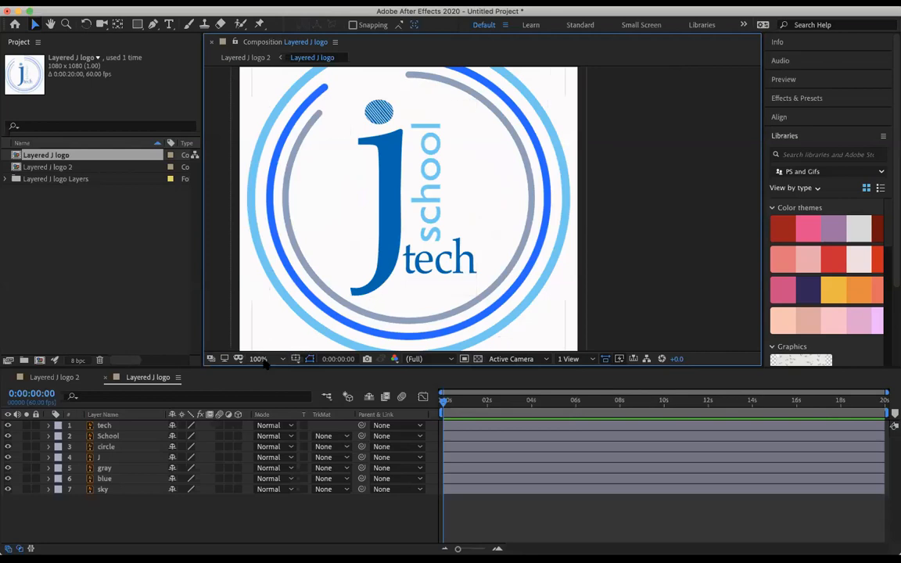
left_click(258, 359)
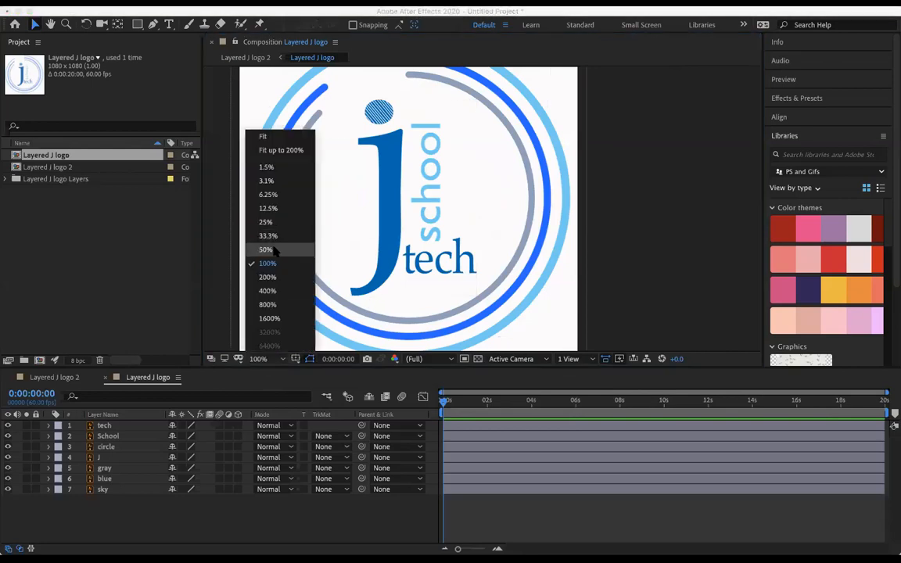
left_click(266, 251)
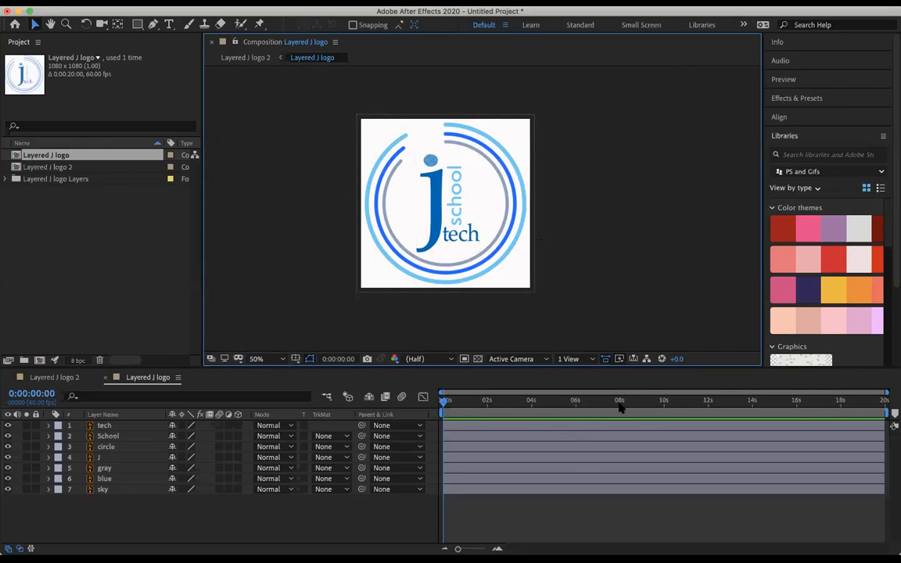
mouse_move(426, 409)
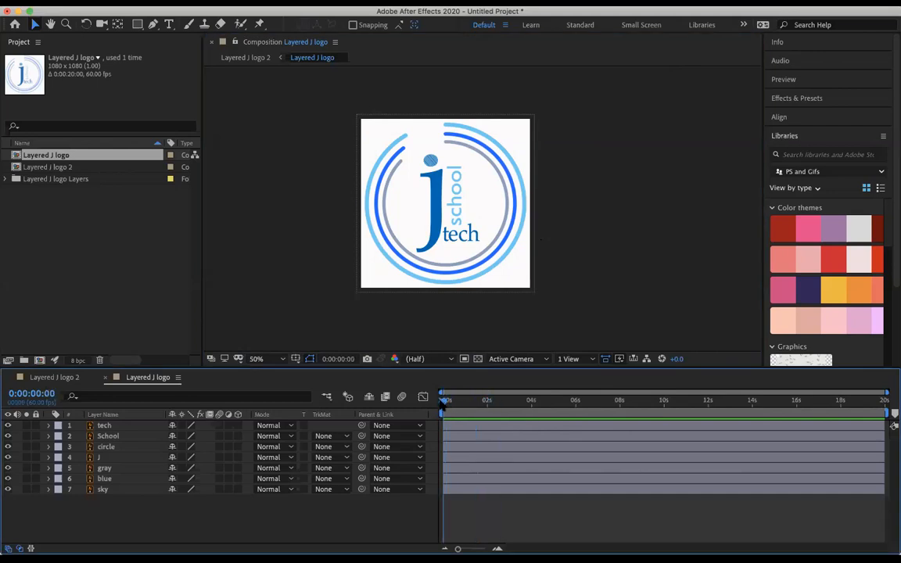
mouse_move(445, 407)
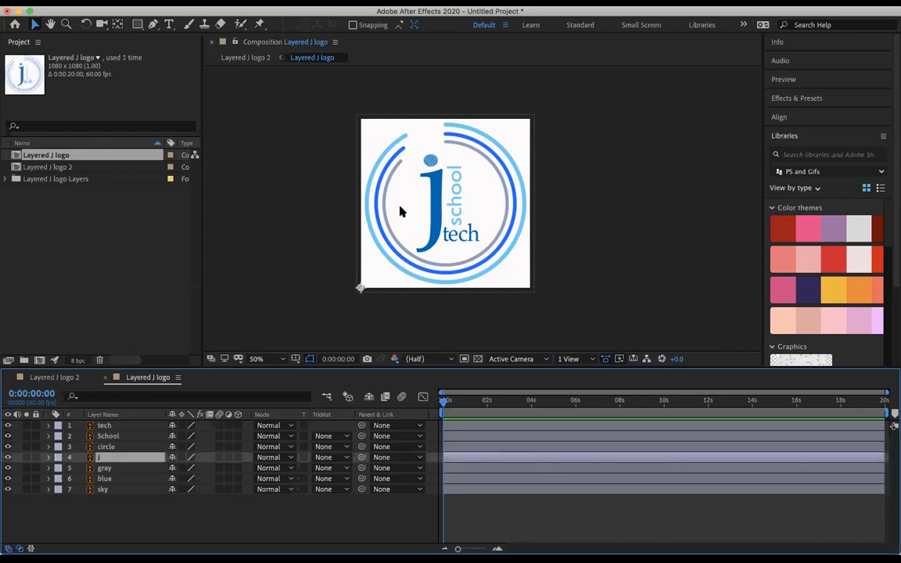
Step: Inspect the tech and J layer options and the imported logo layers folder while reordering J to the top
left_click(103, 426)
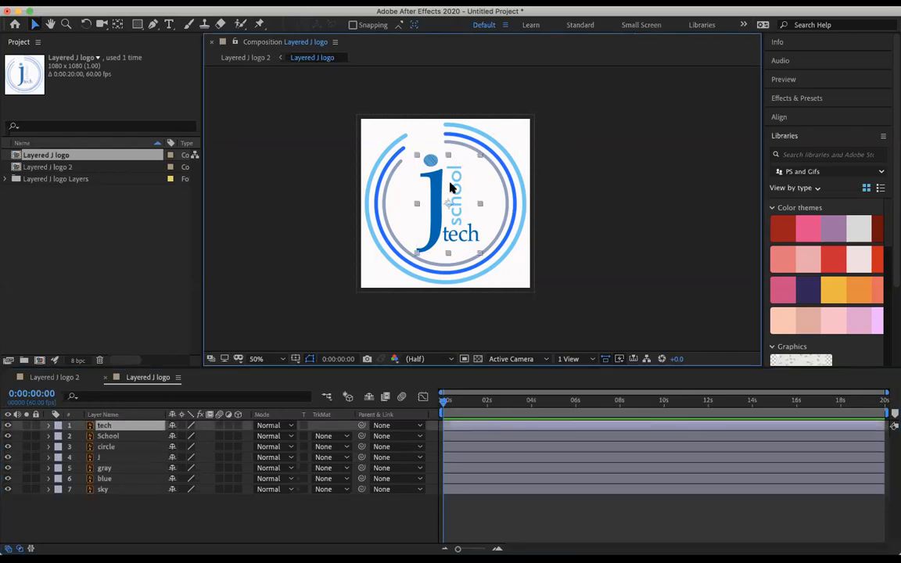
mouse_move(272, 109)
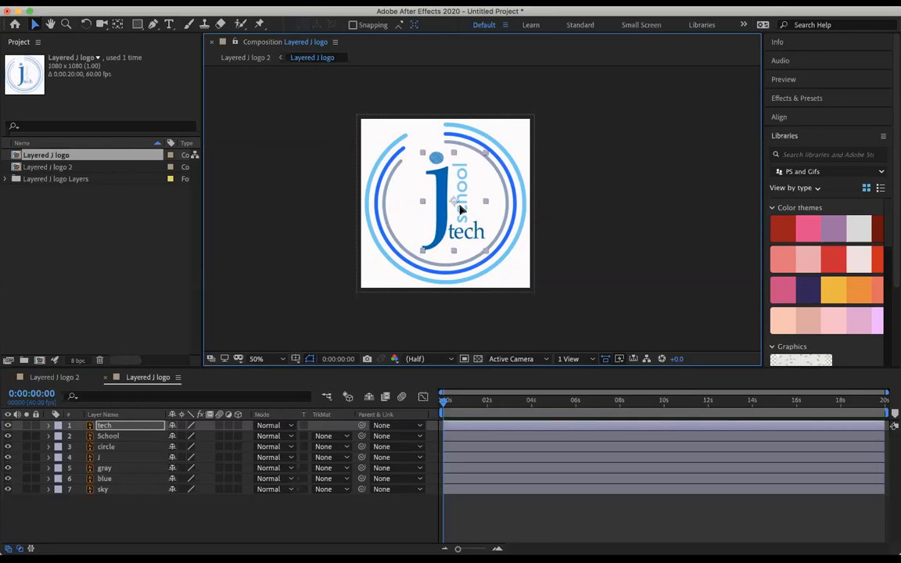
right_click(103, 426)
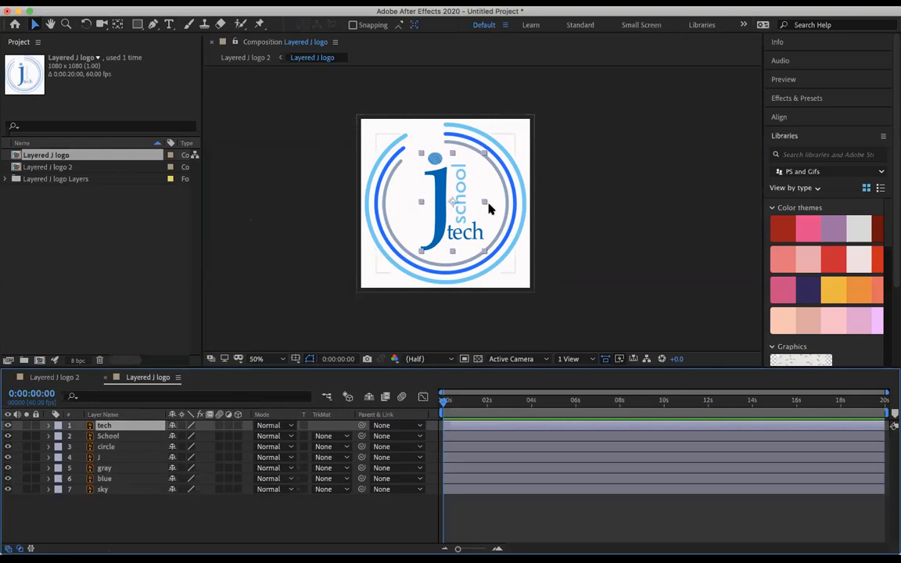
left_click(103, 426)
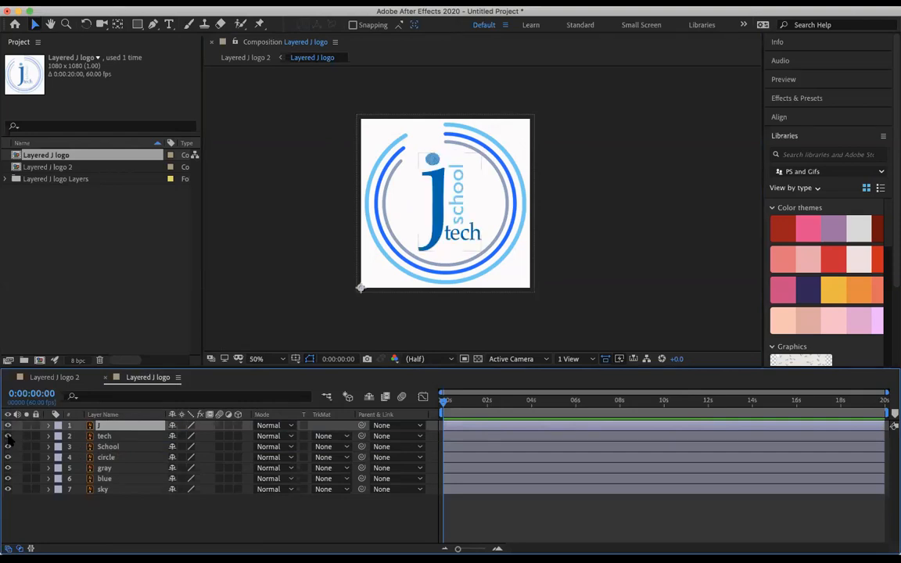
left_click(5, 179)
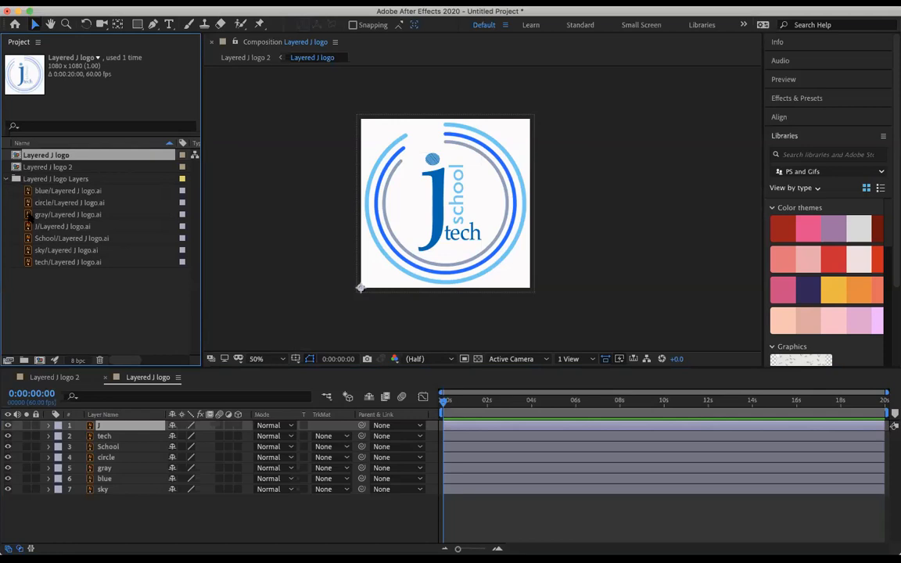
left_click(6, 178)
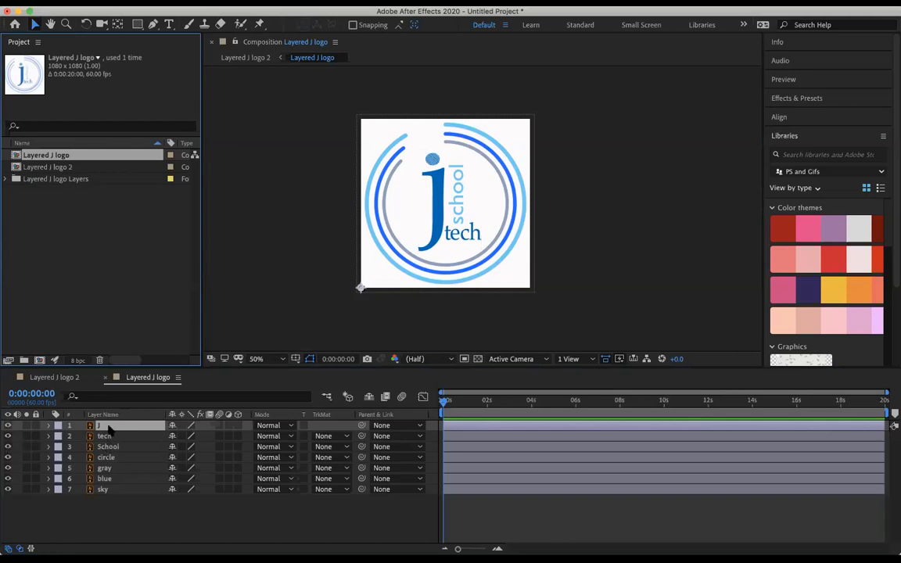
right_click(103, 426)
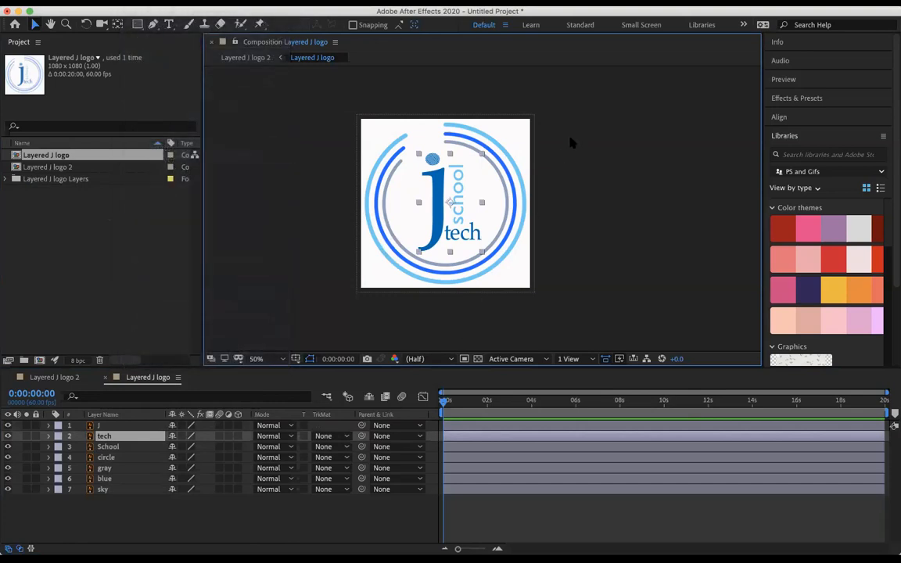
mouse_move(526, 150)
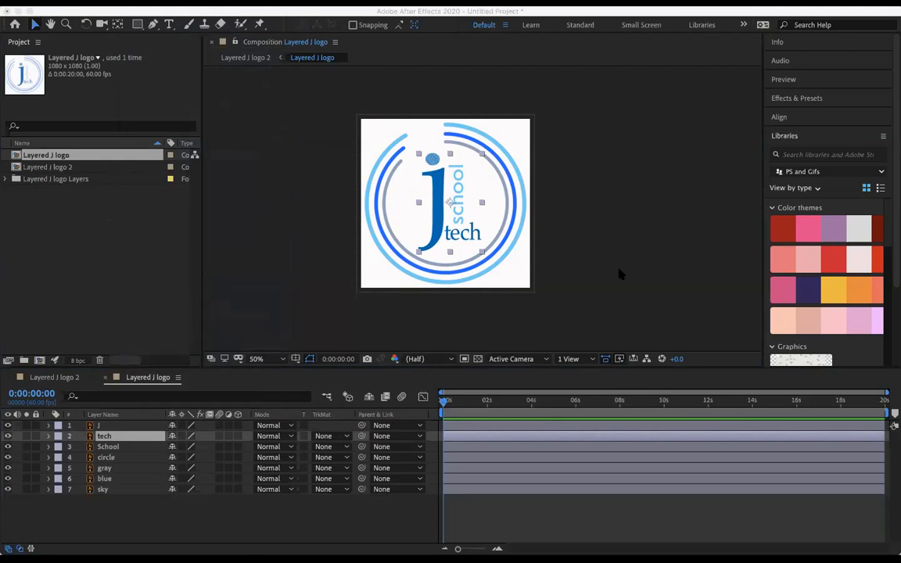
mouse_move(515, 259)
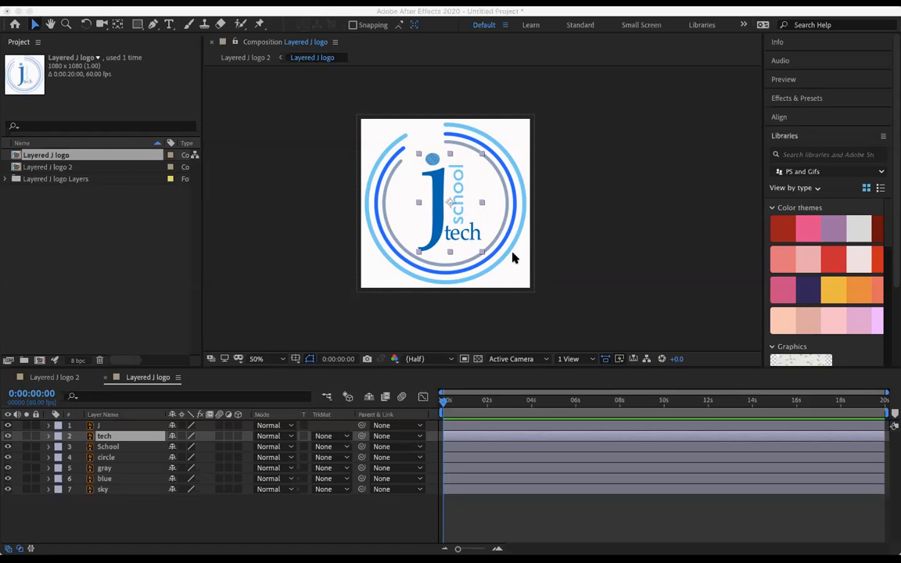
mouse_move(513, 247)
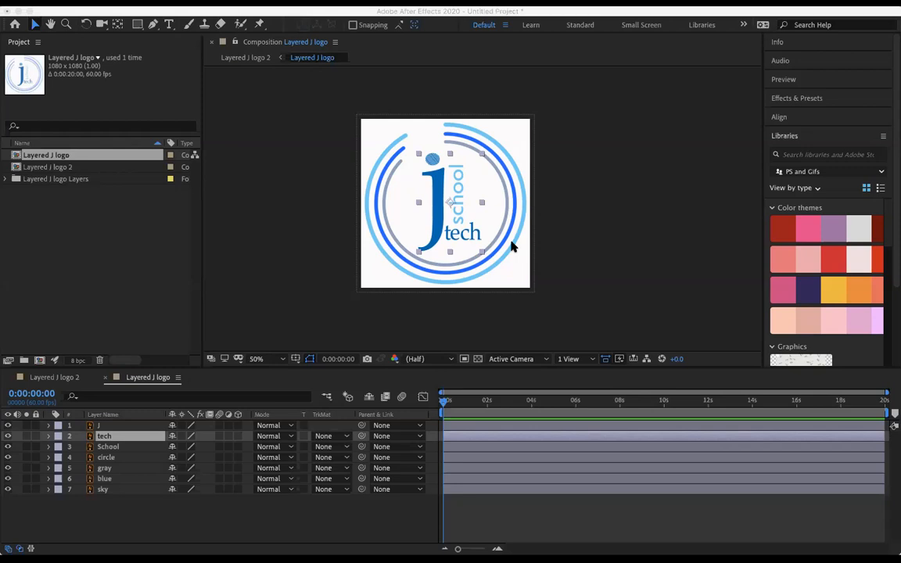
mouse_move(498, 75)
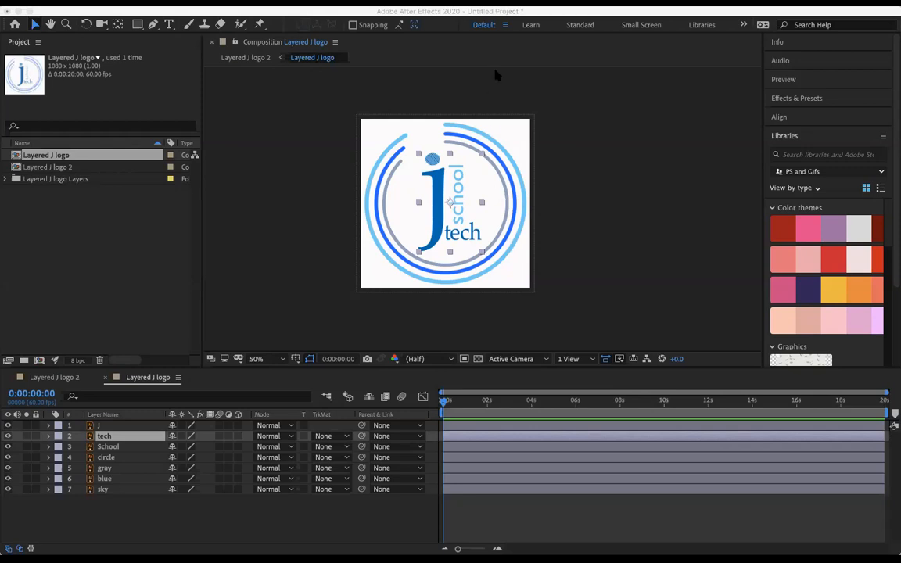
mouse_move(565, 290)
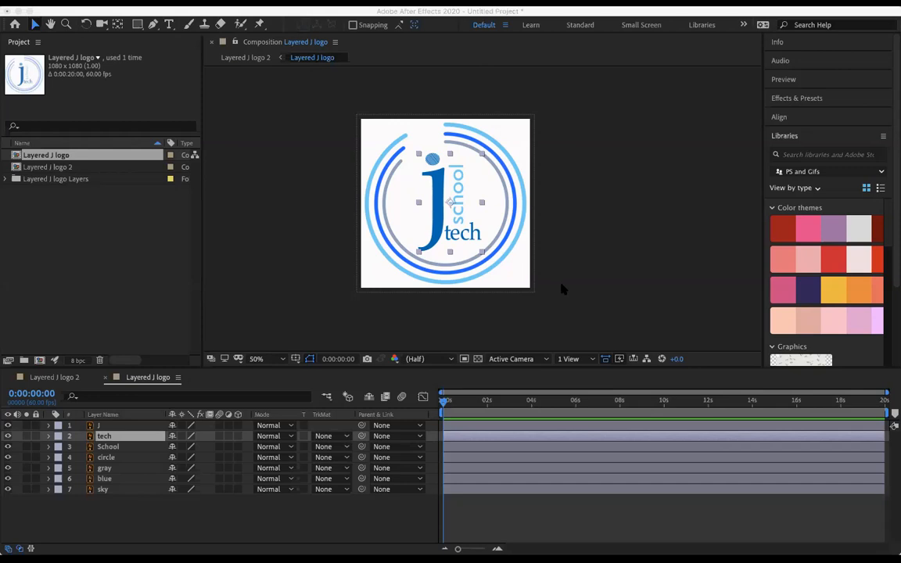
mouse_move(234, 253)
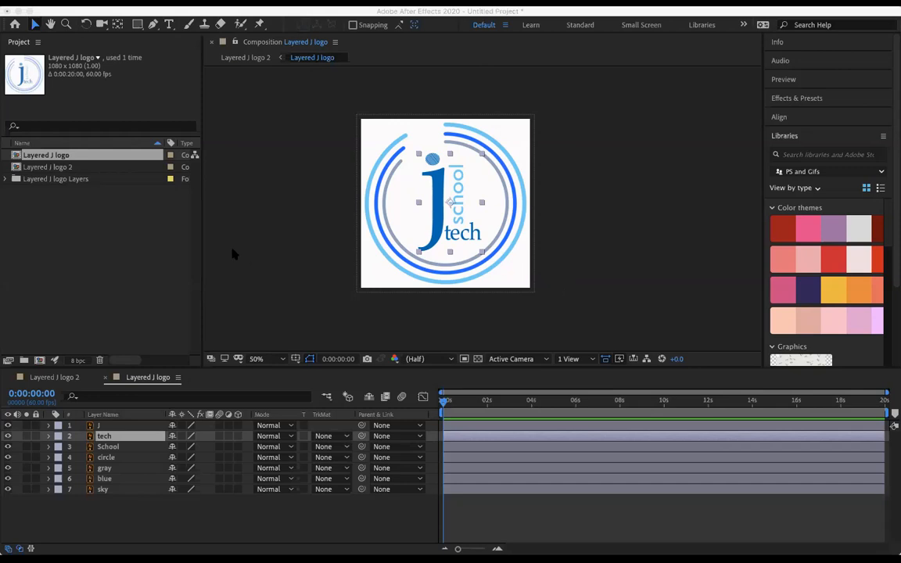
mouse_move(526, 274)
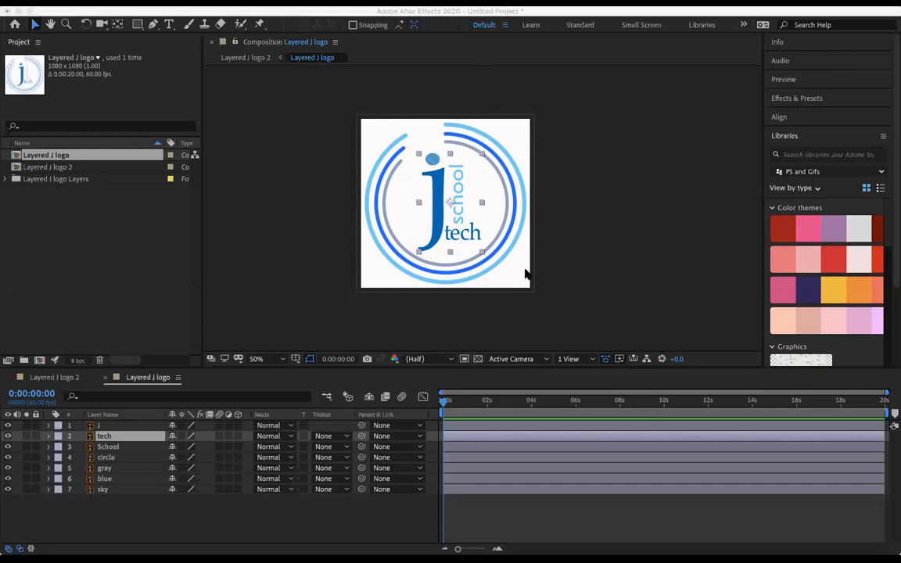
mouse_move(86, 269)
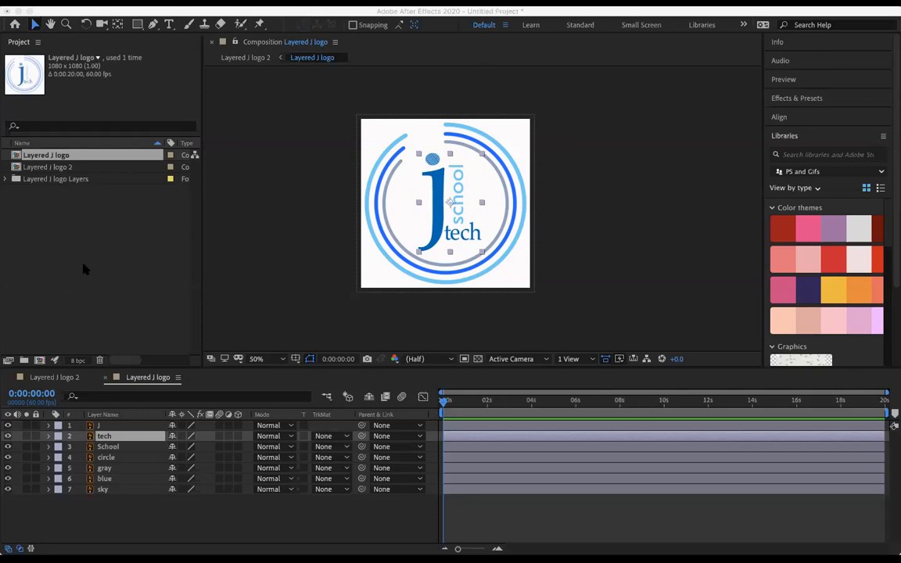
mouse_move(66, 215)
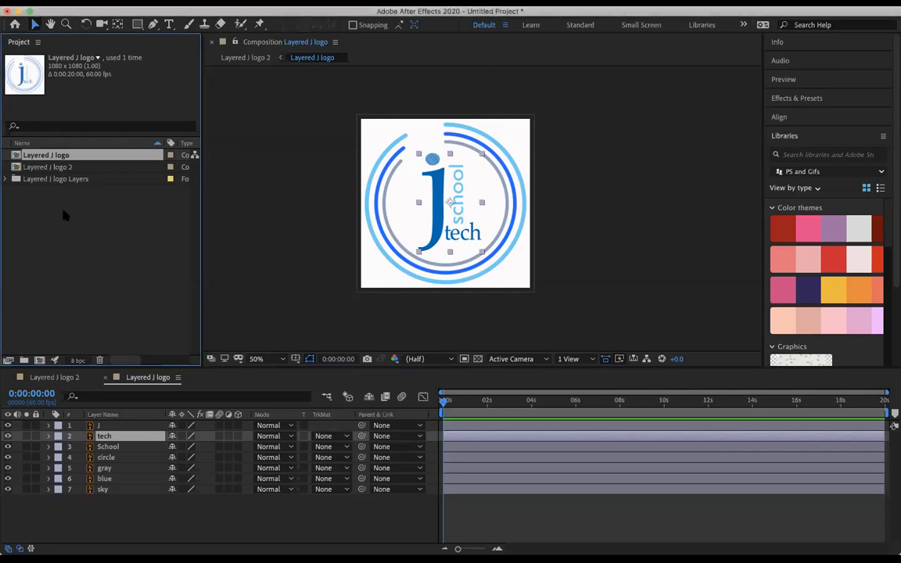
mouse_move(107, 191)
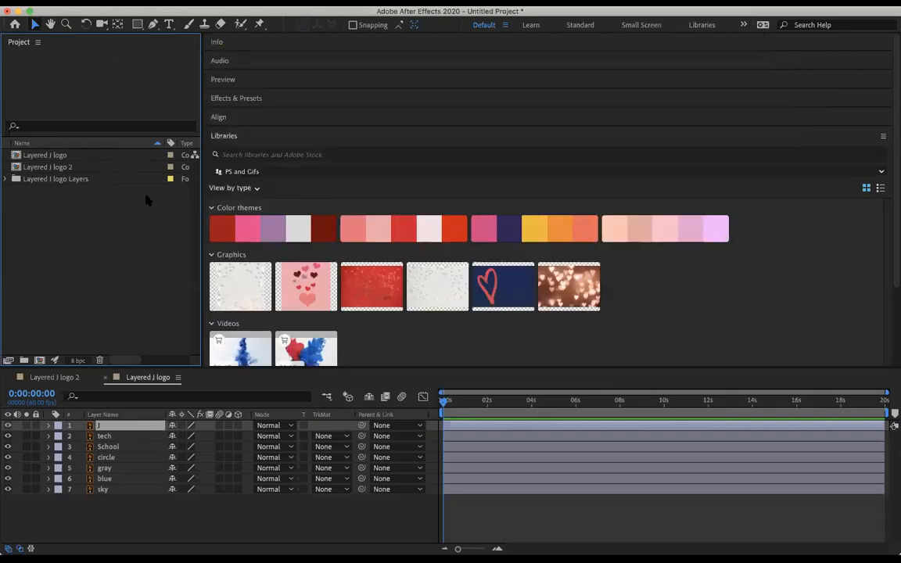
Step: Close the project via File > Close Project, choosing Don't Save
left_click(31, 8)
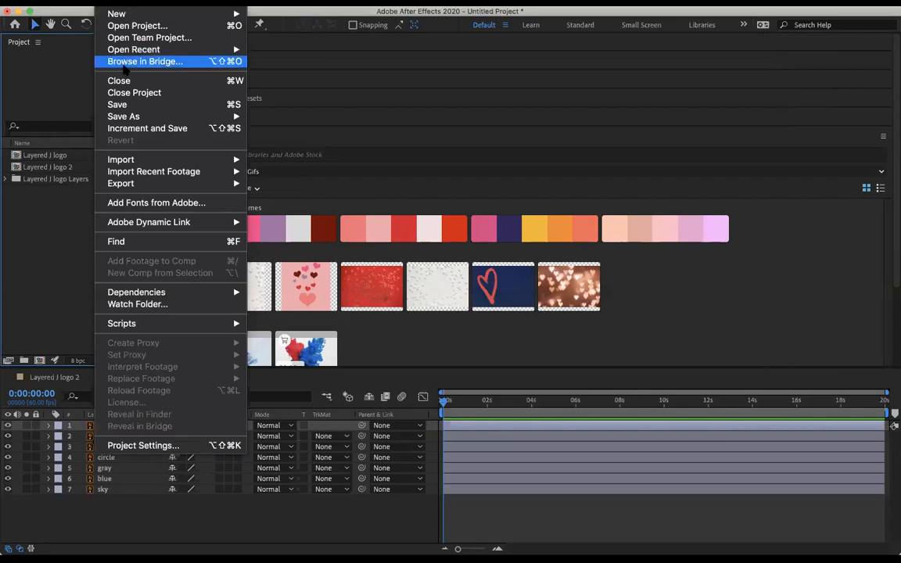
left_click(119, 81)
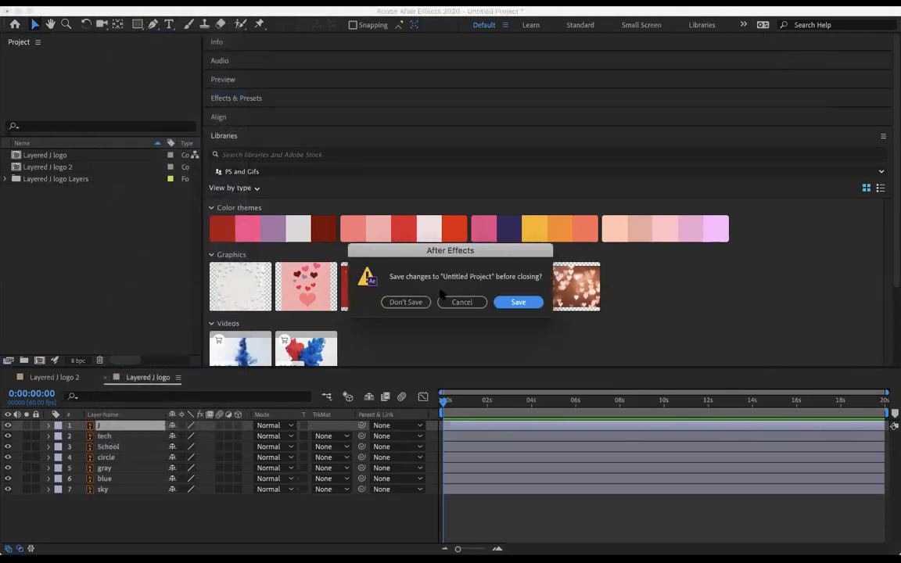
left_click(405, 302)
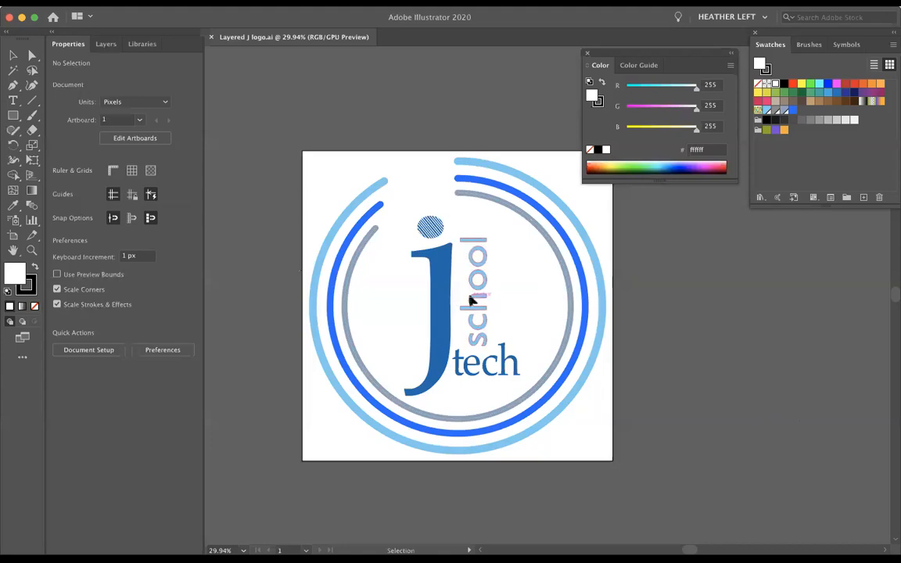
Step: Select the tech group and show the Layers panel with the J layer selected, ready for a new Layer 8
left_click(430, 227)
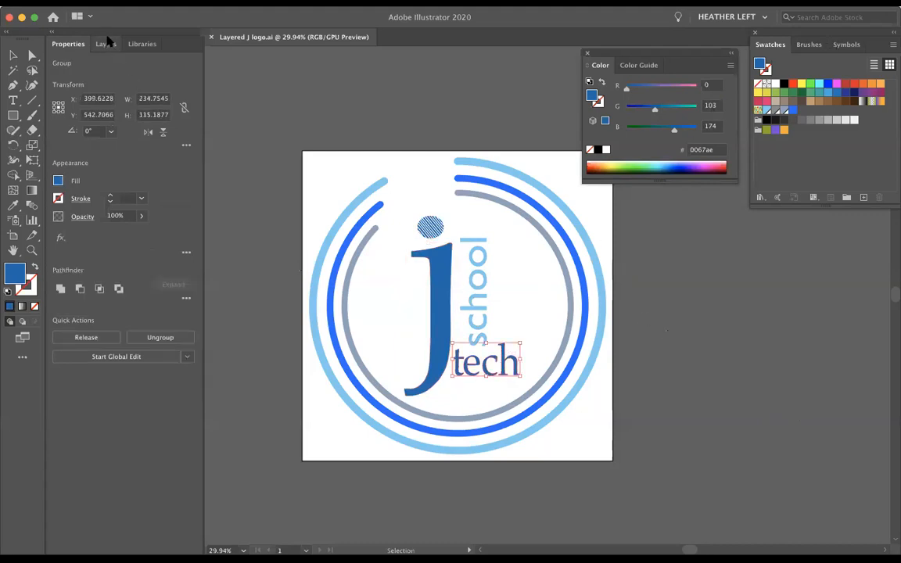
left_click(106, 44)
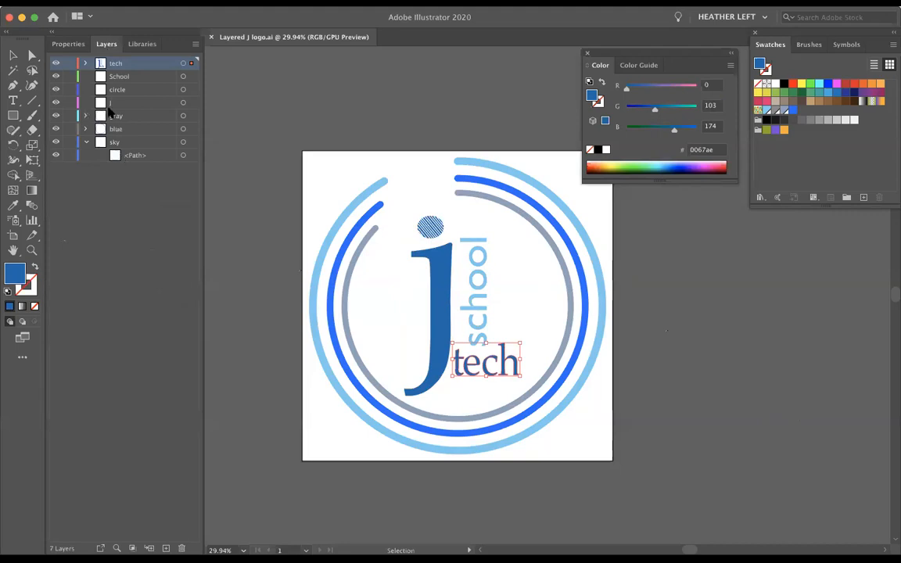
left_click(85, 62)
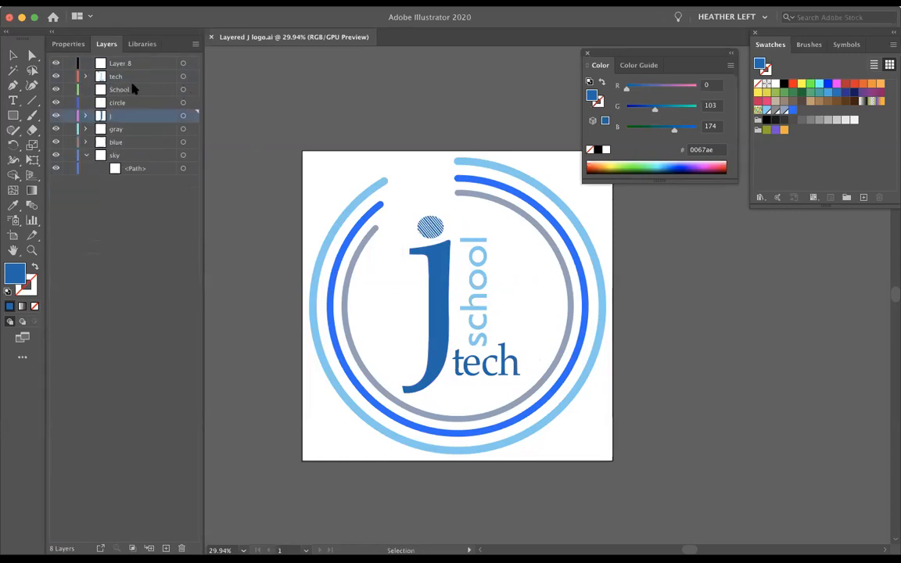
Step: Expand the tech layer in the Layers panel to show its compound paths and group
left_click(116, 128)
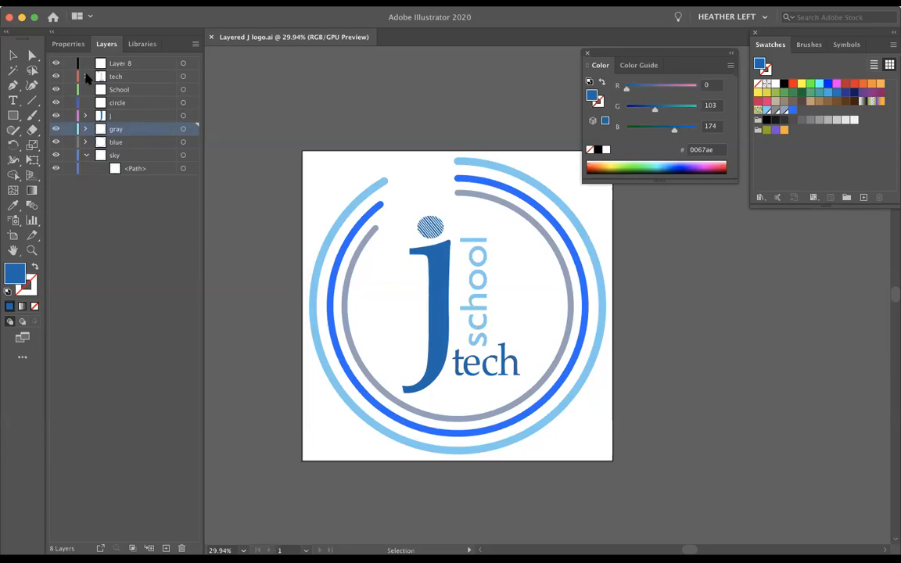
left_click(85, 76)
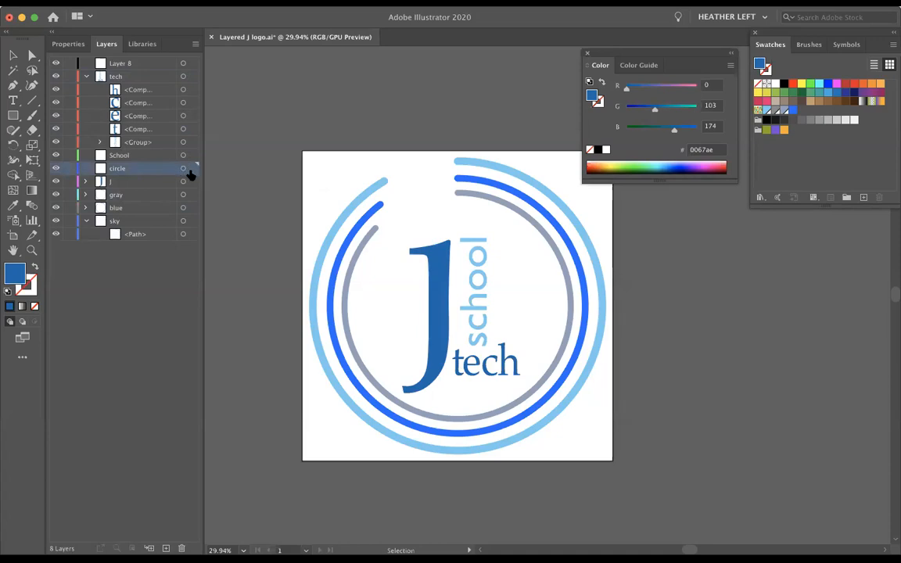
left_click(191, 169)
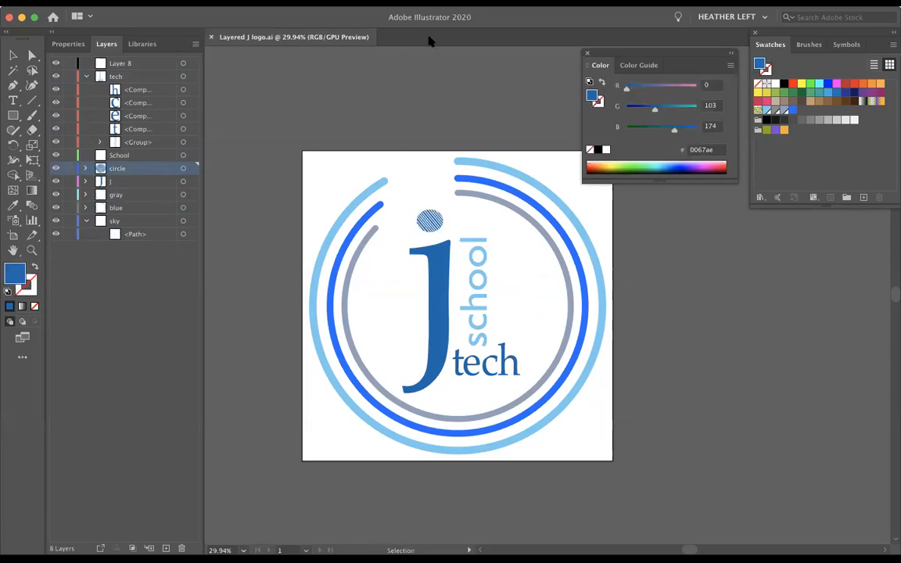
mouse_move(372, 257)
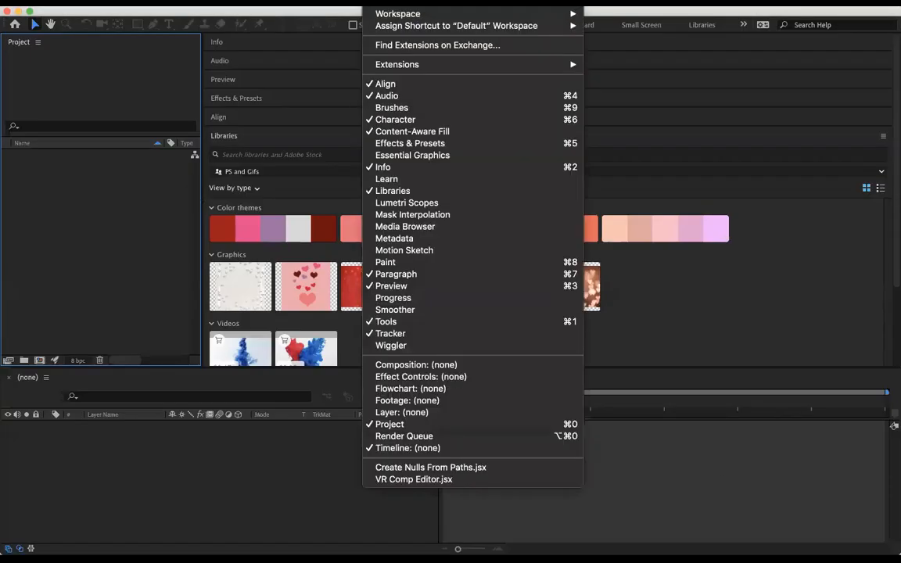
mouse_move(397, 12)
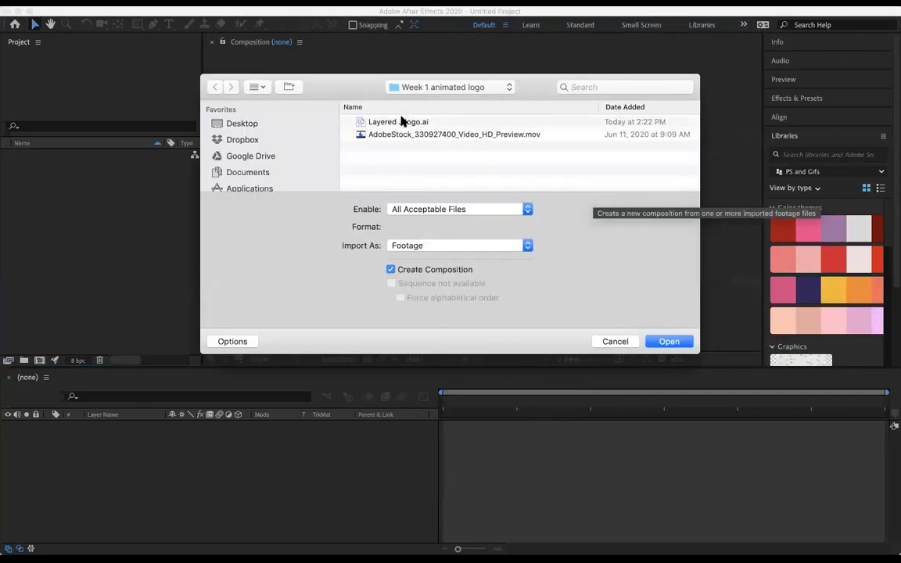
Step: Import Layered J logo.ai as a layered composition with its own layers folder
left_click(398, 122)
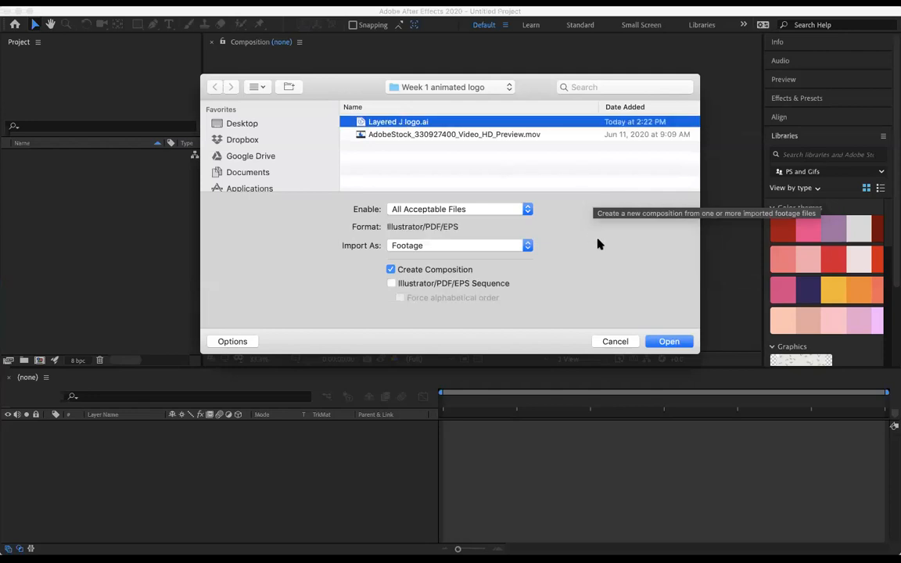
left_click(460, 244)
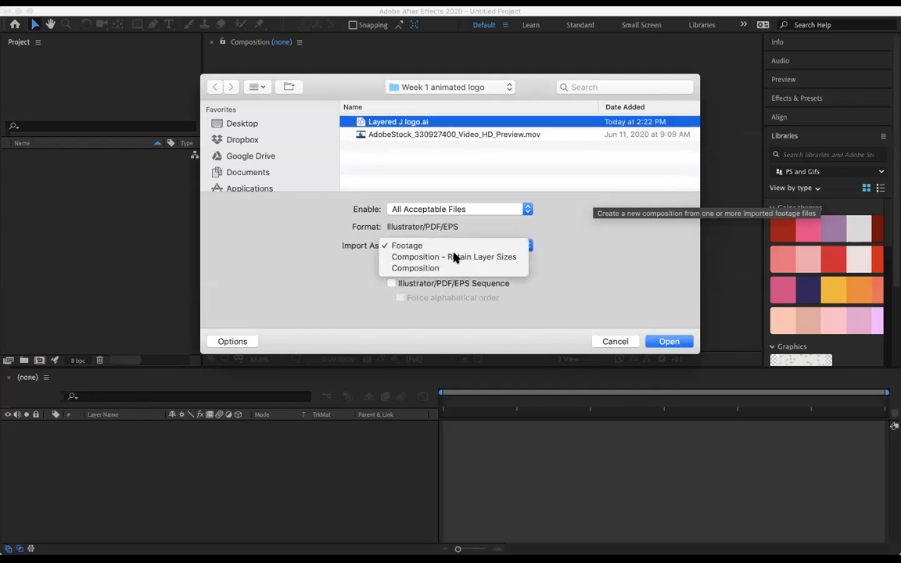
left_click(670, 342)
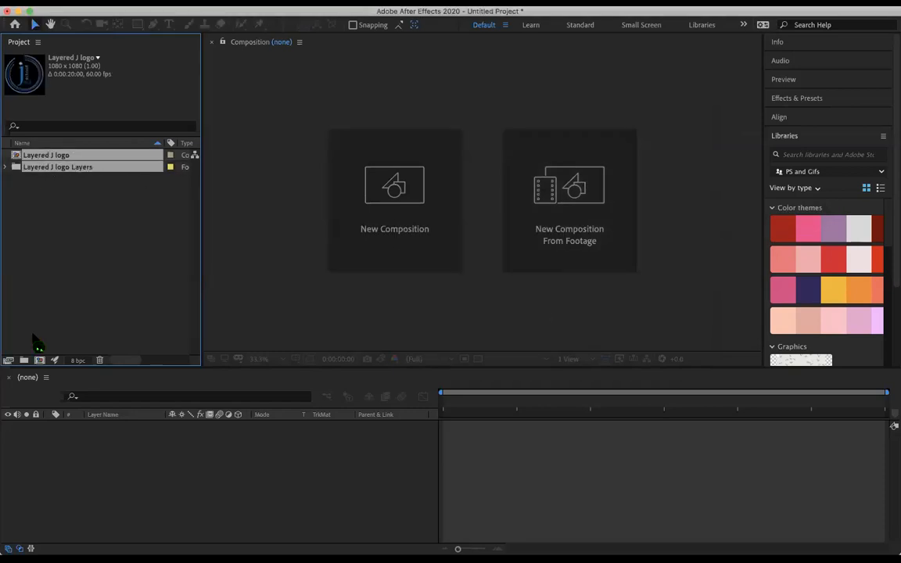
Step: Open the imported Layered J logo composition and dismiss a stray new-composition dialog
double_click(47, 155)
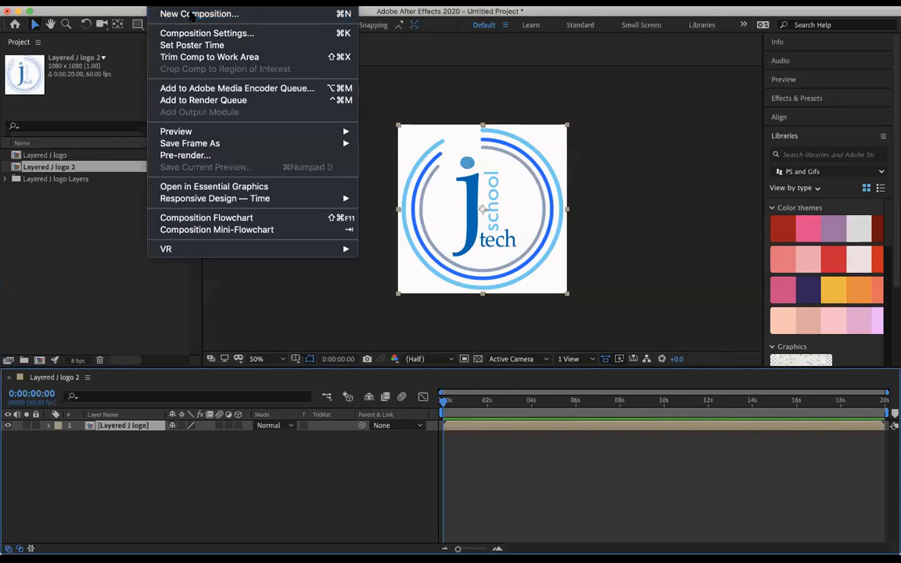
left_click(207, 33)
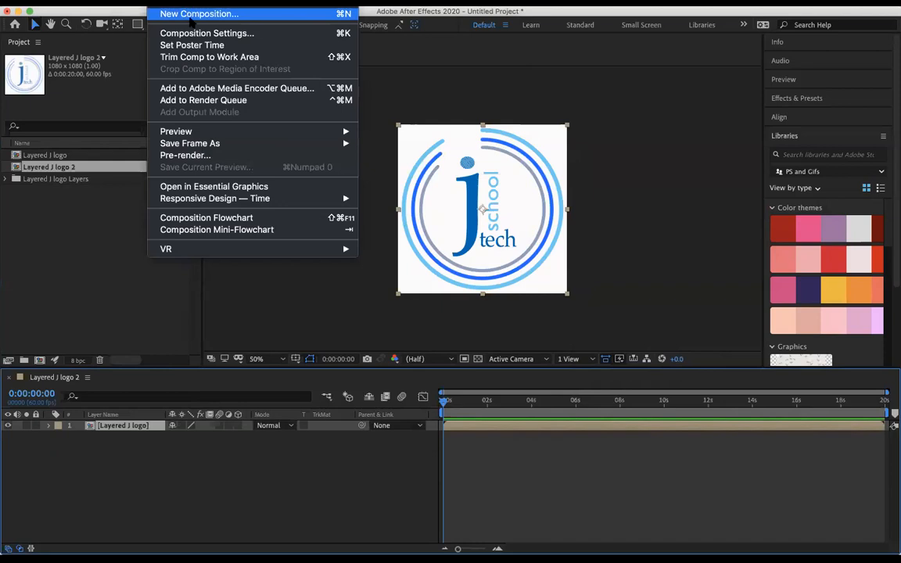
left_click(207, 33)
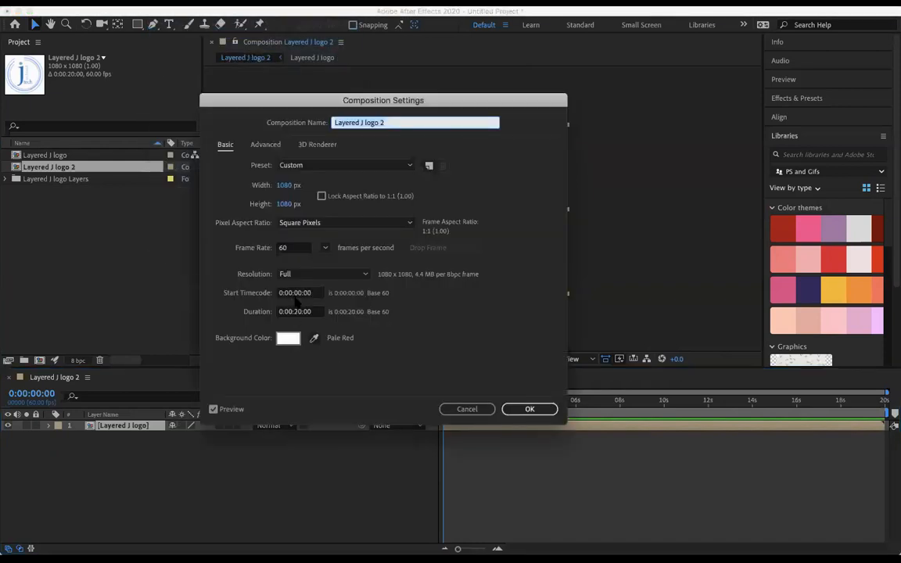
left_click(529, 408)
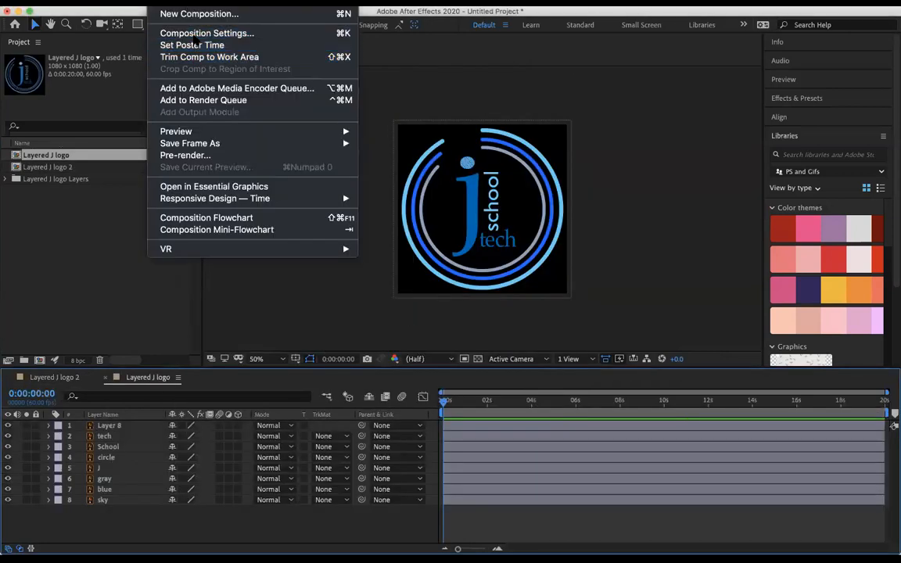
Step: Set the composition background to a pale pink in Composition Settings
left_click(206, 33)
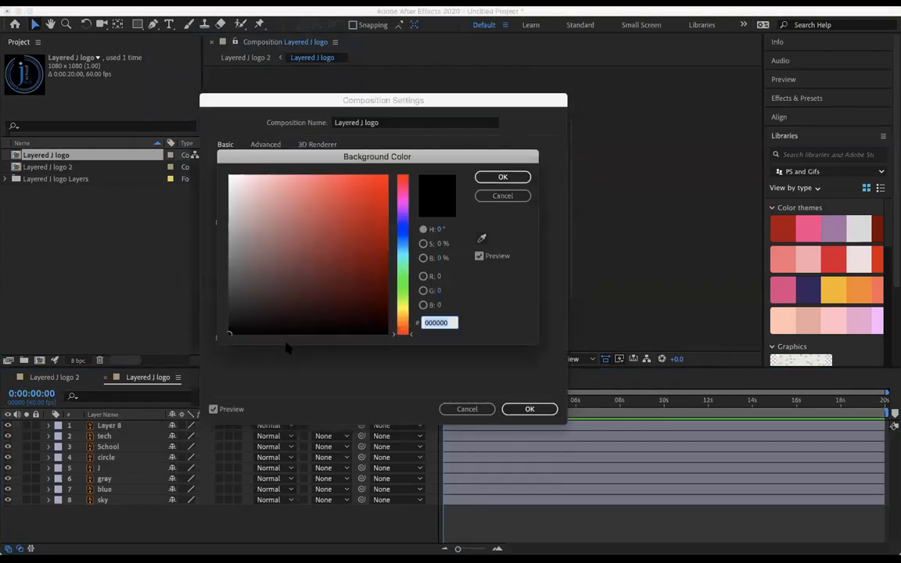
left_click(234, 181)
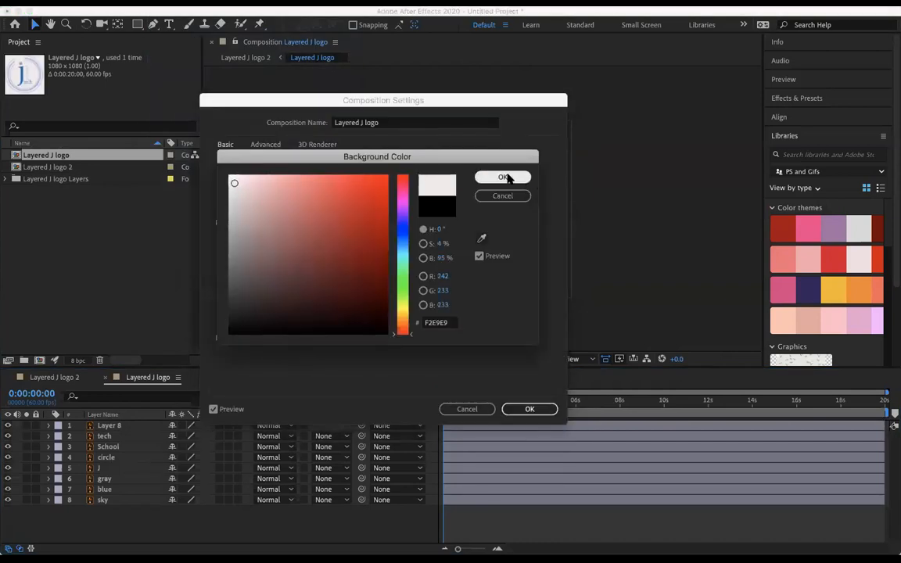
left_click(504, 177)
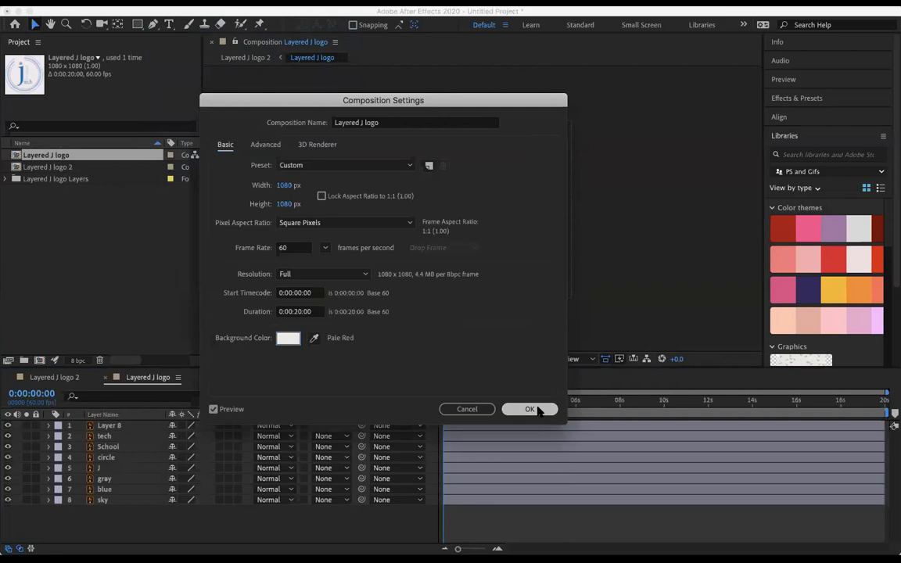
left_click(530, 410)
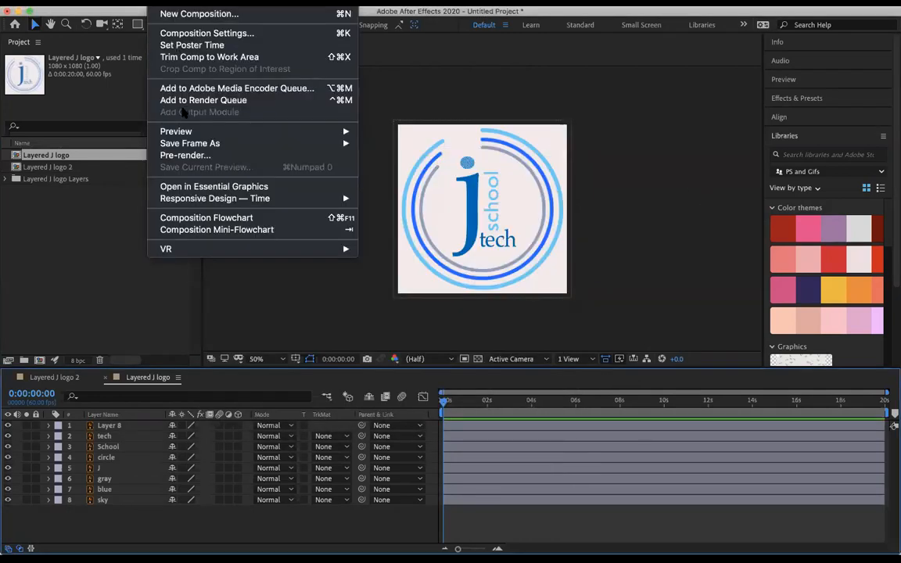
Step: Change the composition background colour to white in Composition Settings
left_click(206, 33)
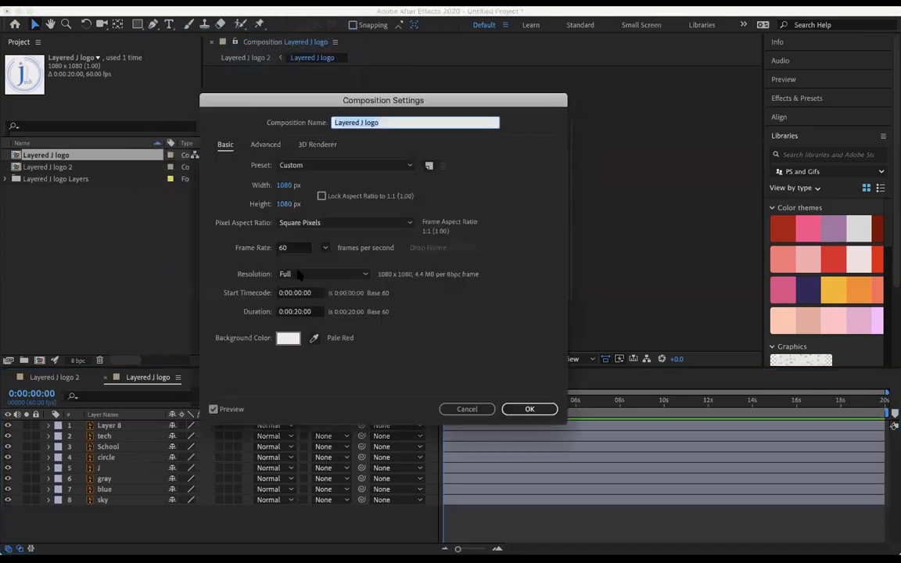
left_click(288, 338)
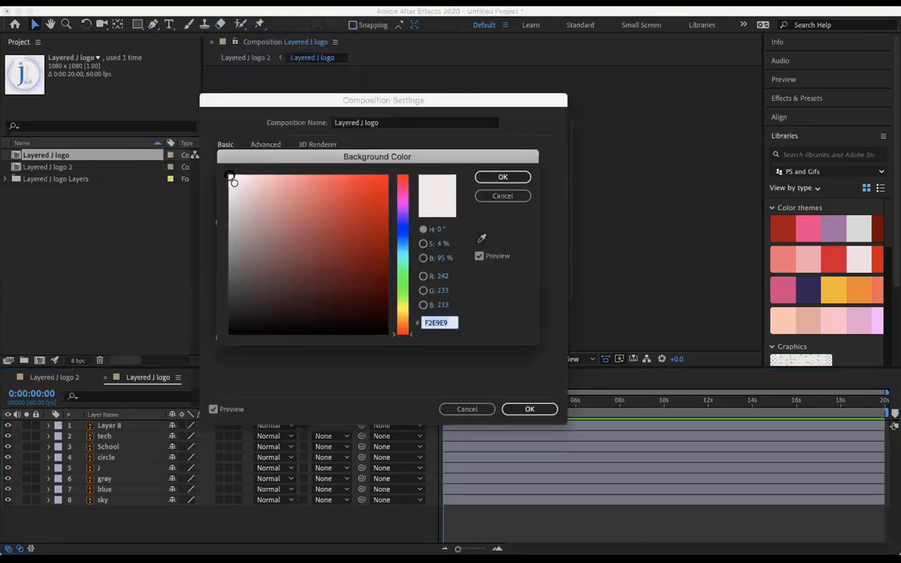
left_click(504, 176)
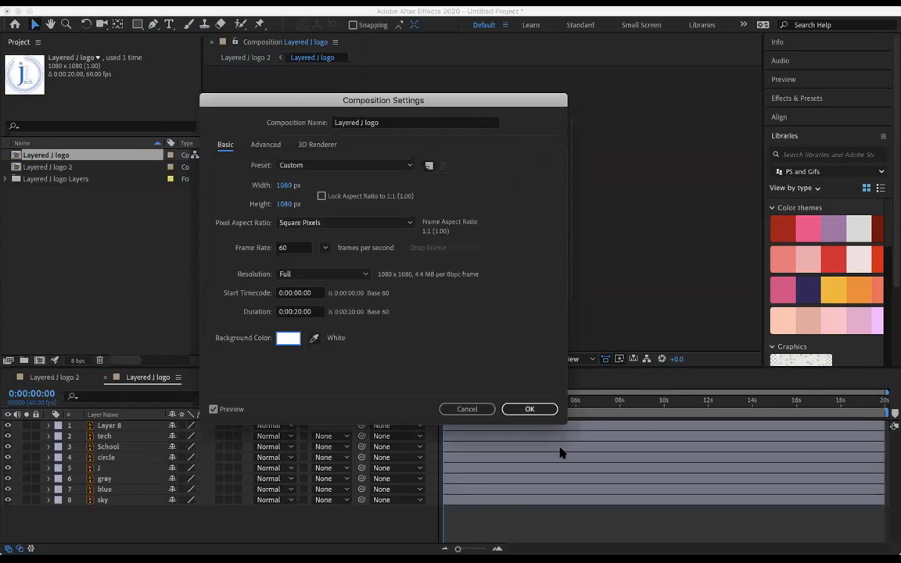
left_click(529, 408)
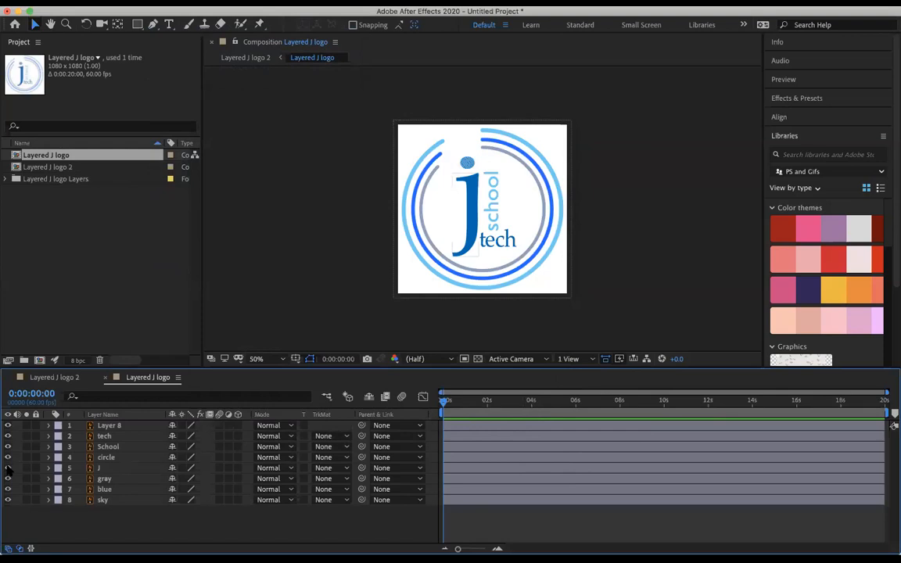
left_click(103, 501)
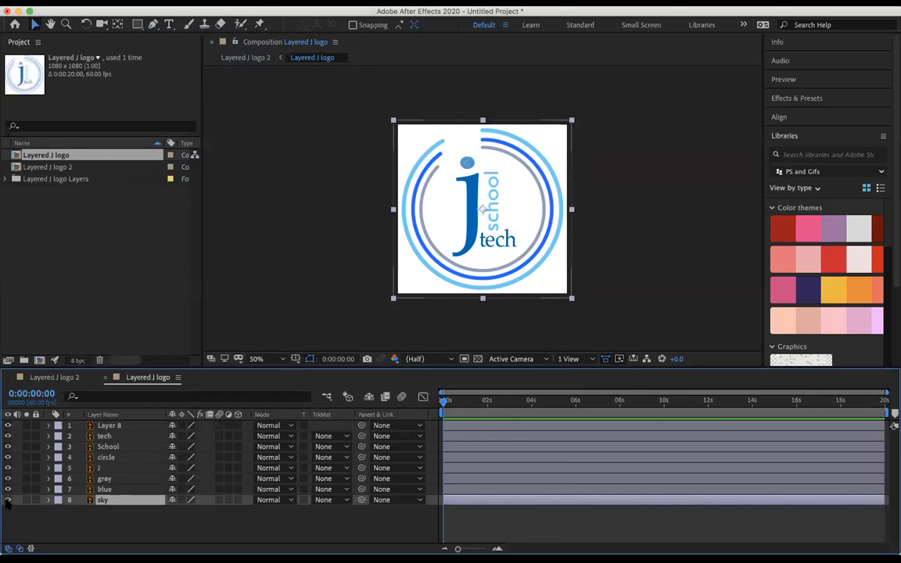
mouse_move(34, 504)
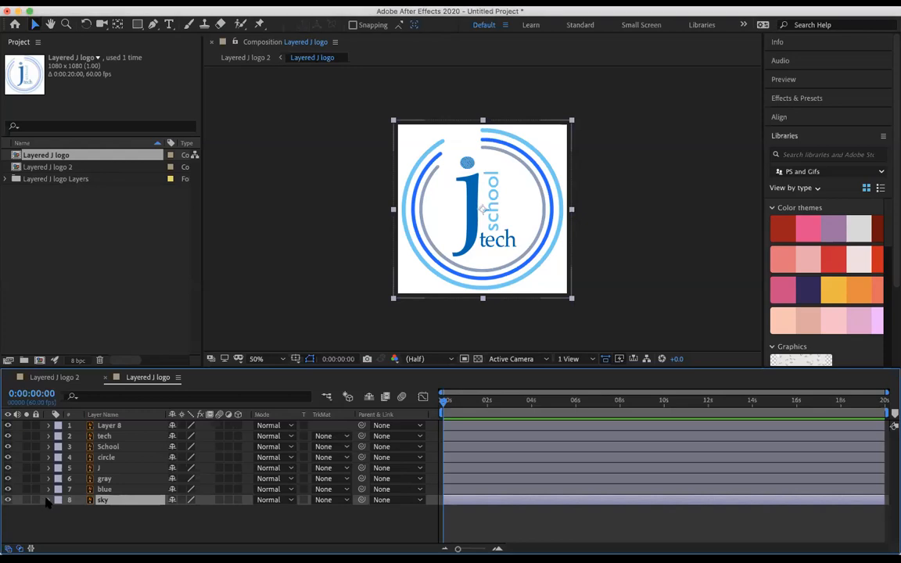
left_click(47, 501)
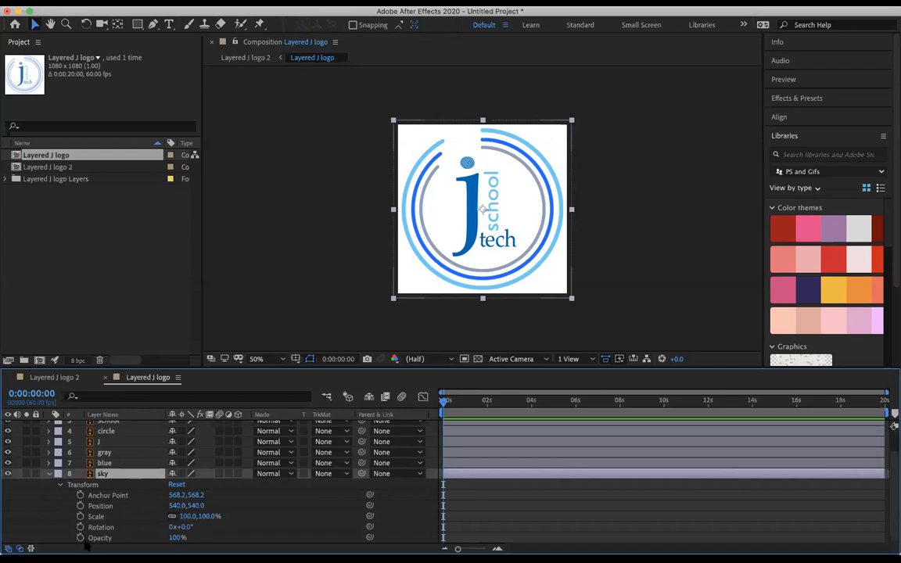
mouse_move(82, 506)
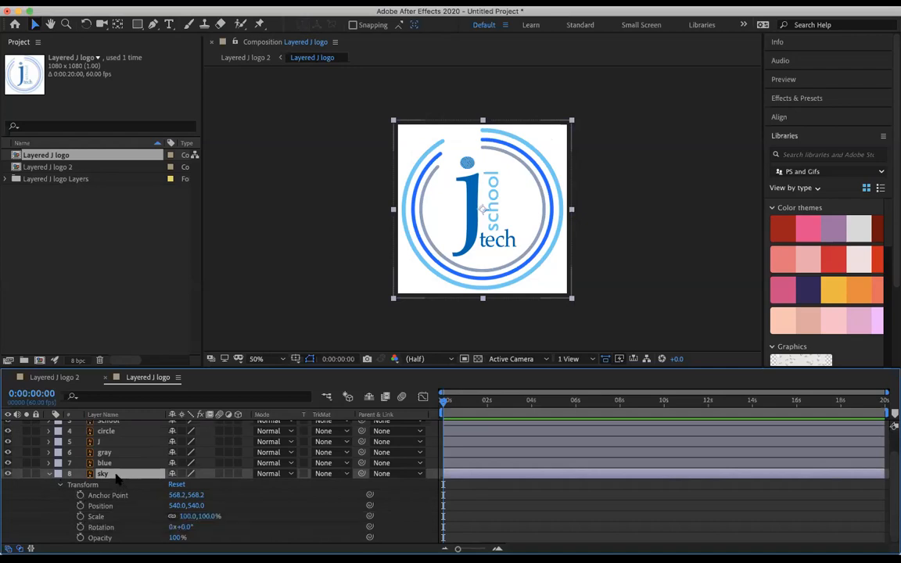
mouse_move(450, 475)
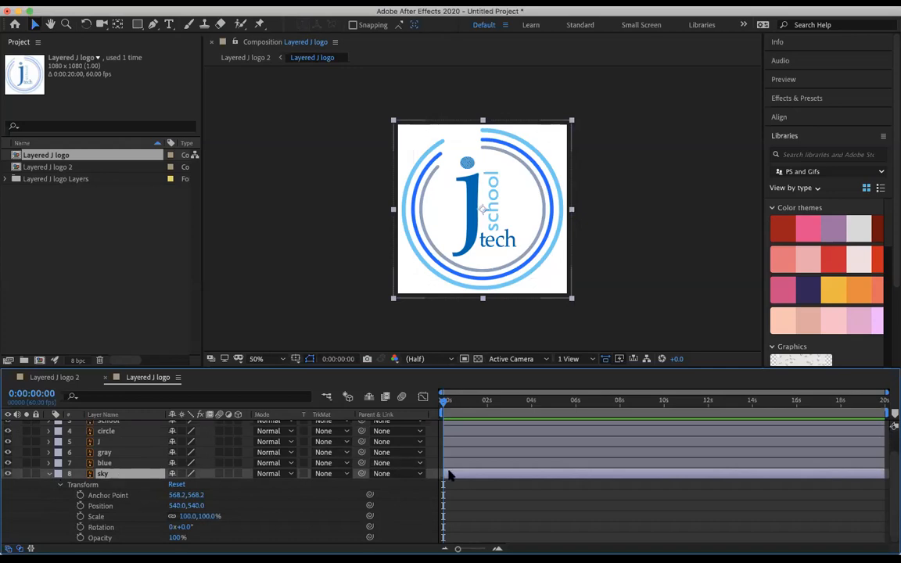
mouse_move(514, 476)
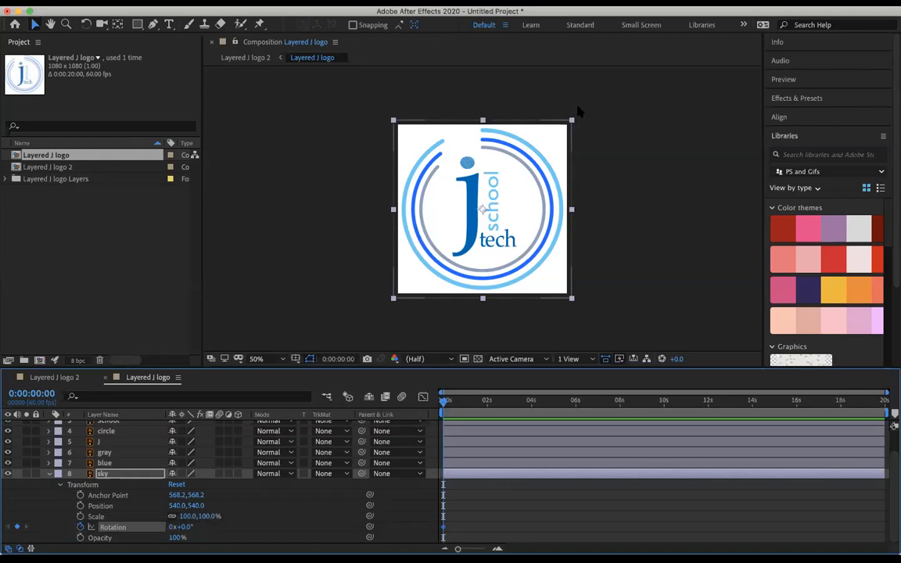
mouse_move(216, 435)
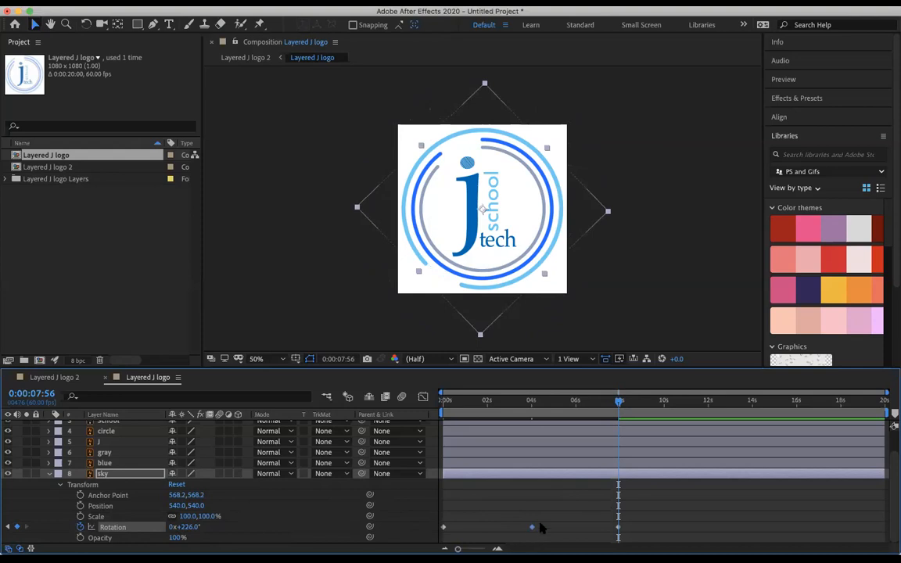
Step: Move the time indicator further along the timeline for the next sky rotation keyframe
left_click(665, 401)
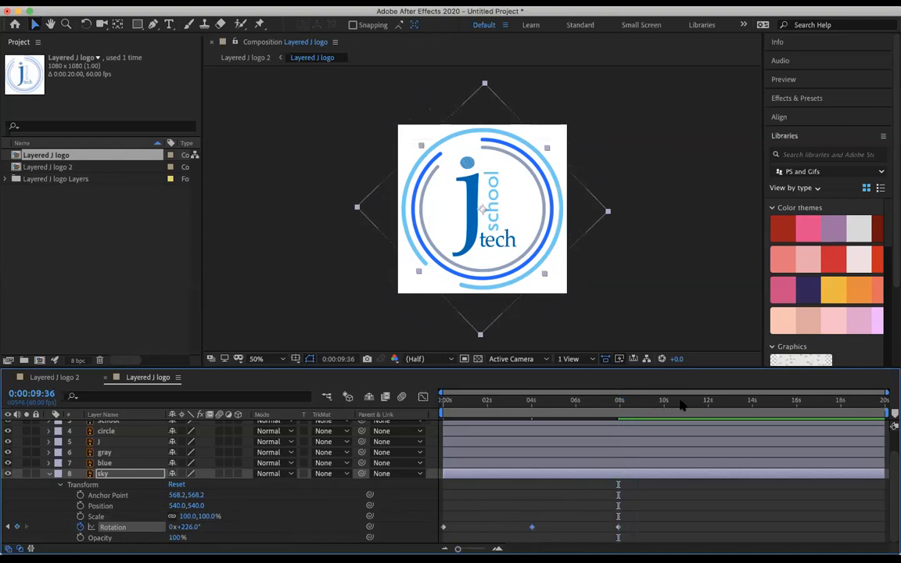
left_click(735, 401)
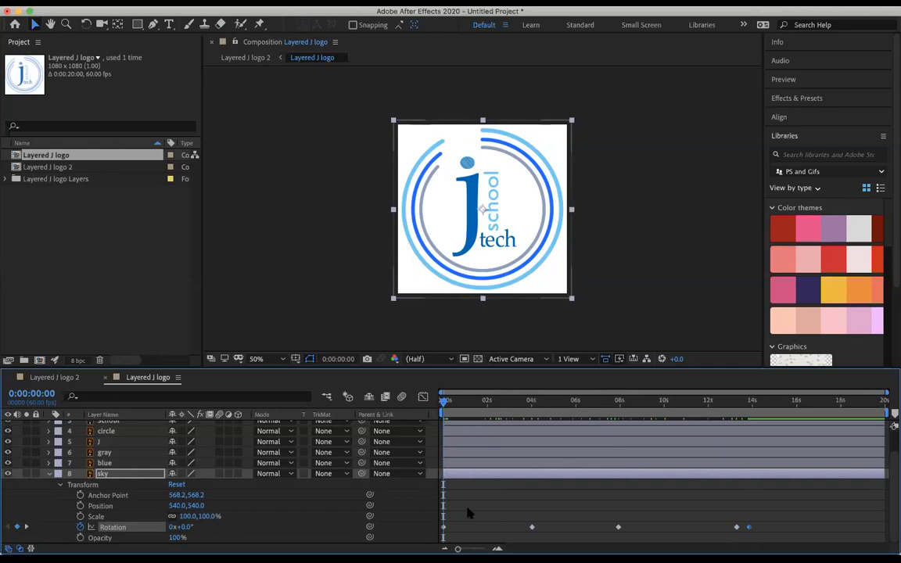
mouse_move(576, 334)
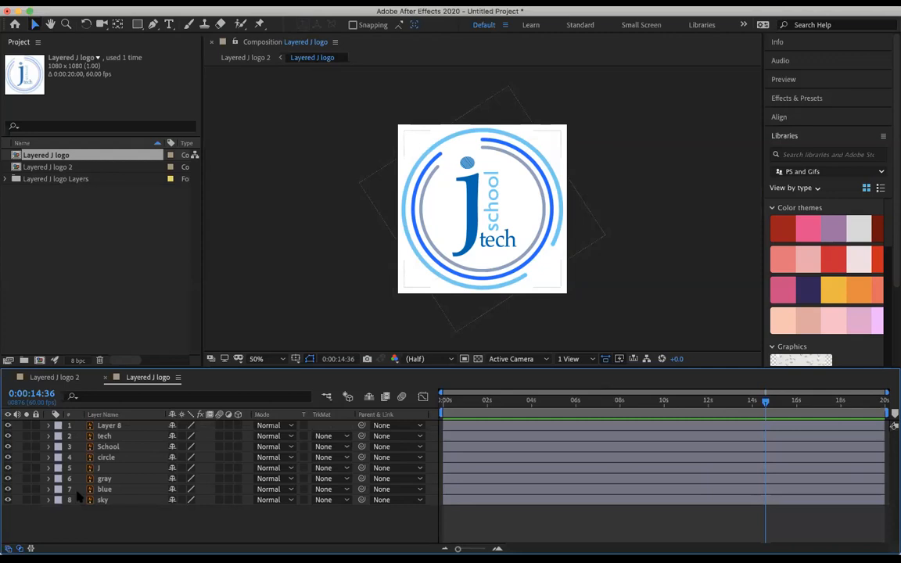
Step: Enable rotation keyframing on the blue layer and turn it to new angles at two times
left_click(103, 488)
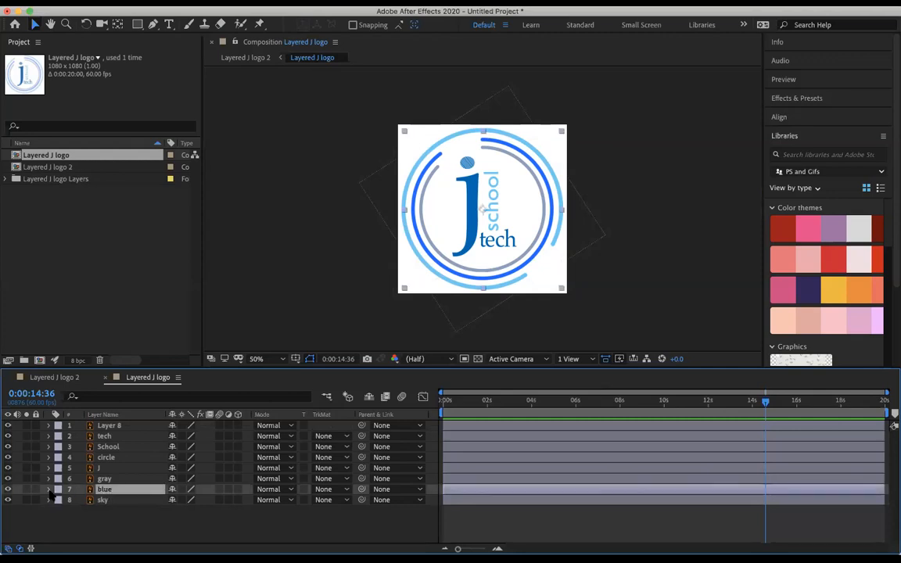
left_click(49, 488)
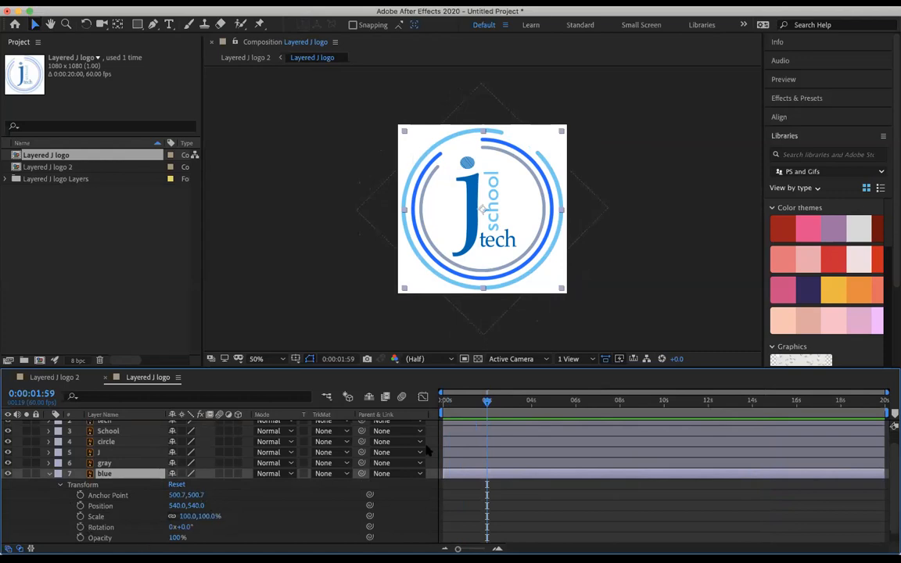
left_click(444, 401)
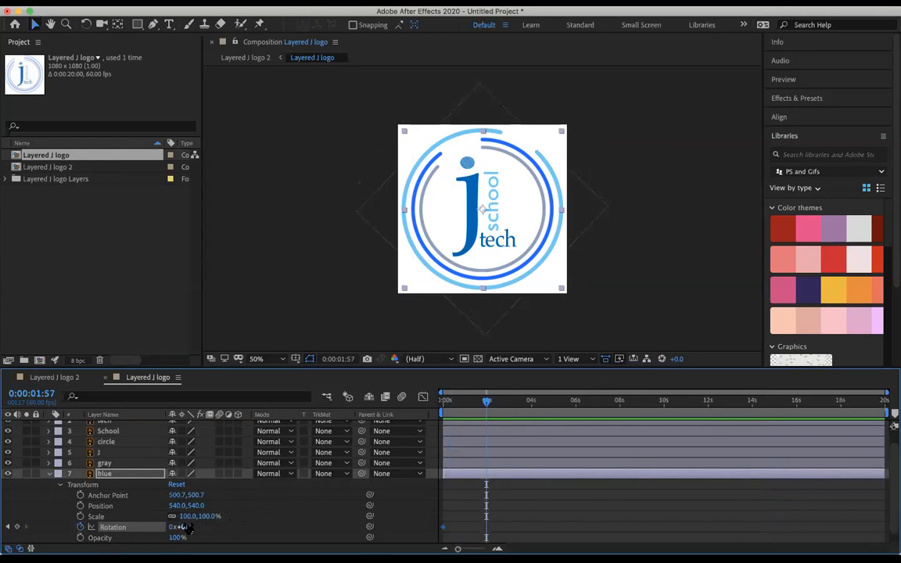
left_click_drag(181, 526, 159, 526)
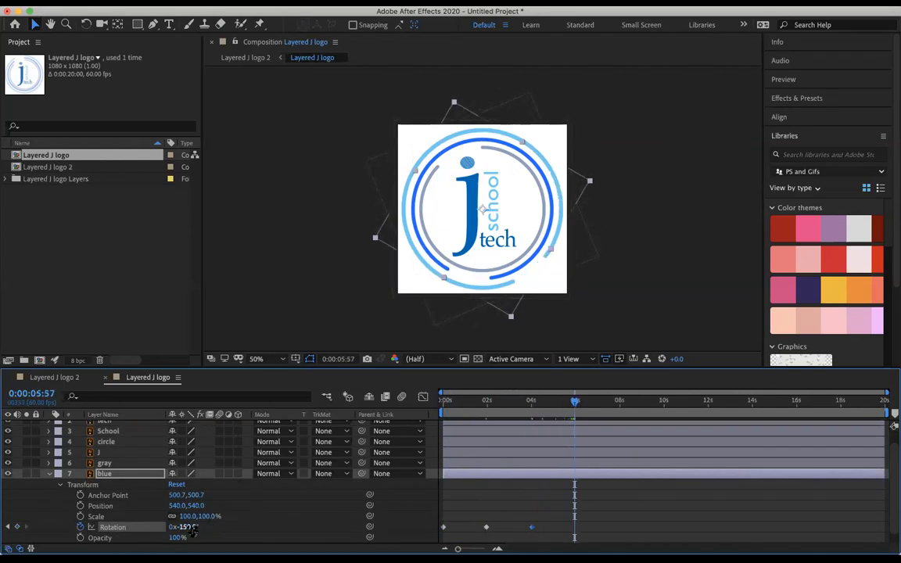
left_click_drag(184, 526, 139, 526)
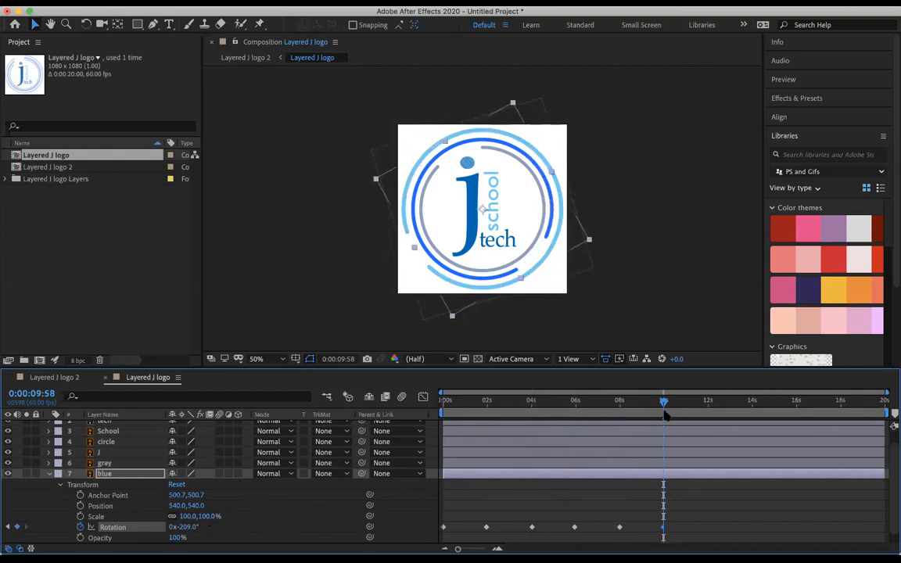
Step: Move the time indicator to around twelve seconds, back to the start, and forward again
left_click_drag(664, 401, 708, 401)
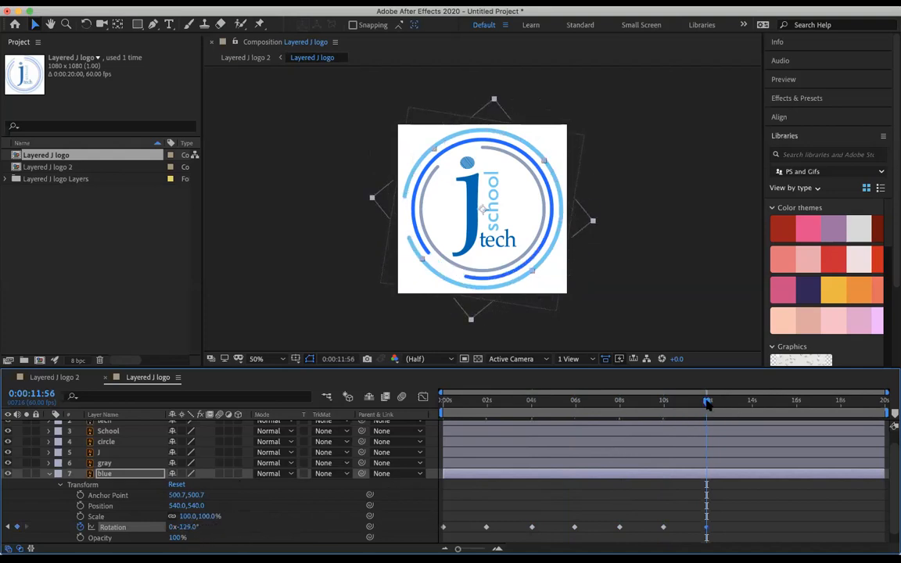
left_click(444, 400)
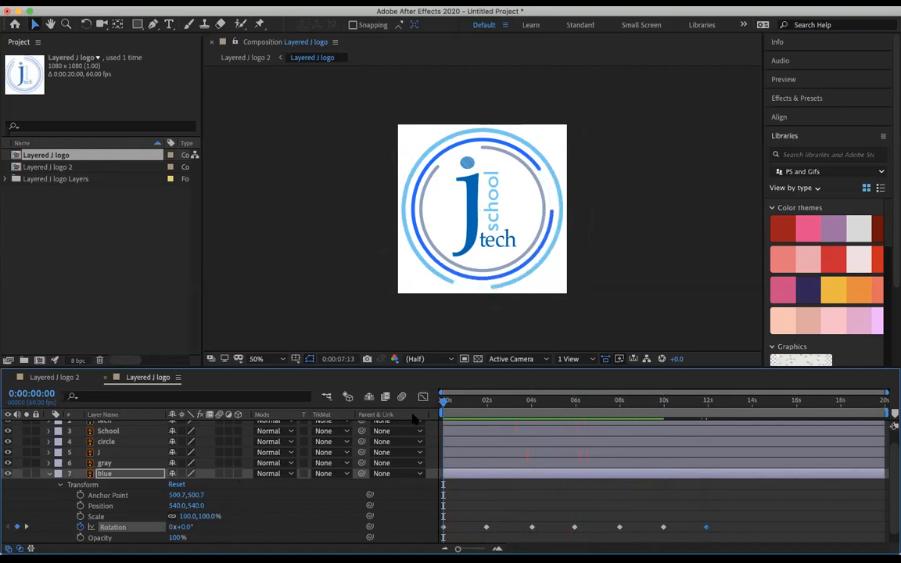
left_click(649, 401)
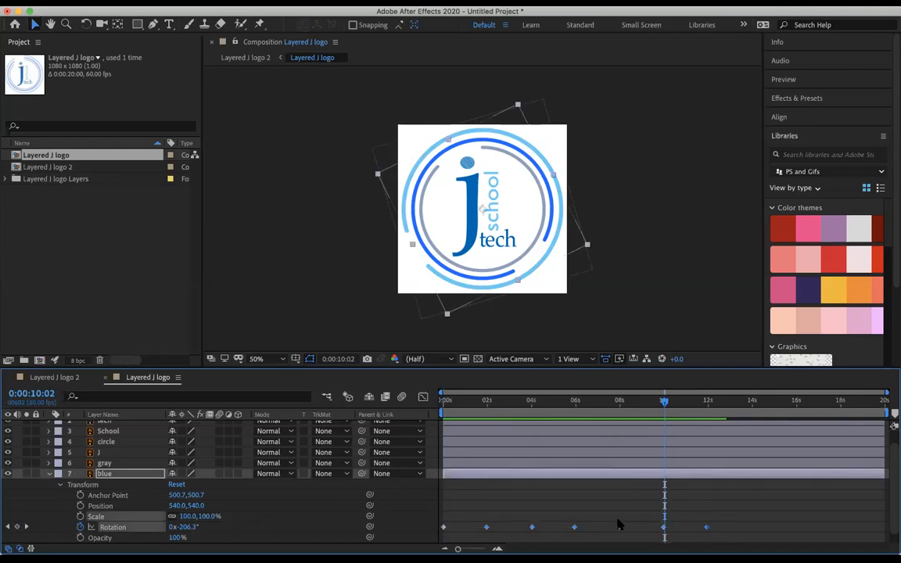
mouse_move(620, 529)
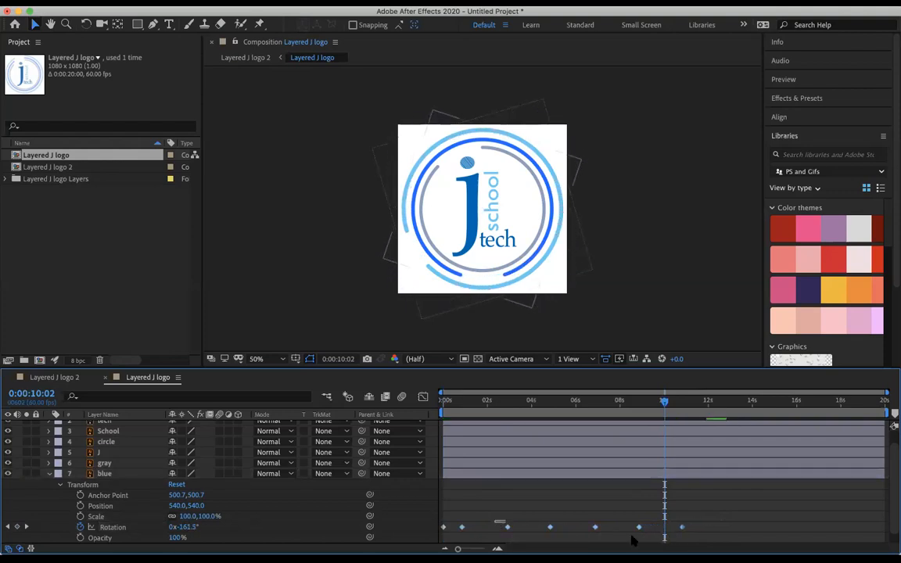
Step: Add another rotation keyframe so the blue square keeps spinning to negative angles
left_click(103, 473)
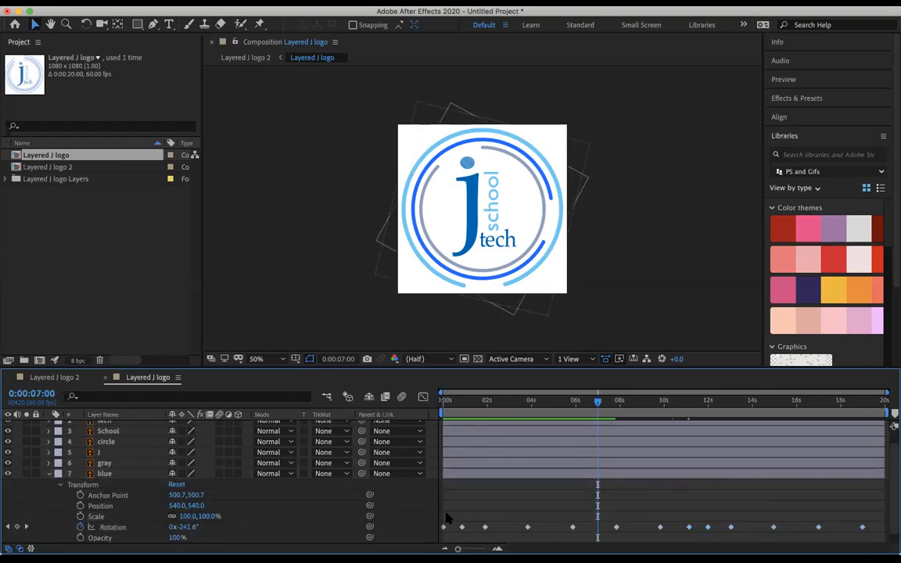
Step: Collapse the blue layer's transform properties to list all eight logo layers
double_click(108, 473)
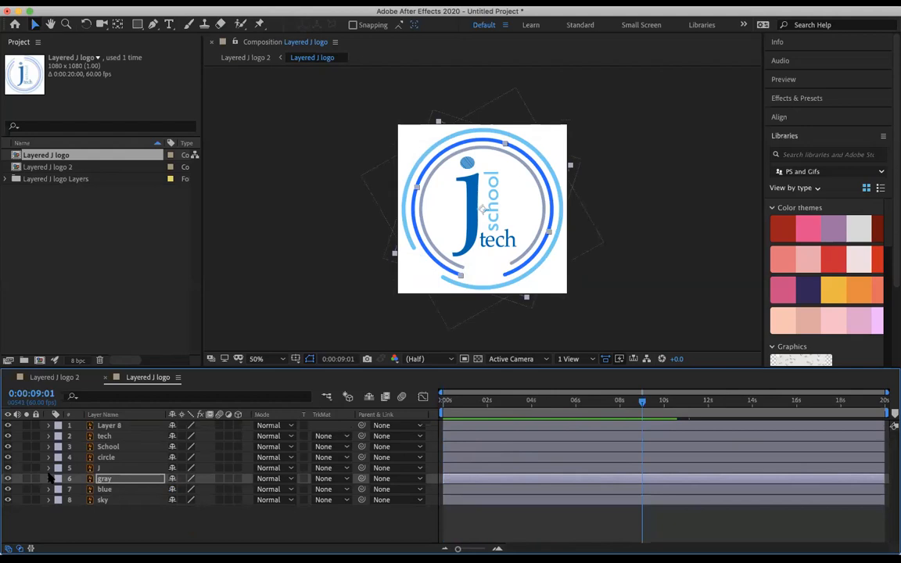
mouse_move(373, 243)
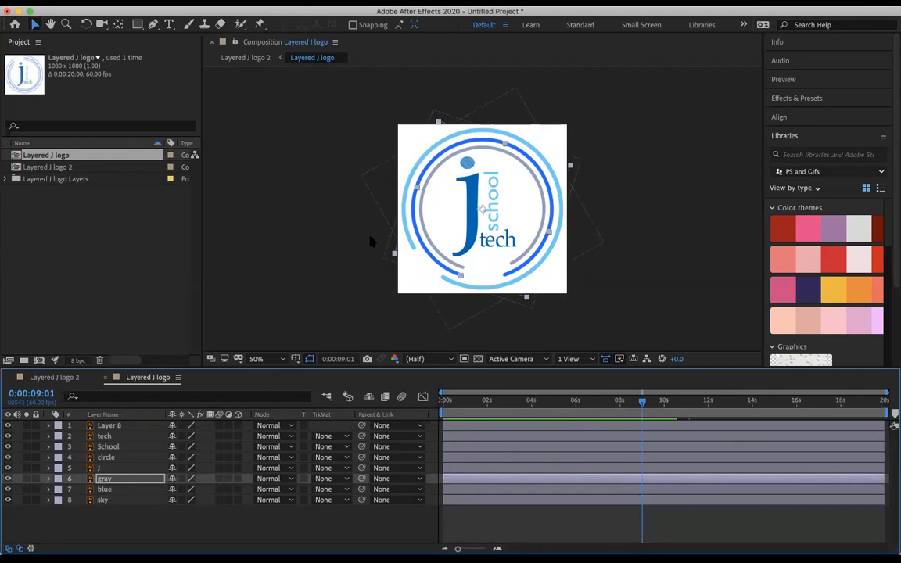
mouse_move(109, 407)
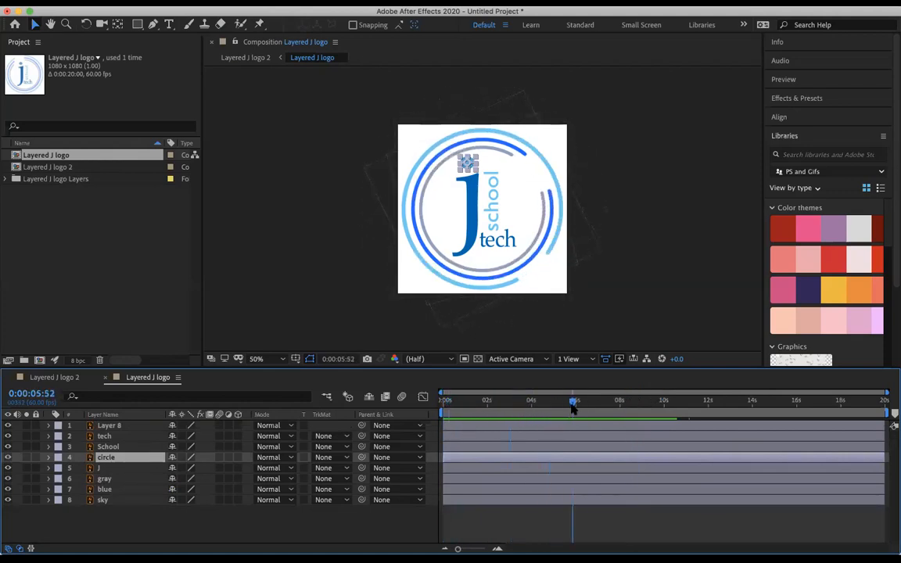
Step: At about five seconds, expand the circle layer's Transform and start keyframing its position
left_click_drag(573, 401, 576, 401)
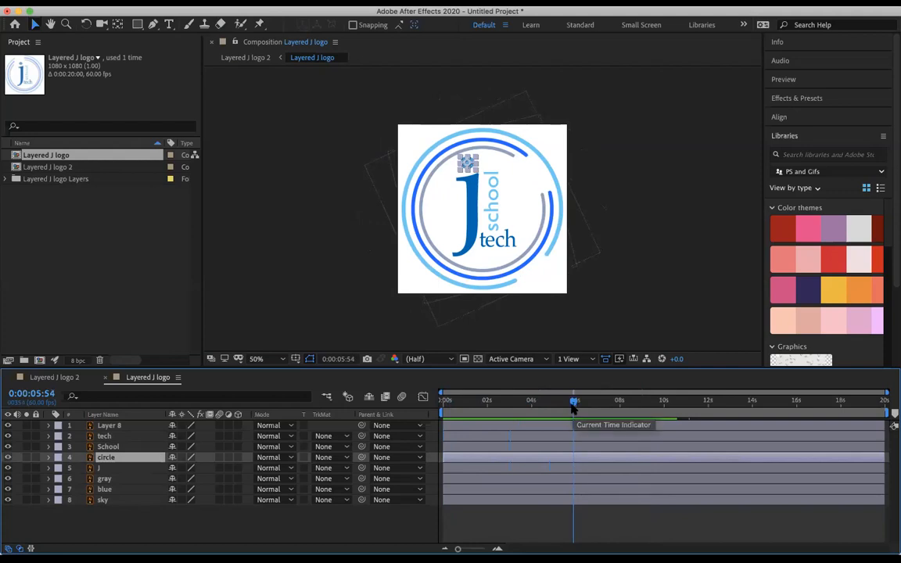
left_click(47, 457)
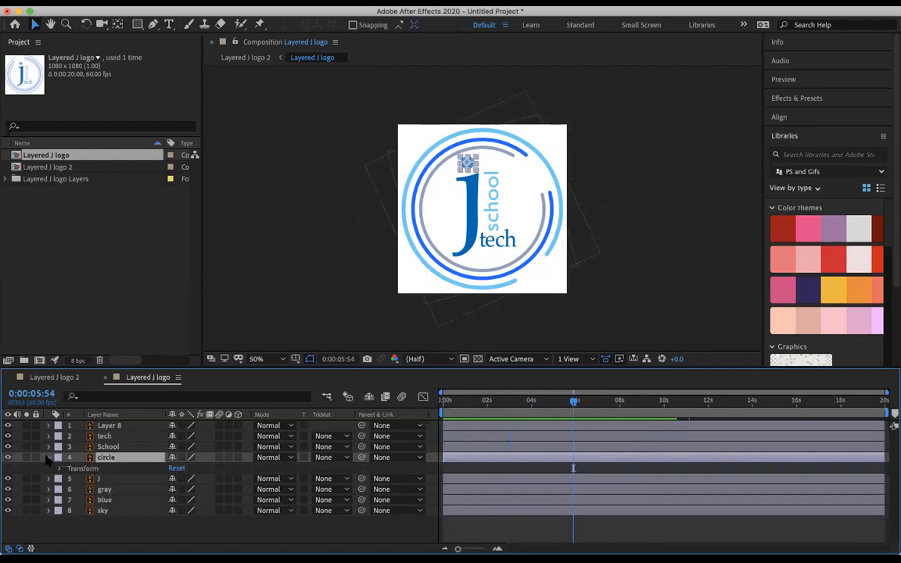
left_click(60, 468)
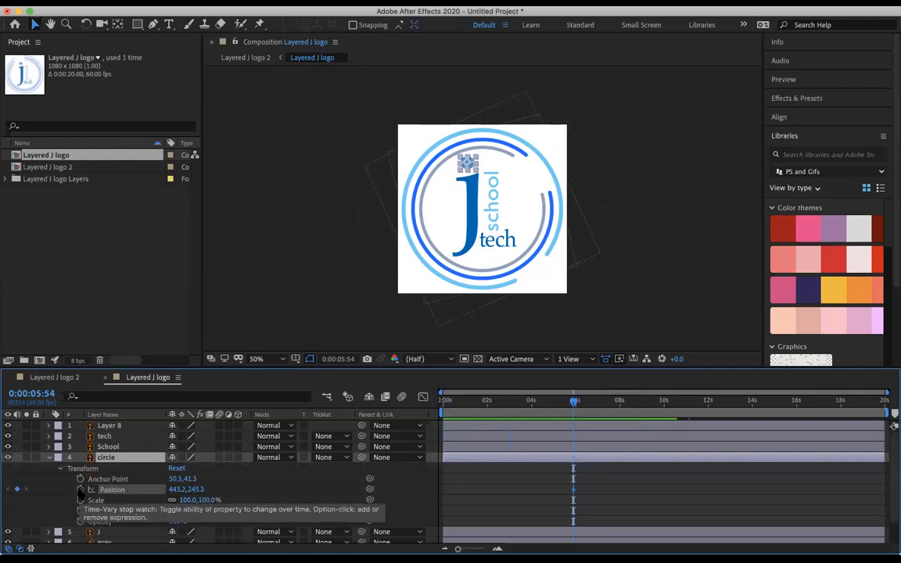
double_click(107, 457)
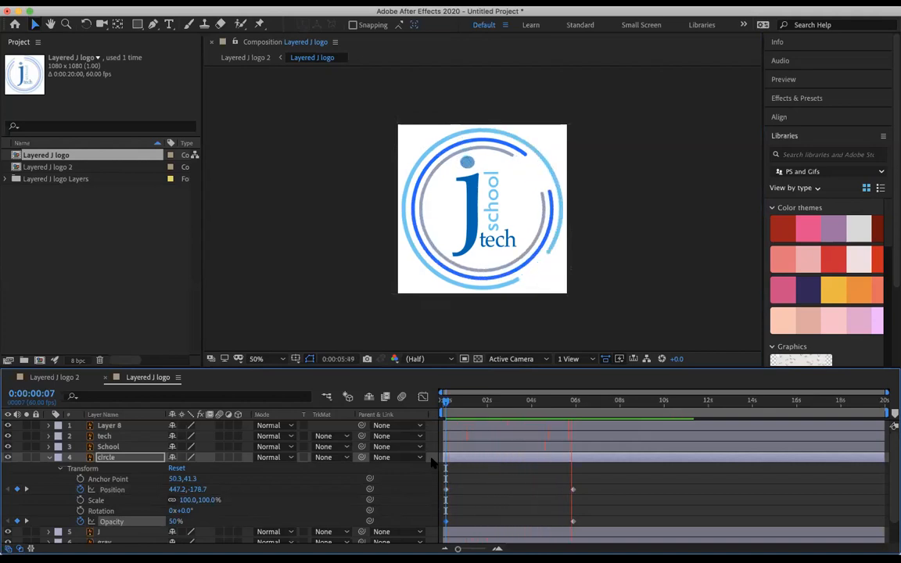
Step: At the dot's landing time, bend its motion path into a curved arc
left_click(595, 400)
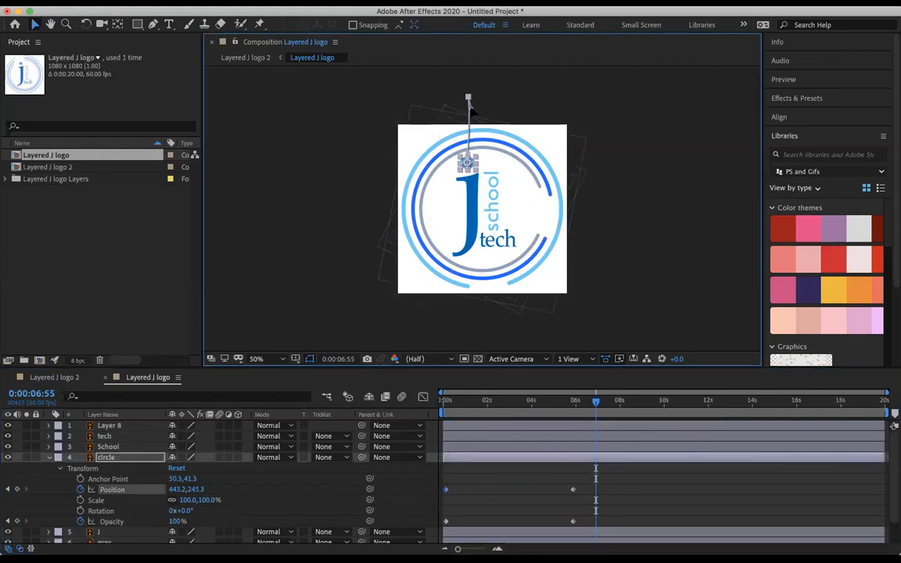
left_click_drag(468, 100, 516, 116)
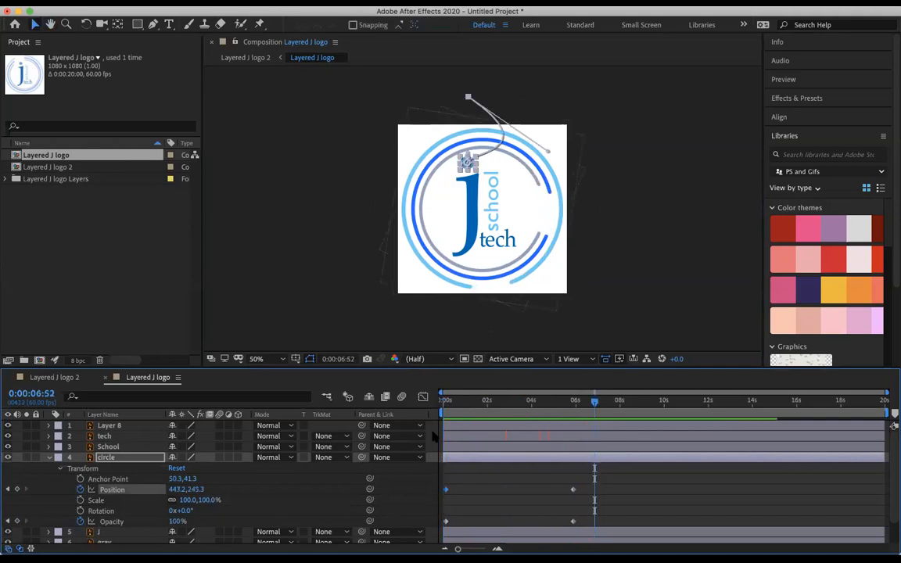
mouse_move(435, 435)
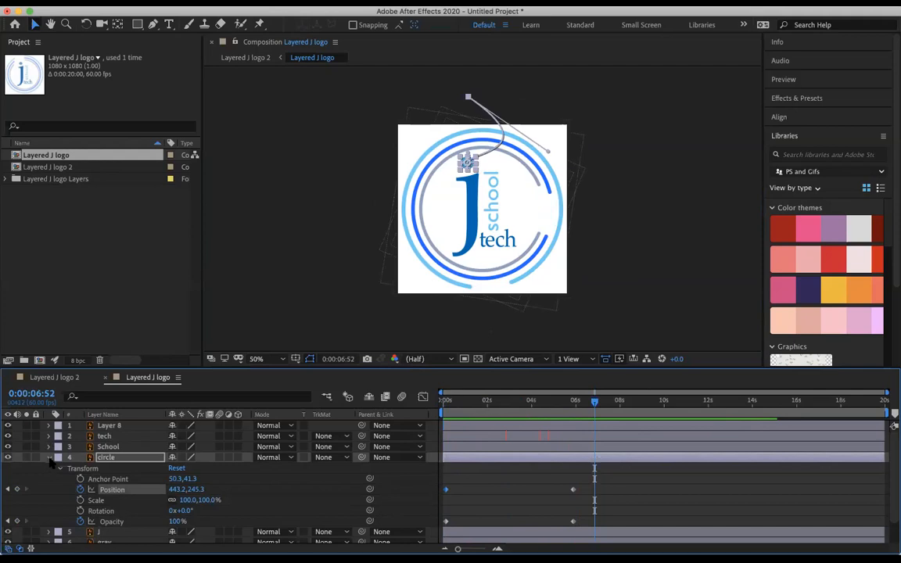
Step: Import the AdobeStock ink .mov without creating a composition and return to the start
left_click(48, 457)
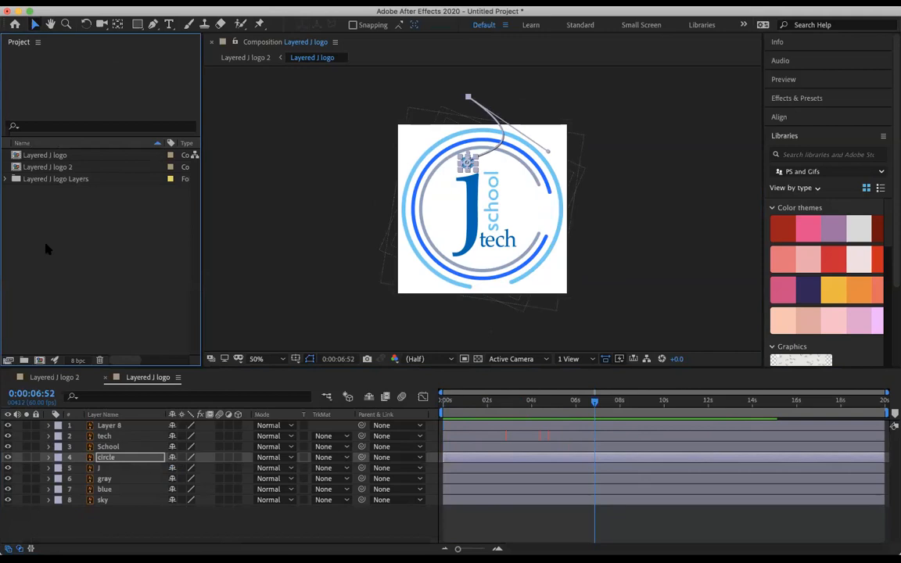
mouse_move(84, 249)
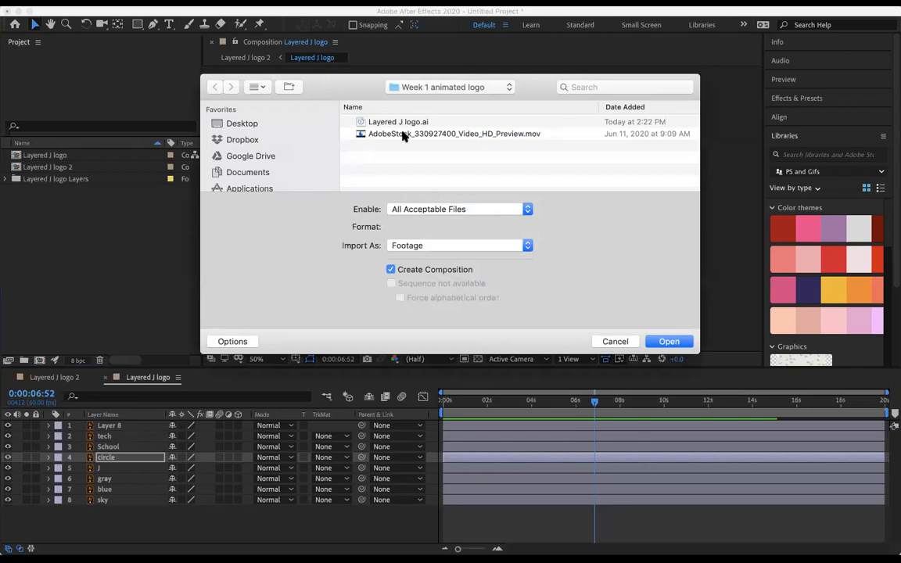
left_click(454, 133)
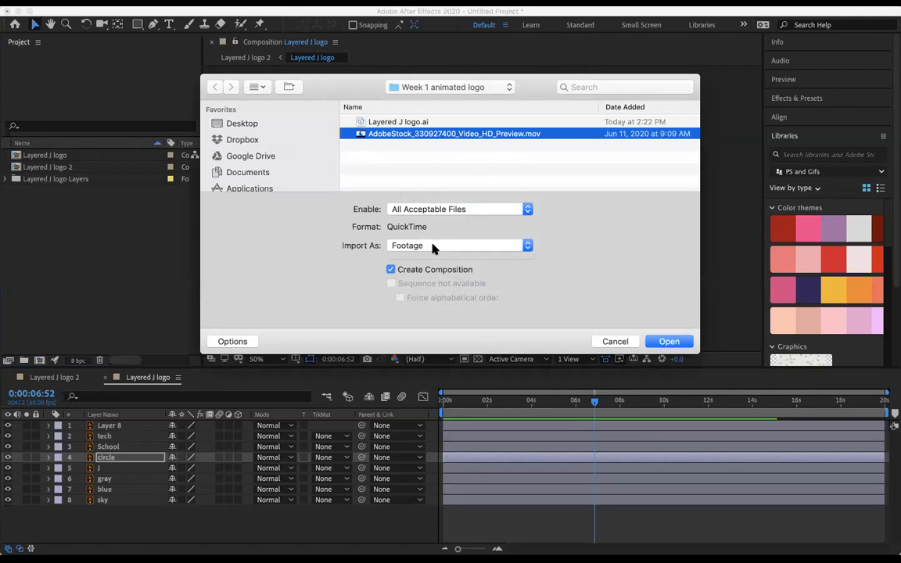
left_click(391, 269)
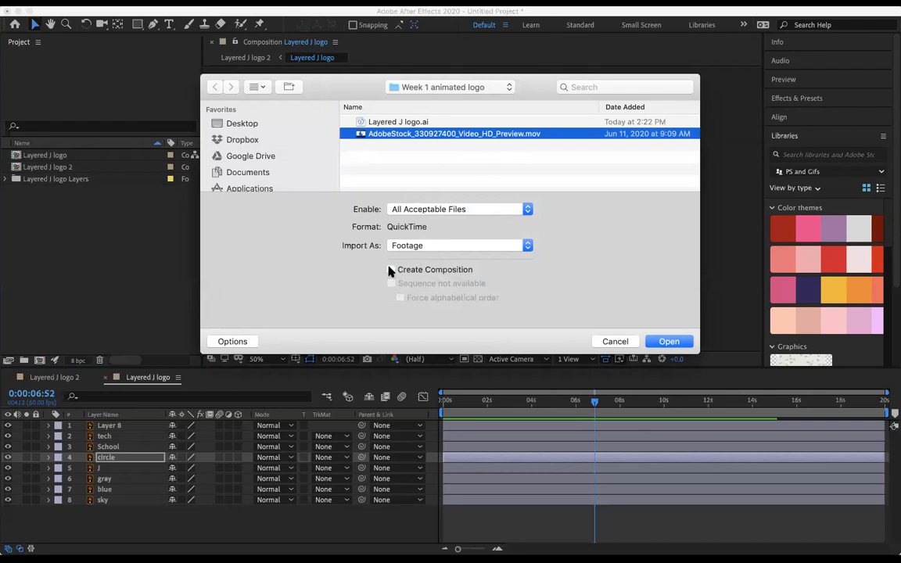
left_click(670, 341)
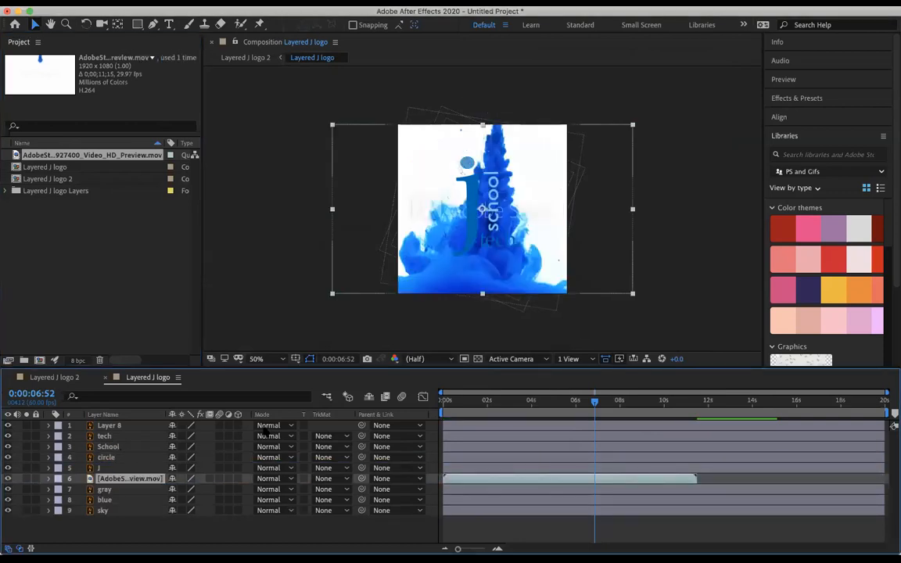
left_click(477, 401)
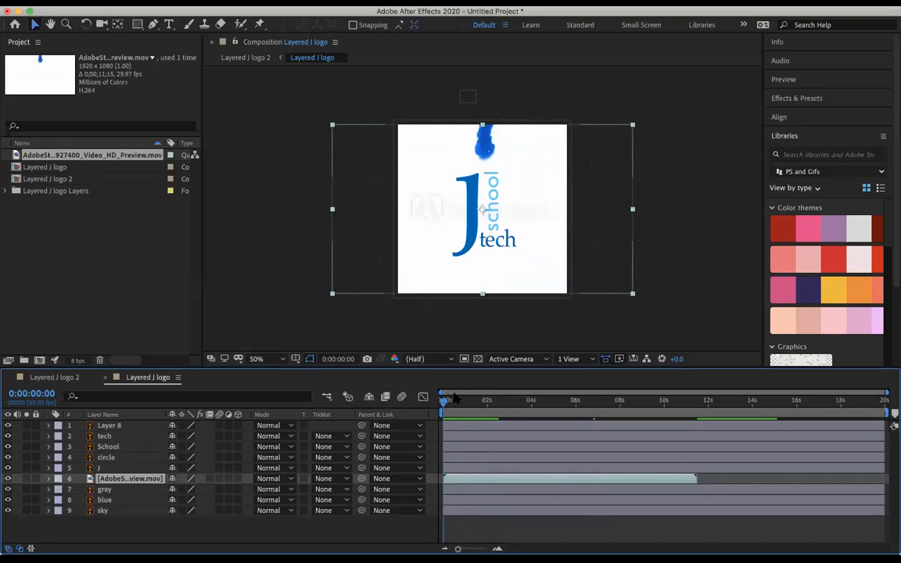
Step: Set the j layer's blending mode to Stencil Alpha so ink shows only inside the J
left_click(97, 468)
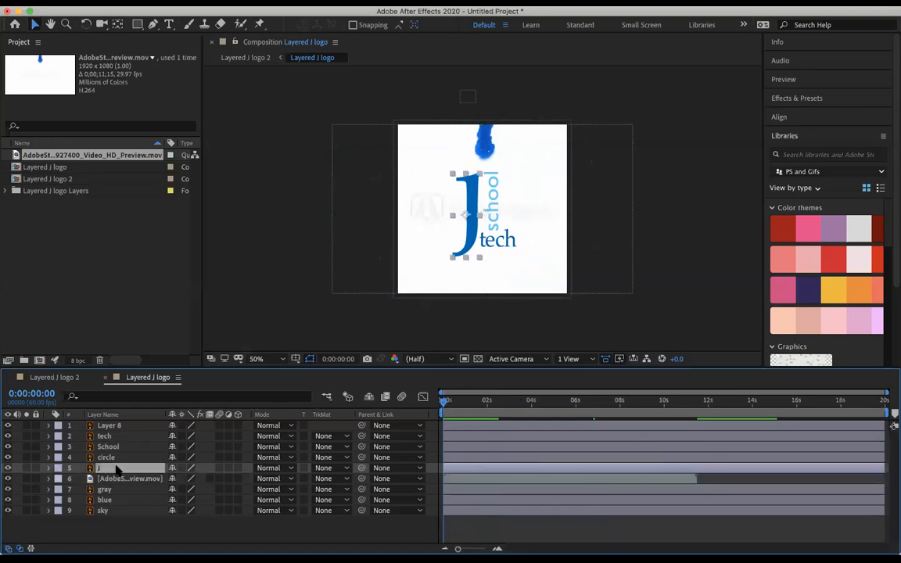
right_click(100, 466)
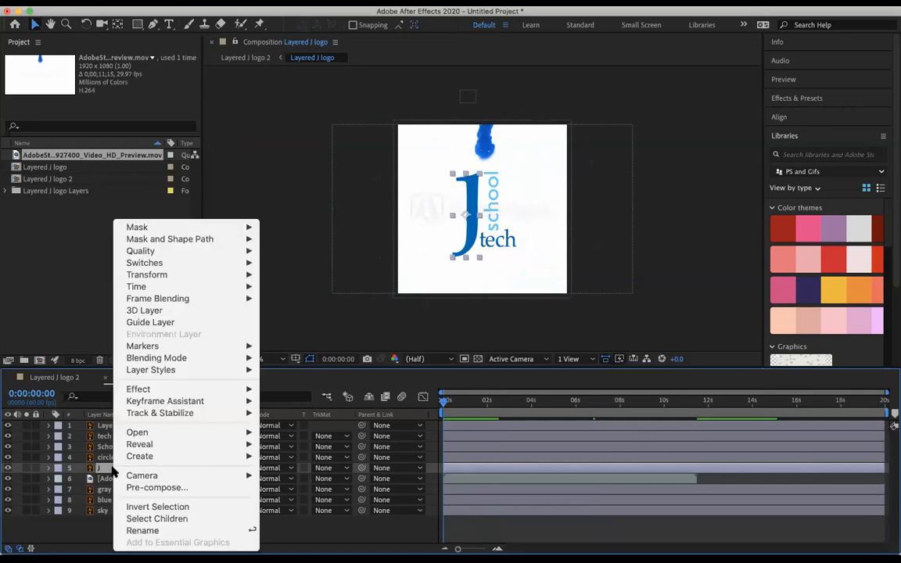
mouse_move(140, 457)
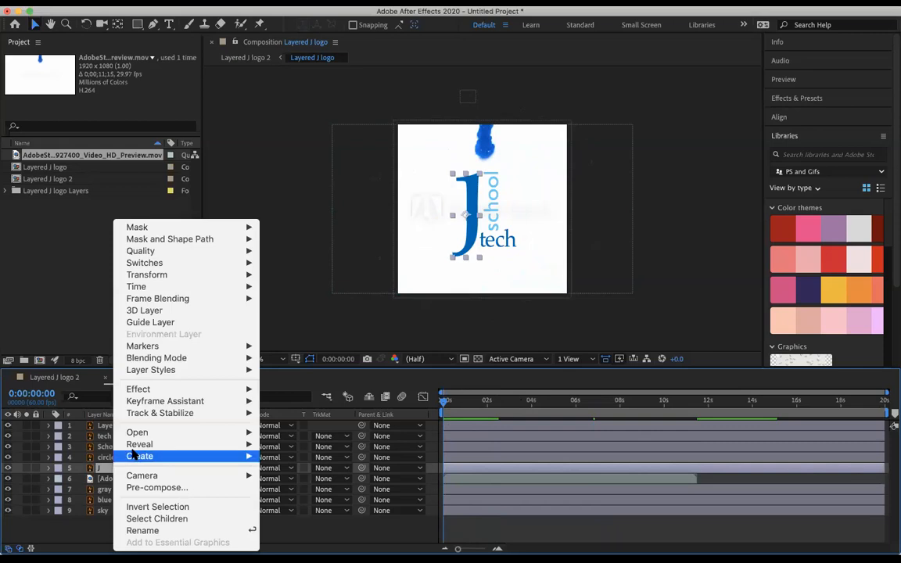
mouse_move(157, 357)
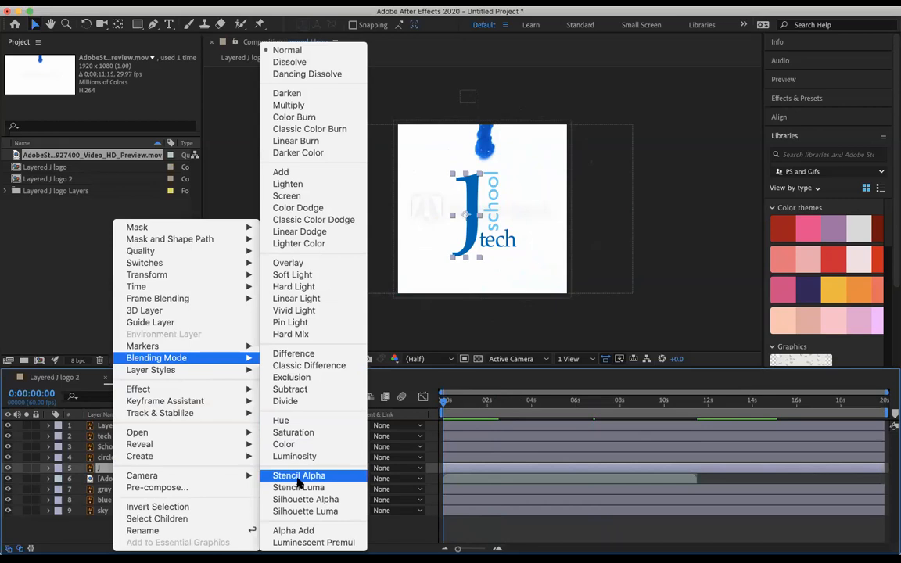
left_click(298, 476)
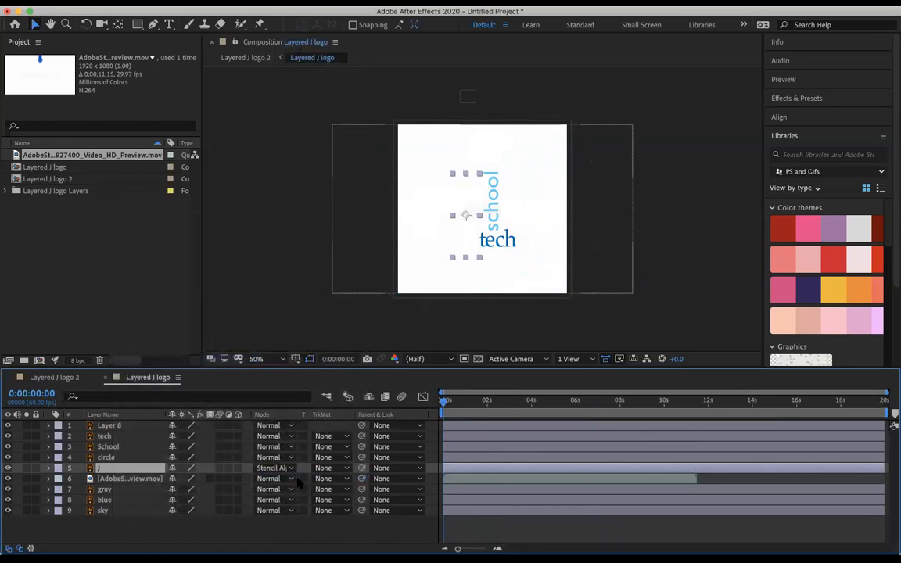
mouse_move(399, 449)
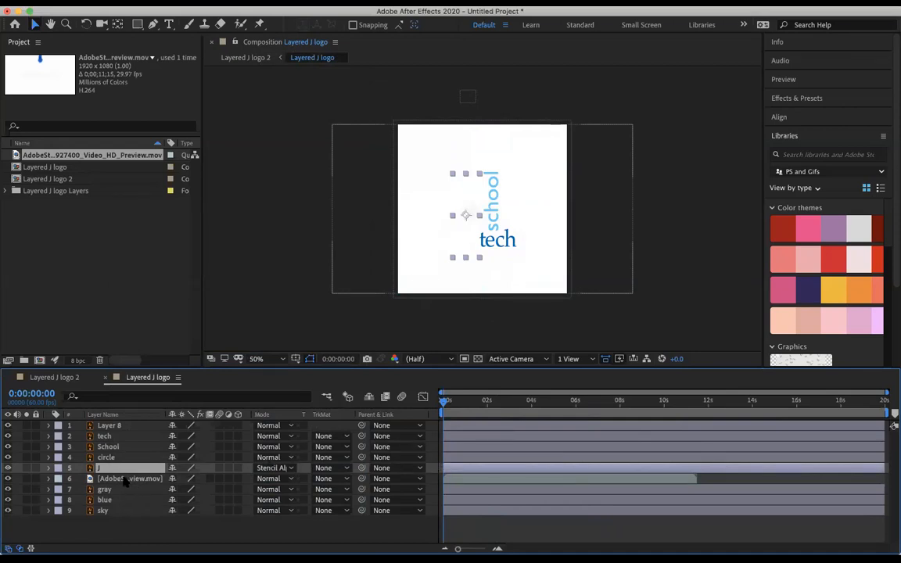
Step: Move the gray, blue and sky layers above the stencil j layer in the timeline
left_click(128, 479)
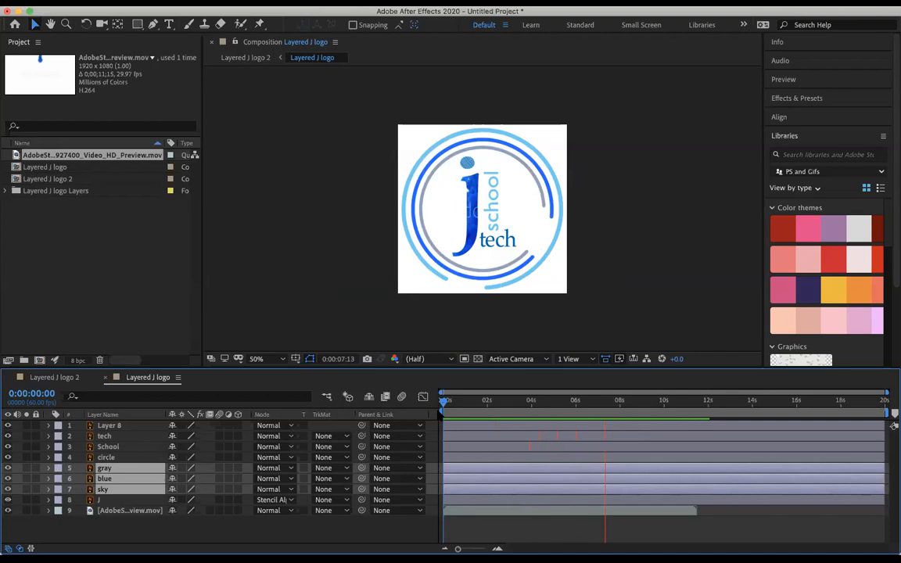
left_click(654, 401)
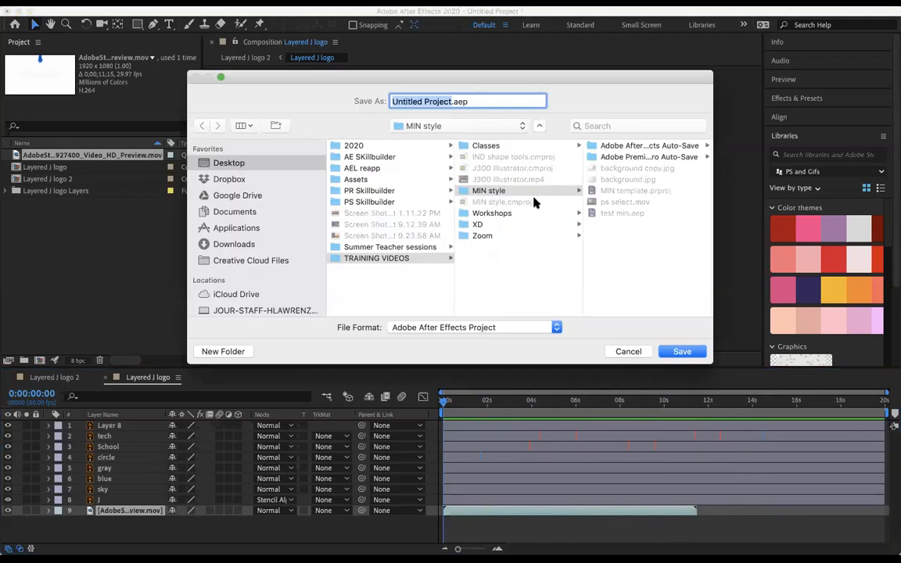
mouse_move(376, 154)
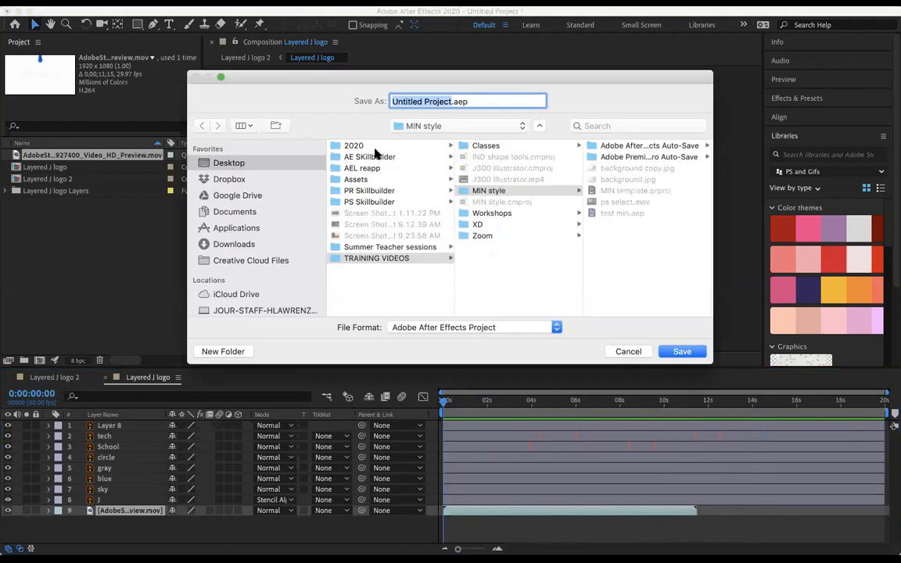
Step: Save the project as animated logo.aep in AE Skillbuilder > Week 1 animated logo
left_click(369, 156)
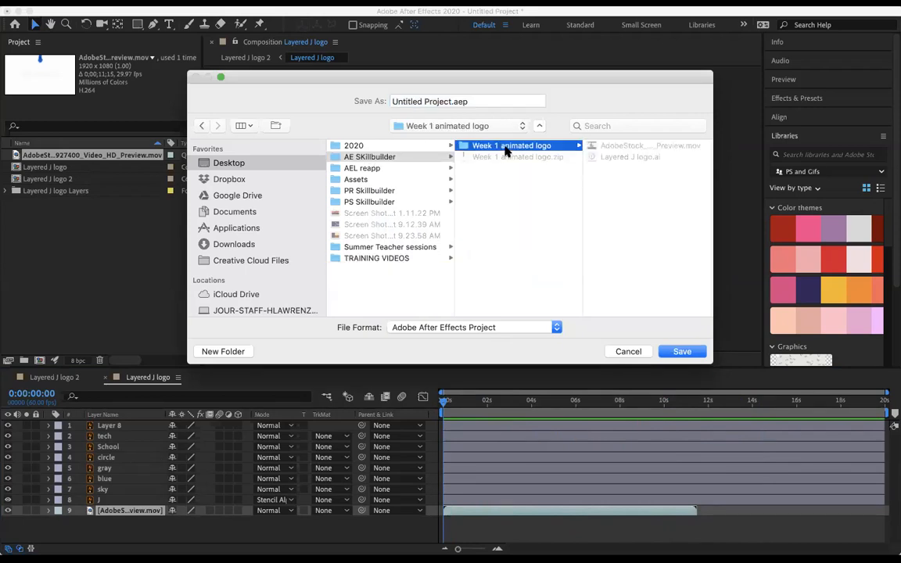
left_click(466, 100)
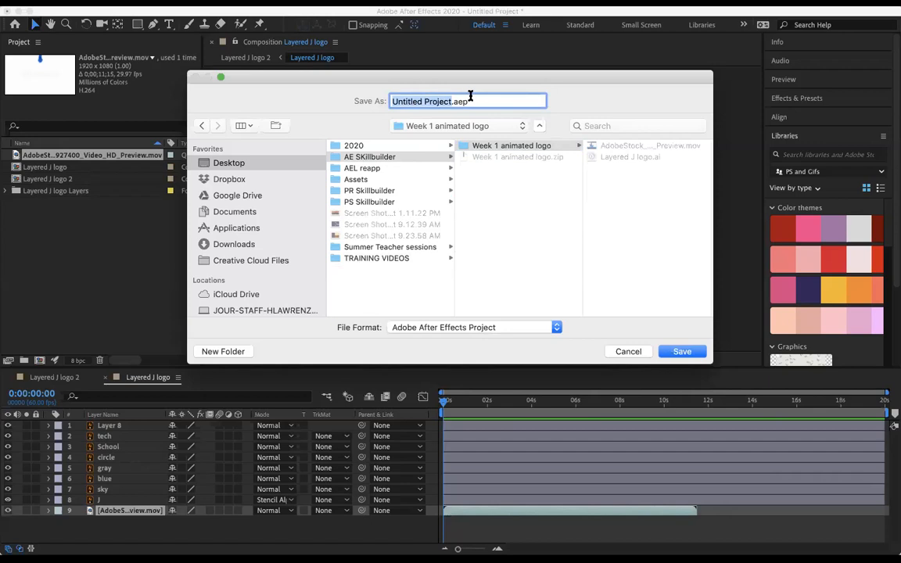
type("anima")
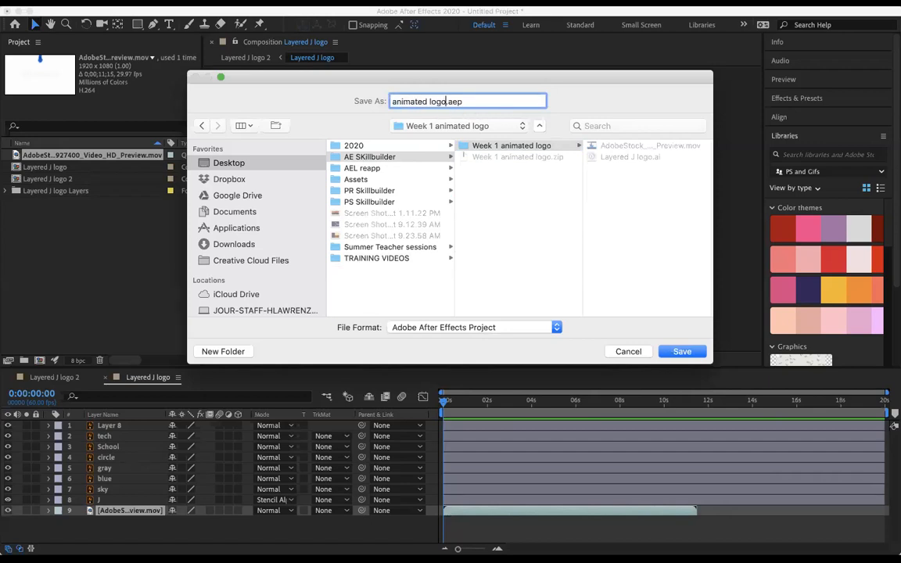
left_click(682, 351)
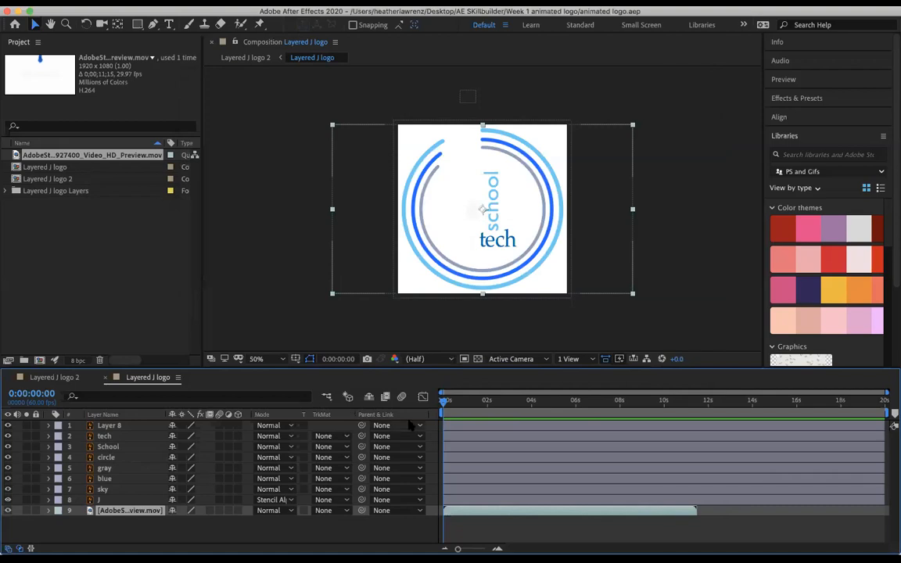
mouse_move(410, 426)
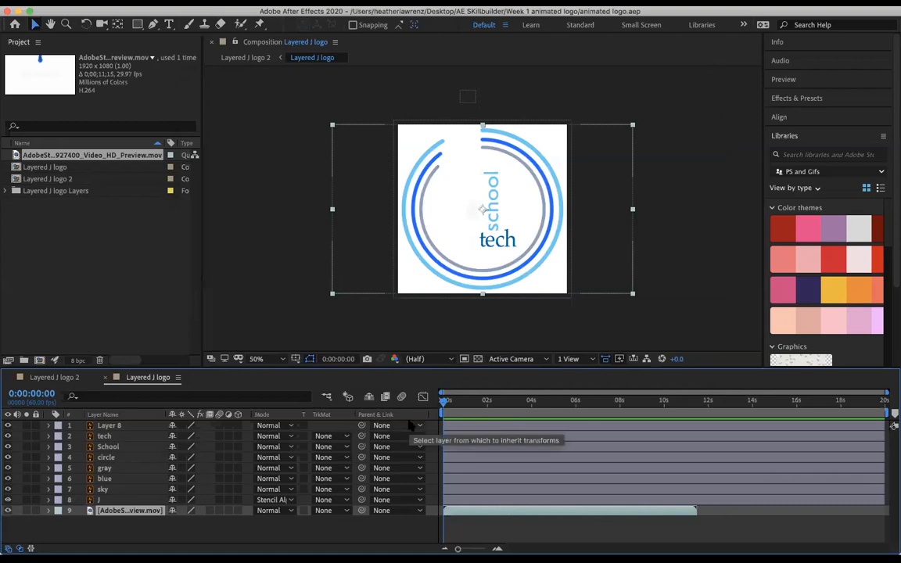
mouse_move(258, 296)
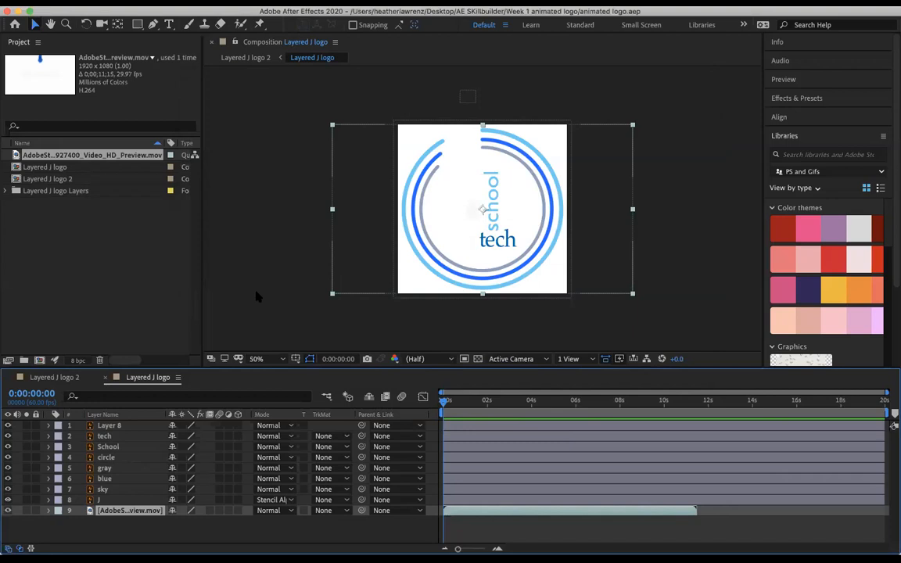
mouse_move(144, 116)
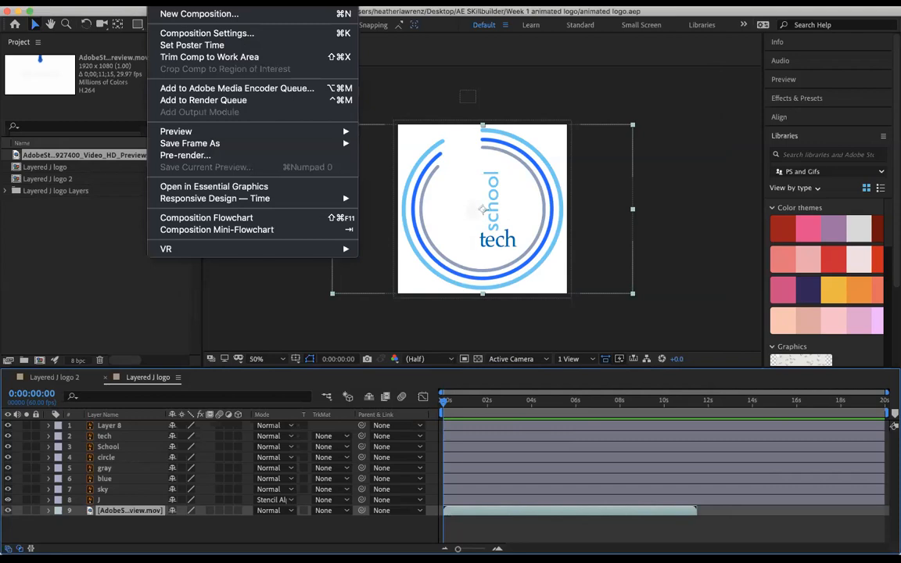
mouse_move(203, 100)
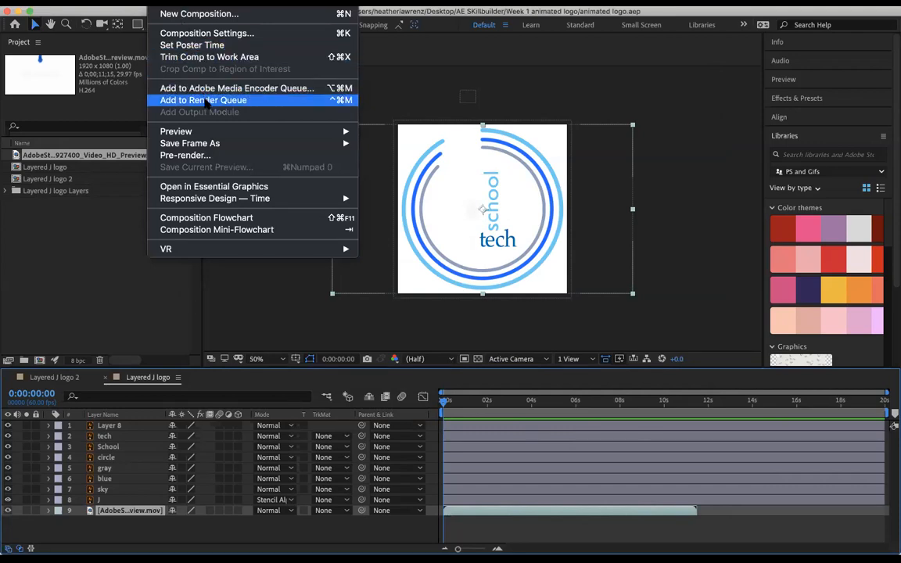
Step: Add the Layered J logo comp to the Render Queue, output to Layered J logo.mov on the Desktop, and start rendering
left_click(203, 101)
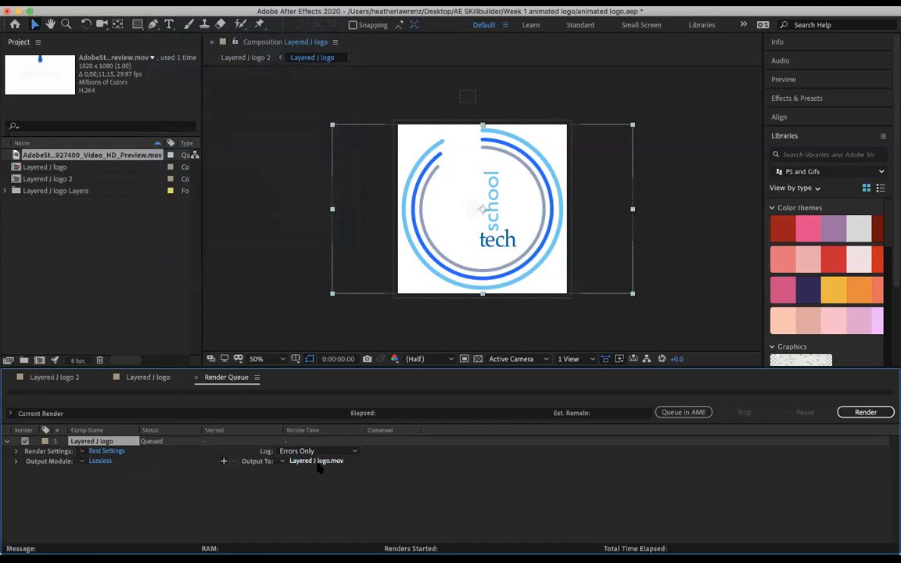
left_click(316, 460)
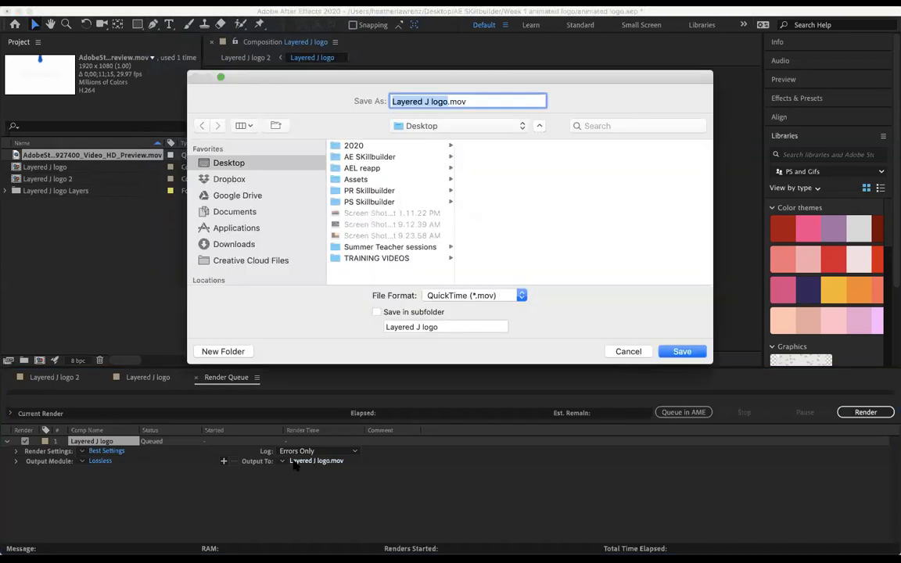
mouse_move(349, 470)
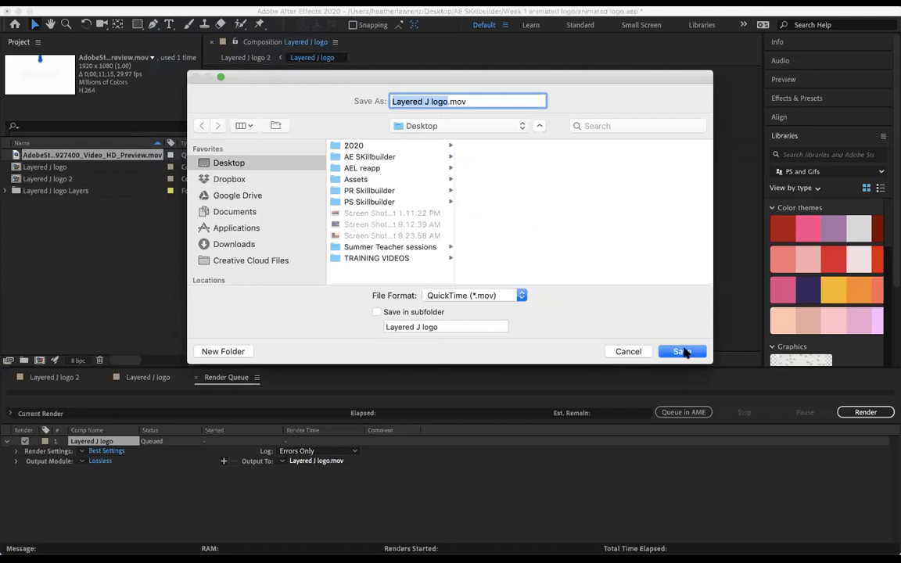
left_click(683, 351)
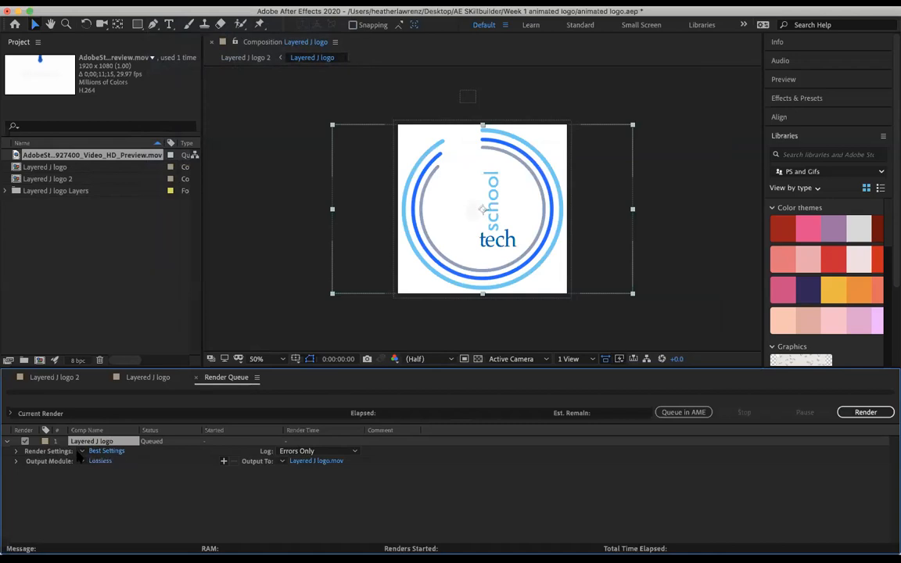
left_click(100, 460)
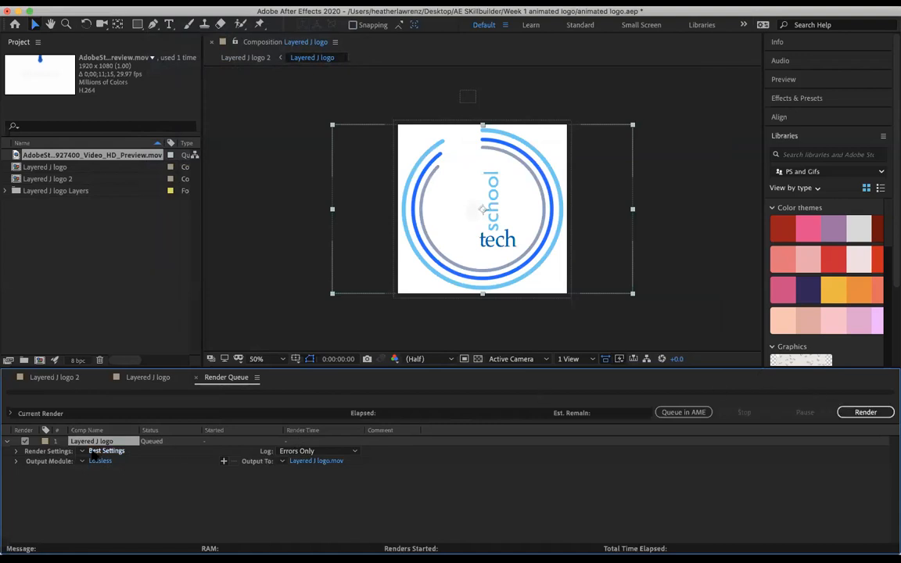
left_click(865, 414)
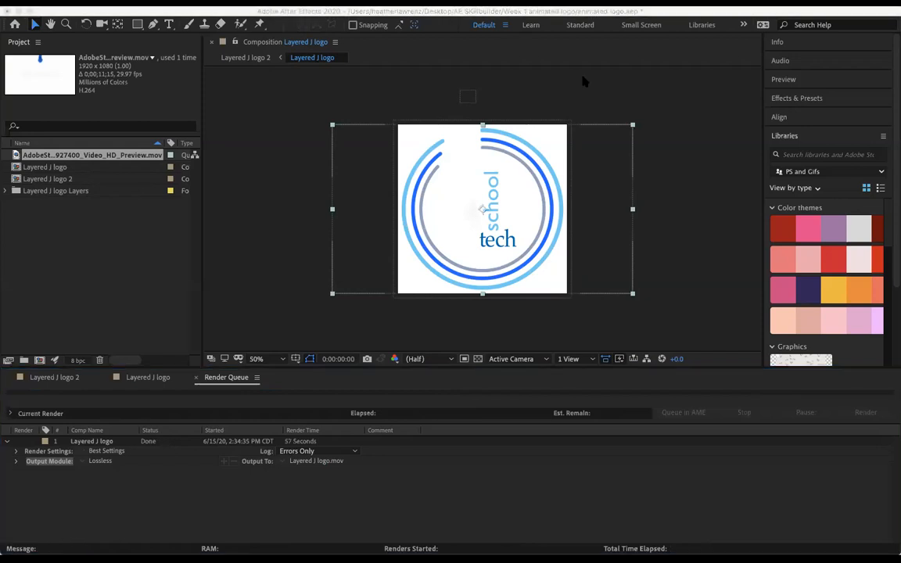
mouse_move(119, 194)
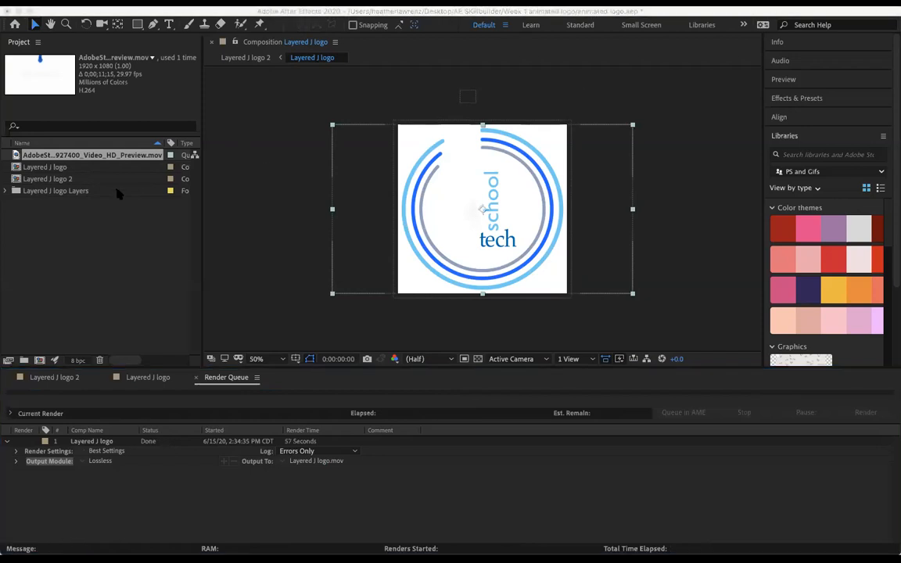
mouse_move(446, 59)
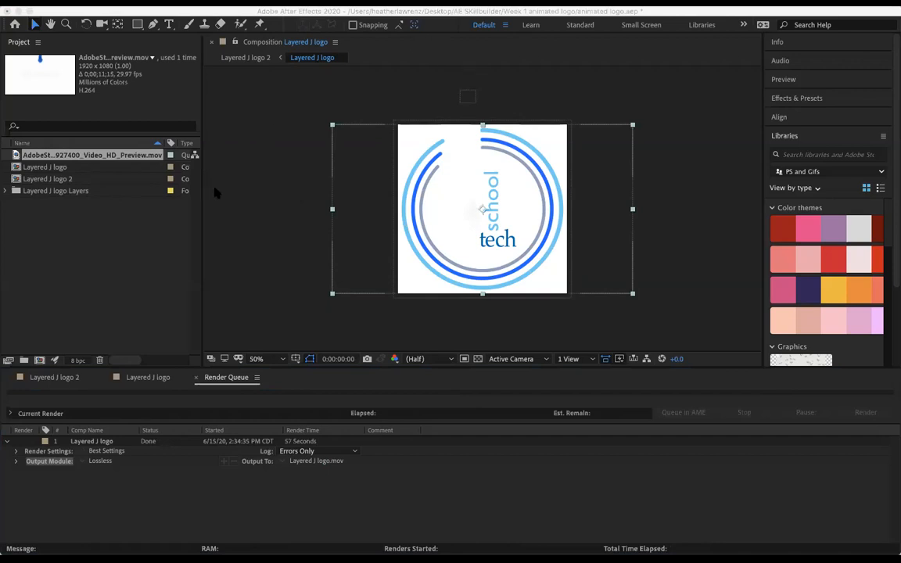
mouse_move(745, 428)
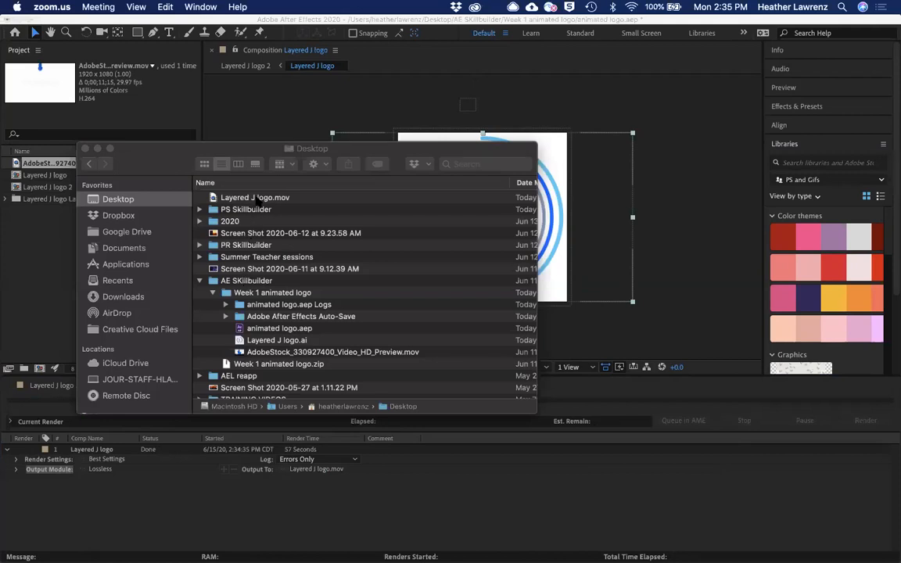
Step: Open the rendered Layered J logo.mov from the Desktop in QuickTime Player
left_click(255, 197)
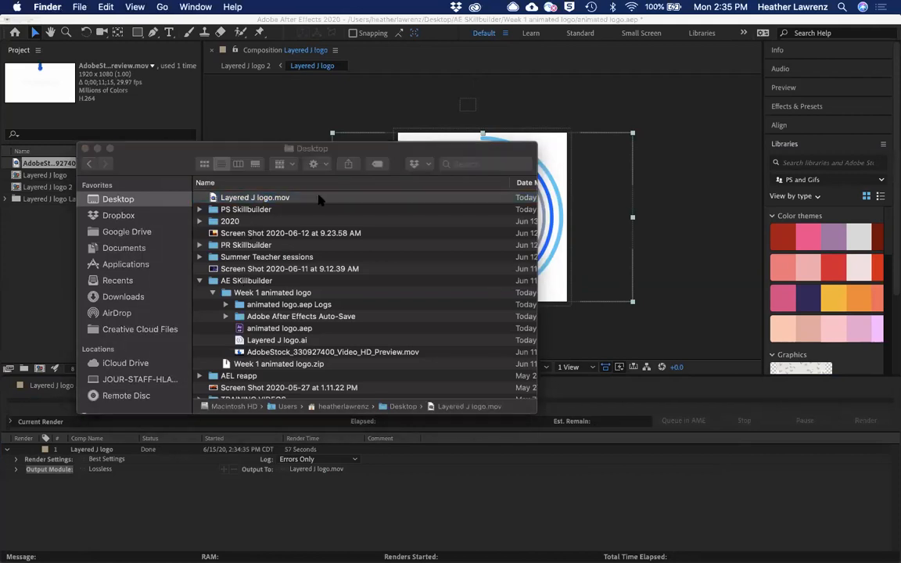
double_click(255, 197)
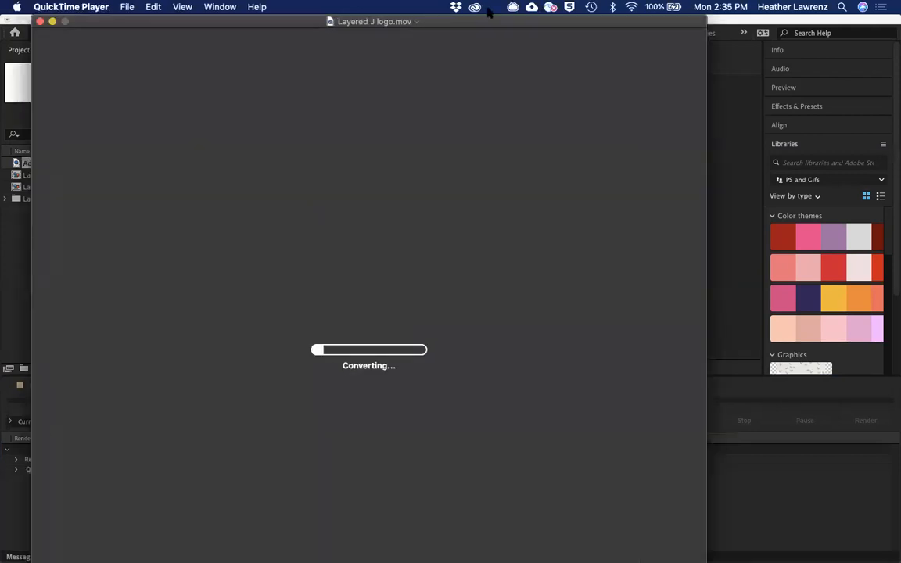
mouse_move(504, 389)
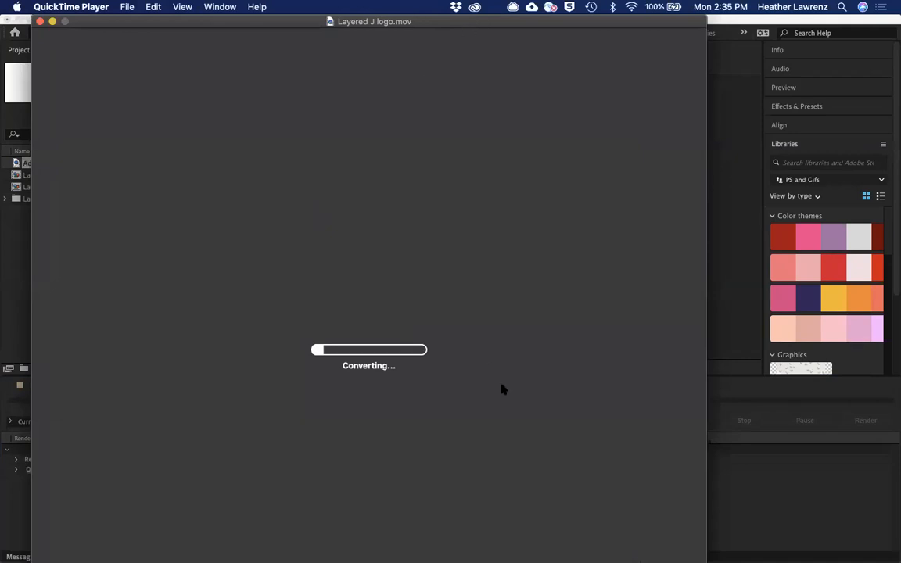
mouse_move(448, 279)
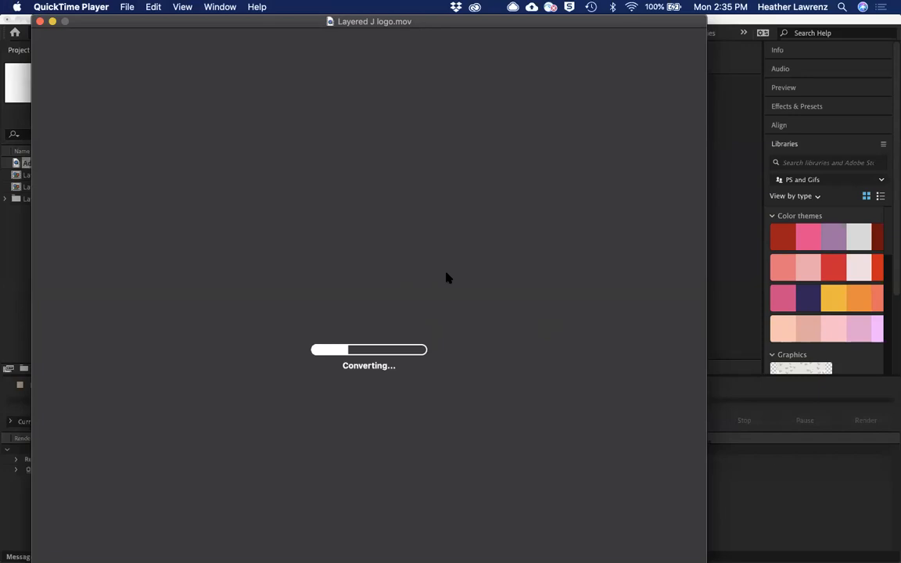
mouse_move(451, 422)
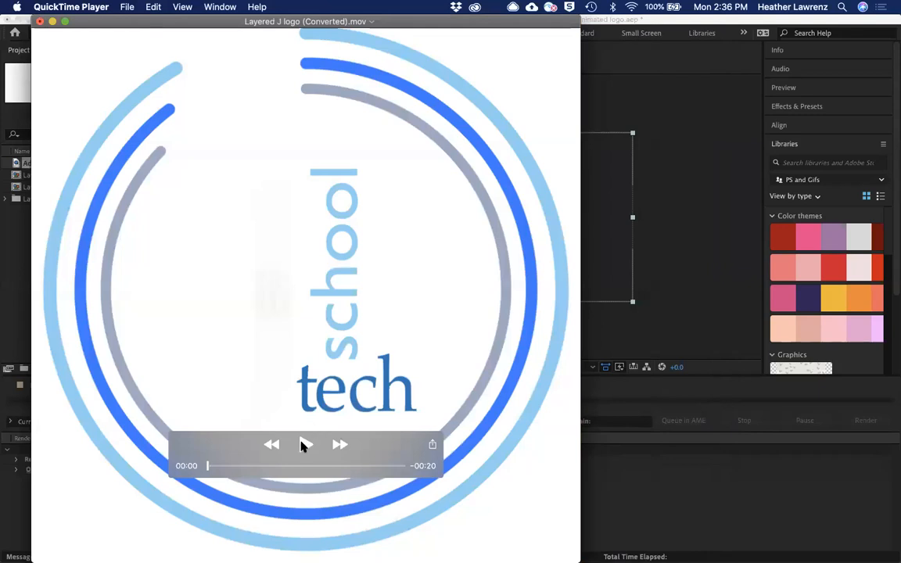
Step: Play Layered J logo (Converted).mov to watch the J fill with blue ink inside the rings
left_click(305, 445)
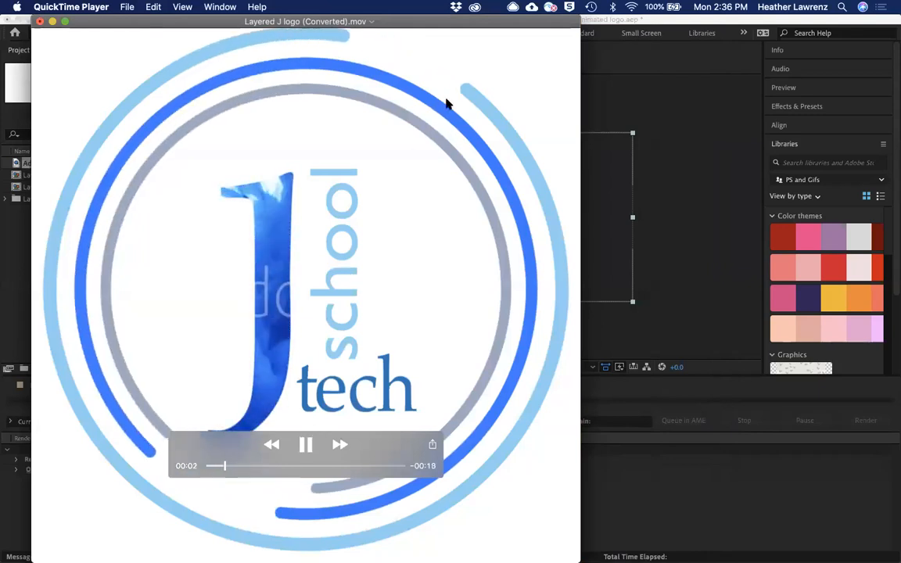